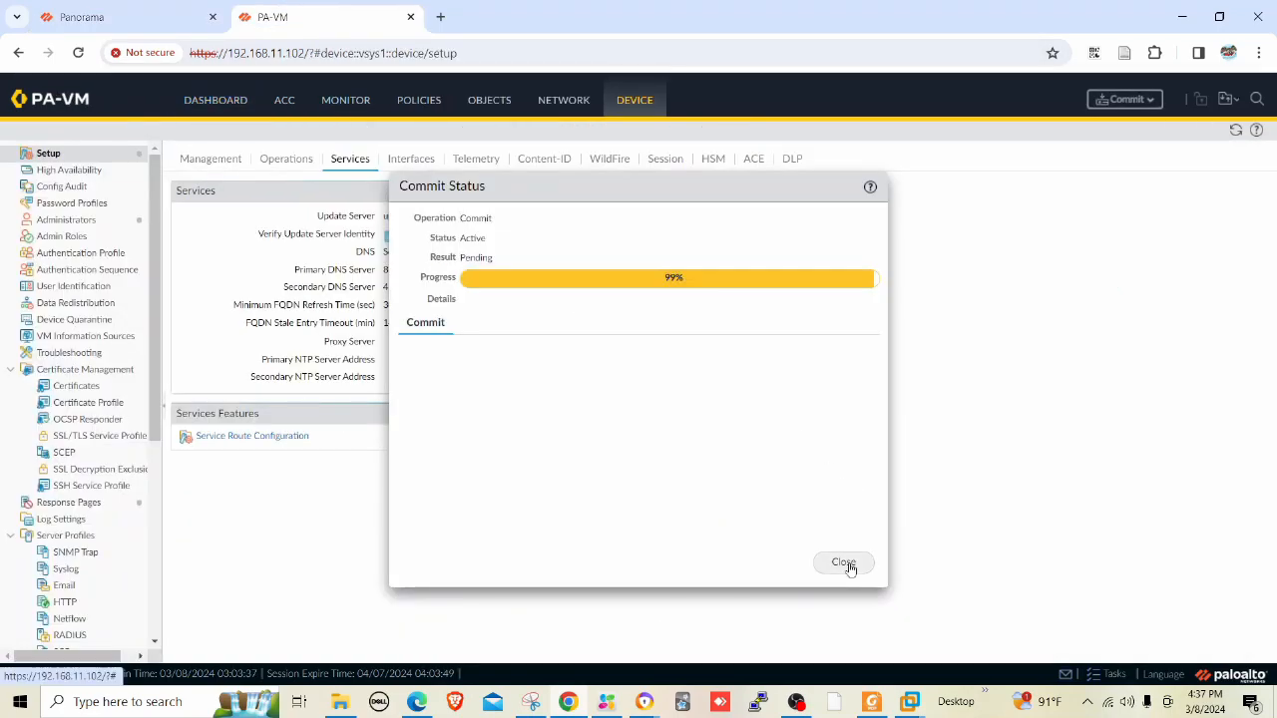
Close the commit status, glance through Policies, Network and Device, and return to the Dashboard
{"action": "left_click", "coordinate": [842, 563]}
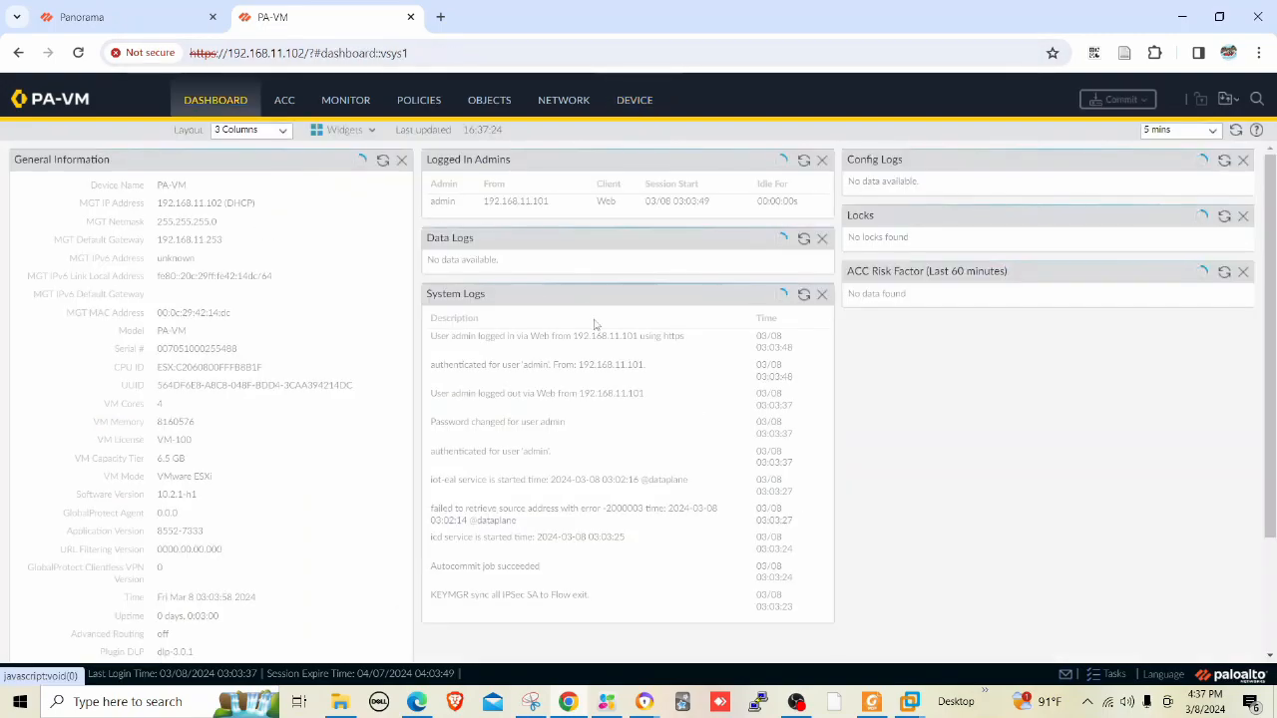
{"action": "left_click", "coordinate": [419, 99]}
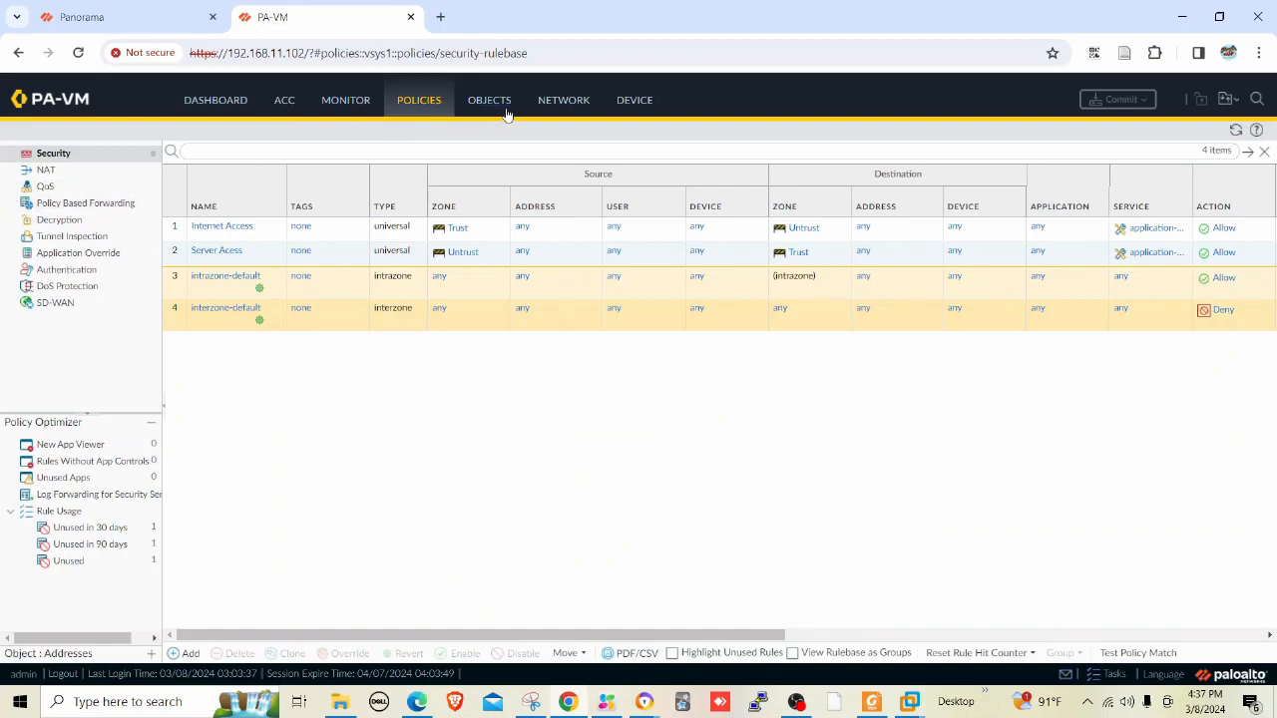
{"action": "left_click", "coordinate": [562, 100]}
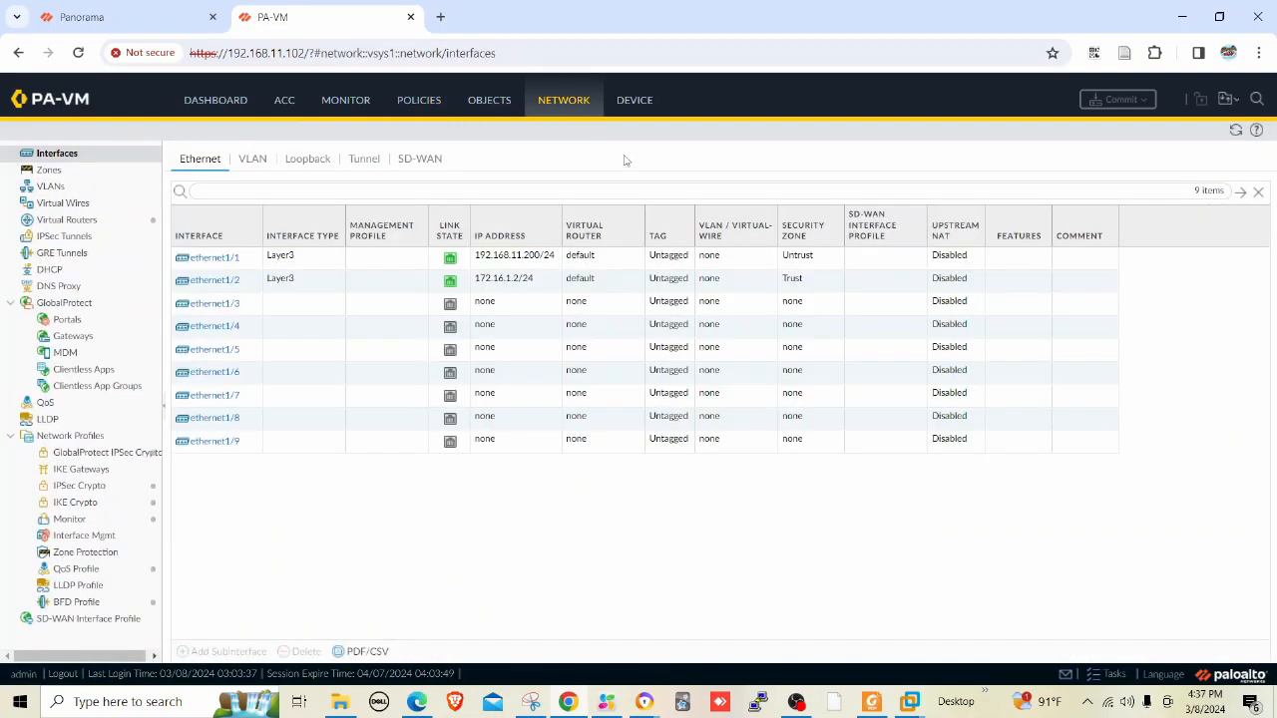
{"action": "left_click", "coordinate": [634, 99]}
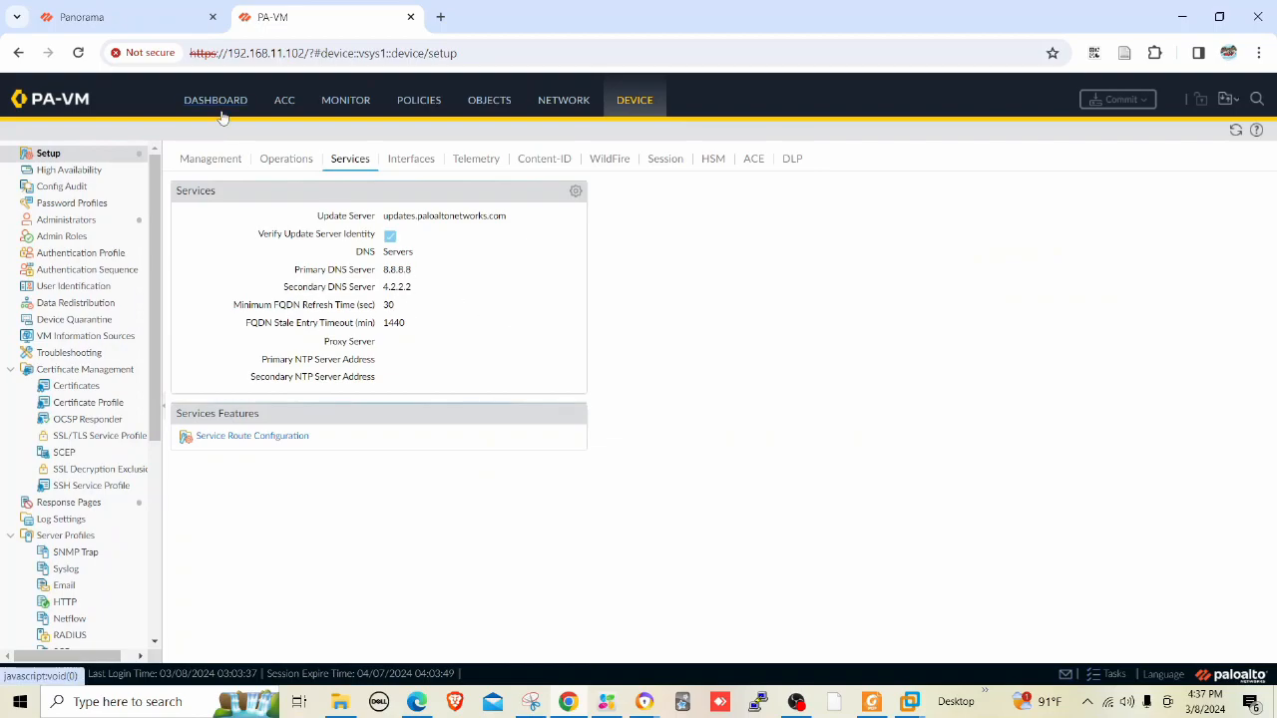
{"action": "left_click", "coordinate": [215, 100]}
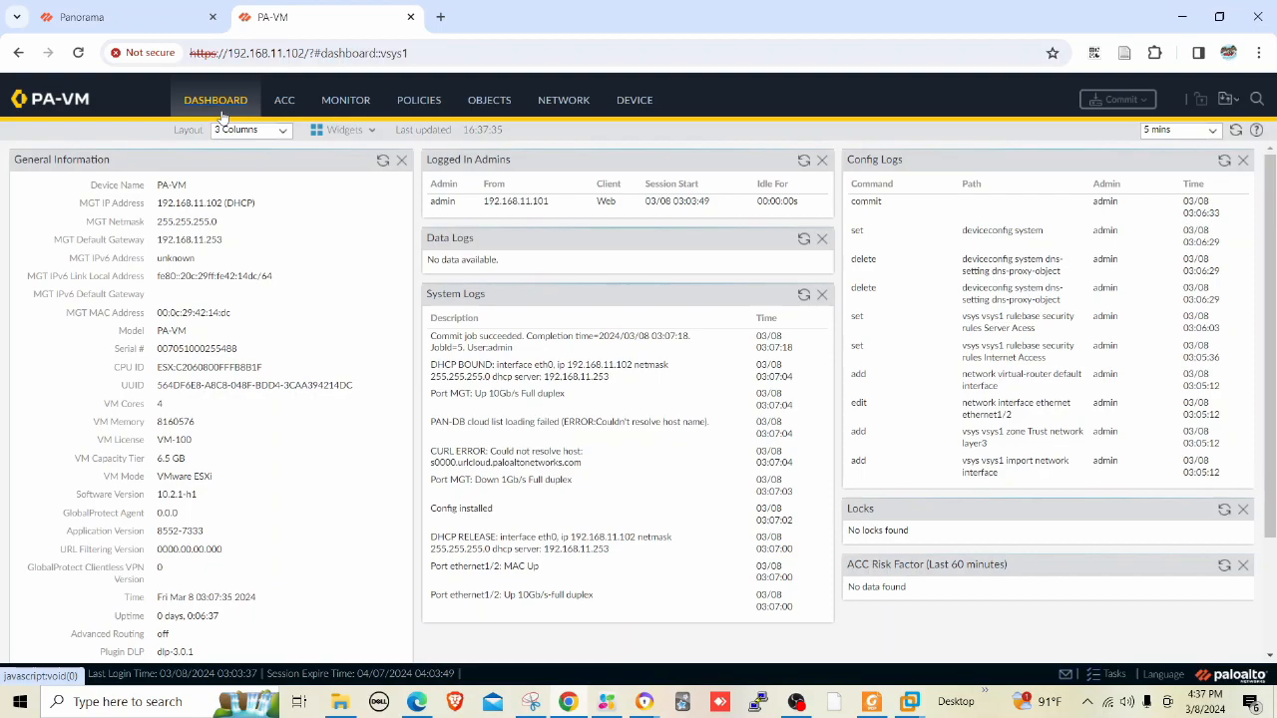
{"action": "mouse_move", "coordinate": [202, 120]}
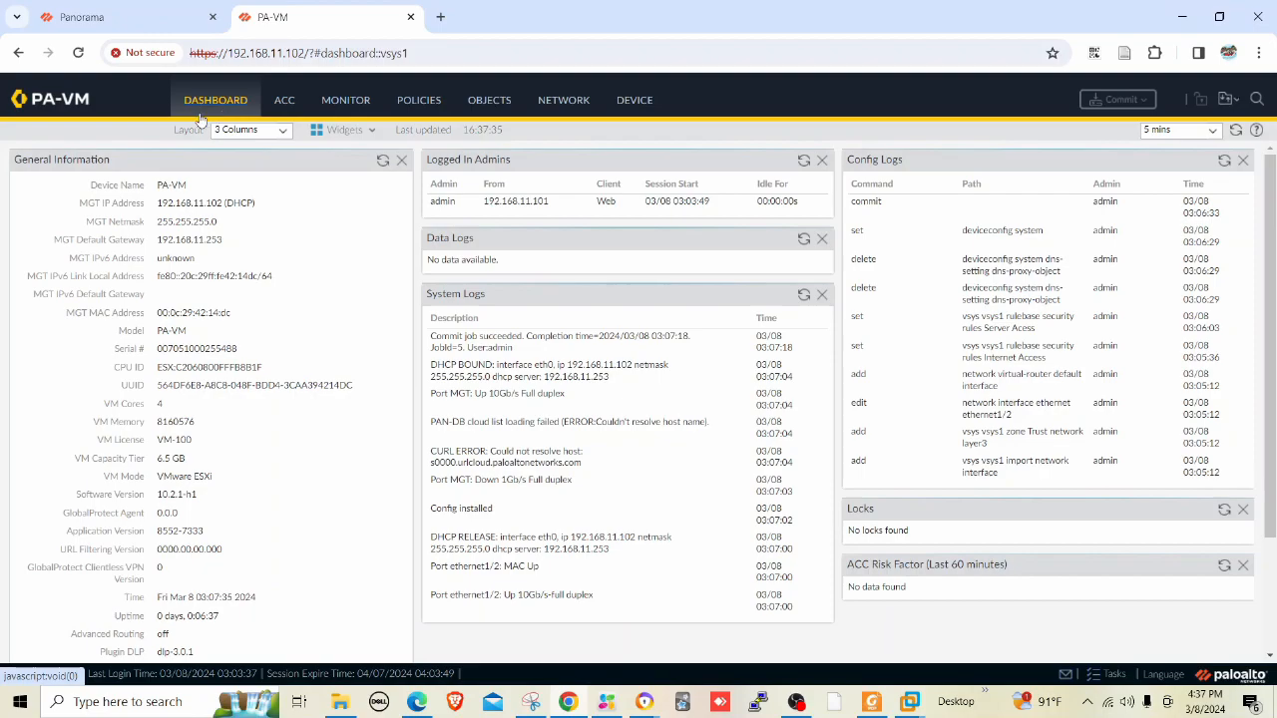
In Device > Setup > Management, enter 192.168.11.200 as the Panorama server address
{"action": "left_click", "coordinate": [635, 100]}
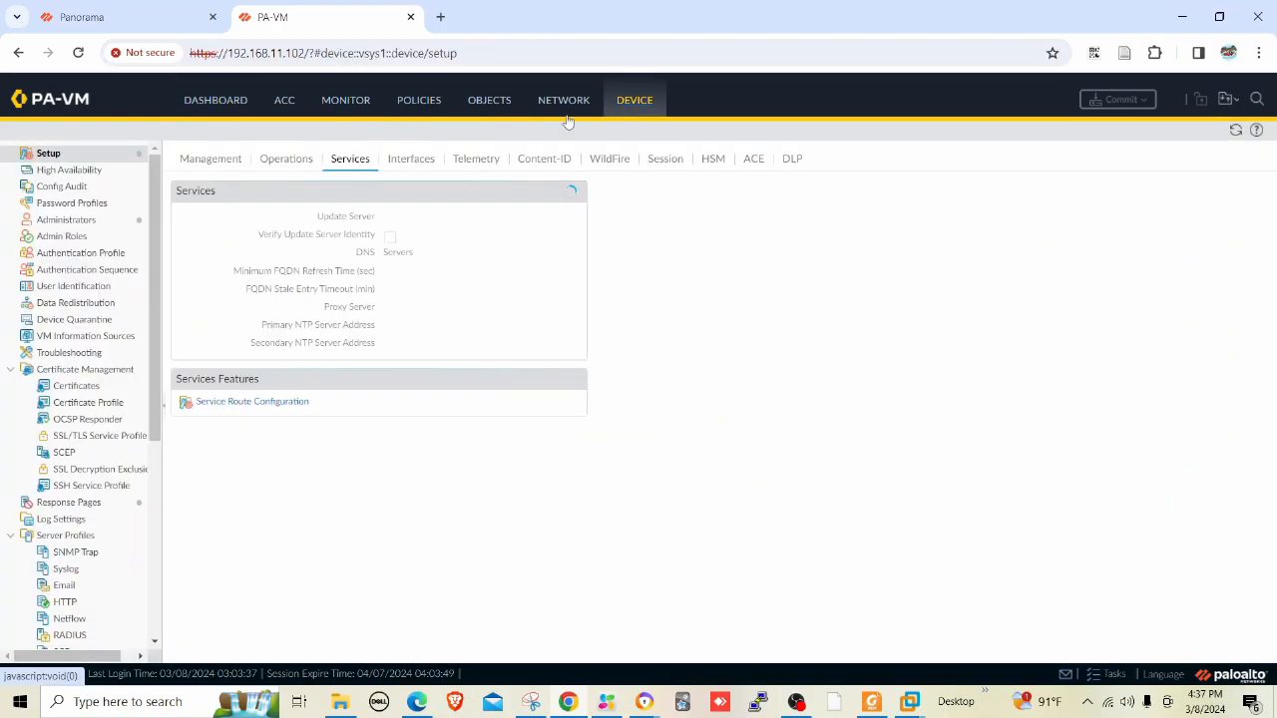
{"action": "left_click", "coordinate": [209, 160]}
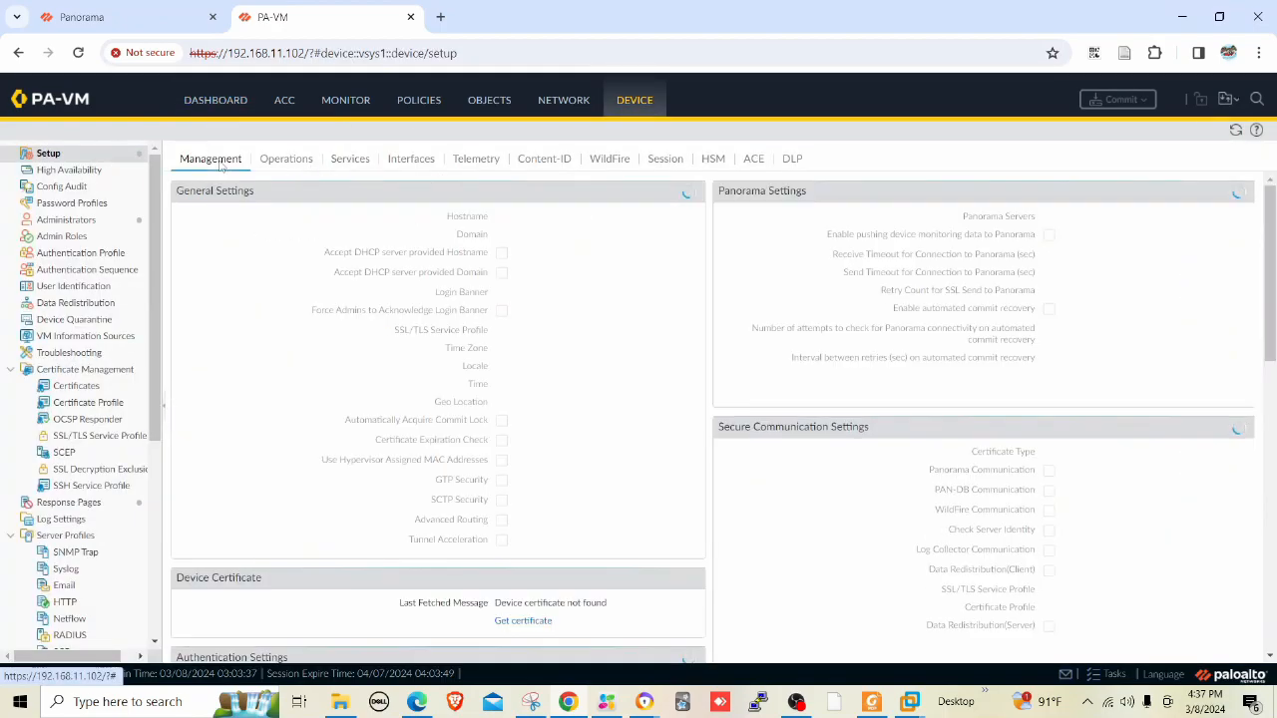
{"action": "left_click", "coordinate": [1243, 192]}
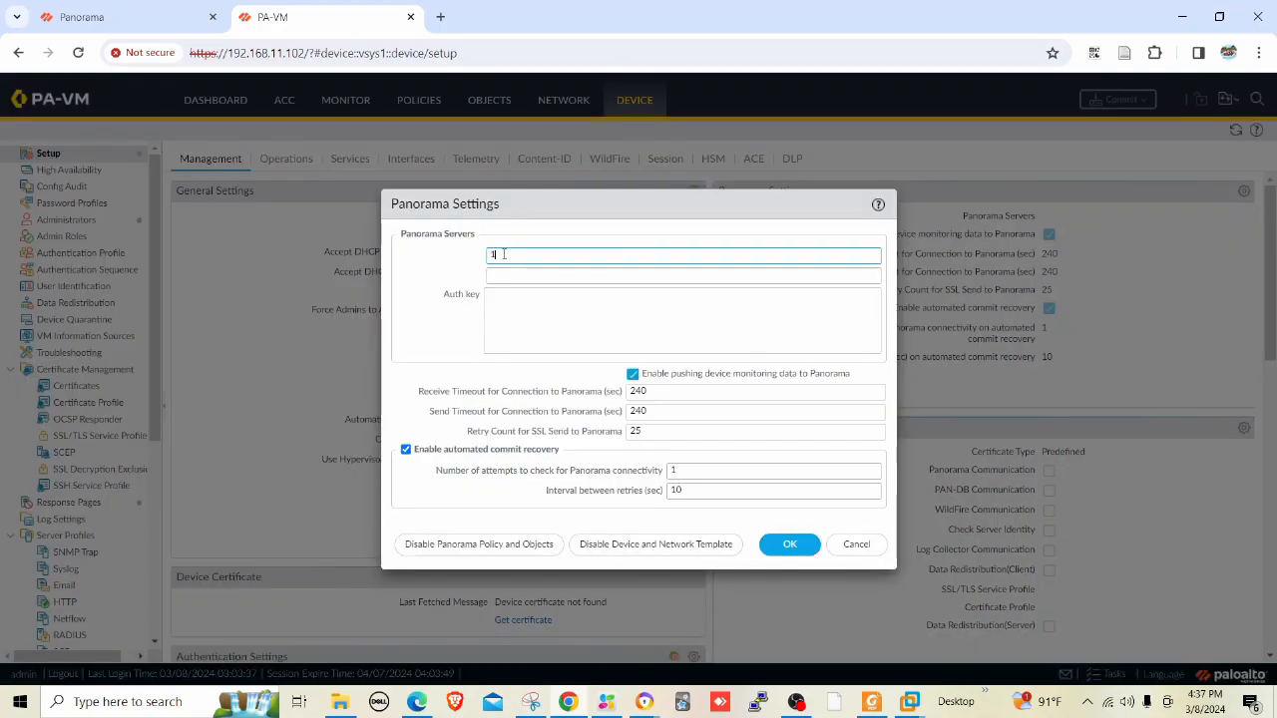
{"action": "type", "text": "192.168.1"}
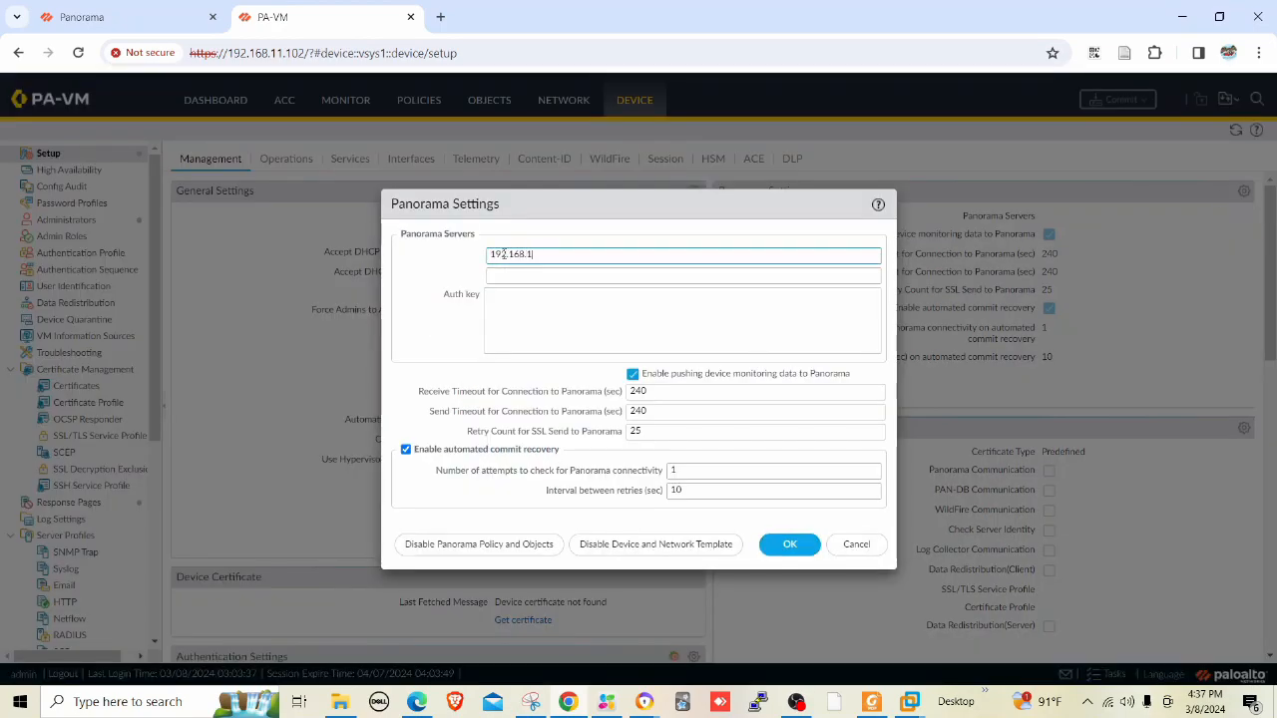
{"action": "type", "text": "1.202"}
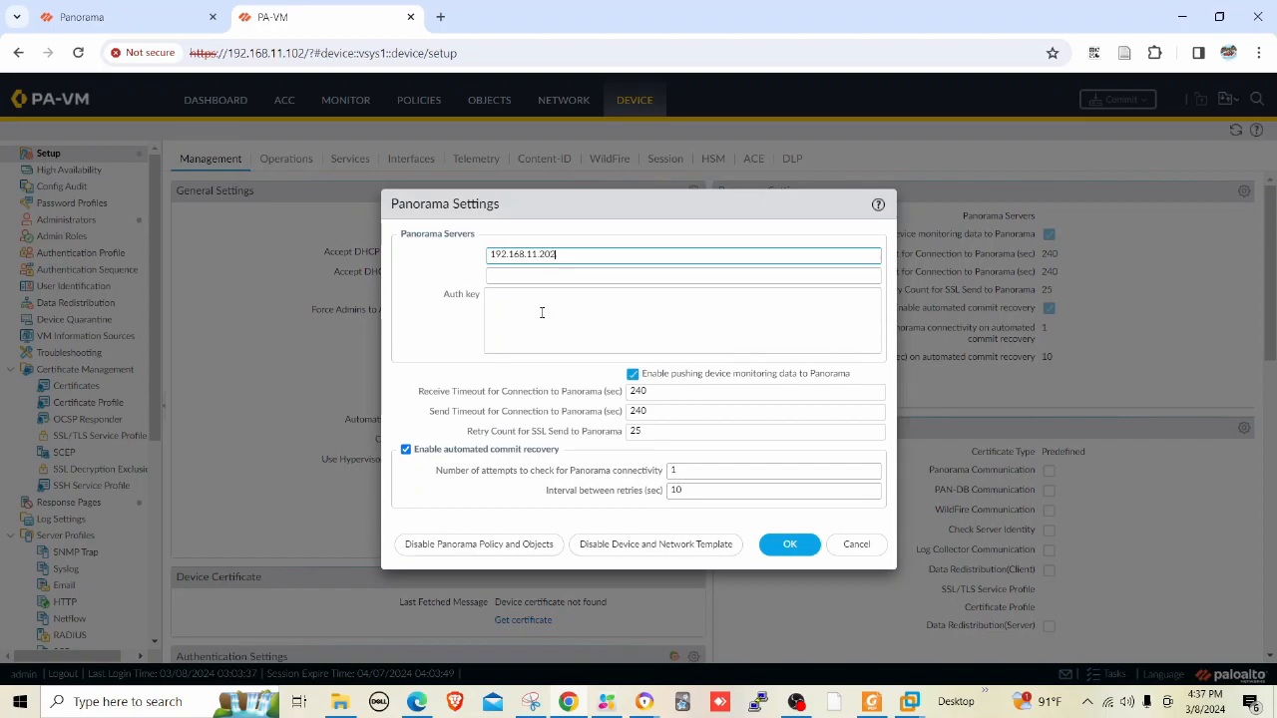
In Panorama's Managed Devices summary, add a device, generate its registration auth key and copy it
{"action": "left_click", "coordinate": [790, 542]}
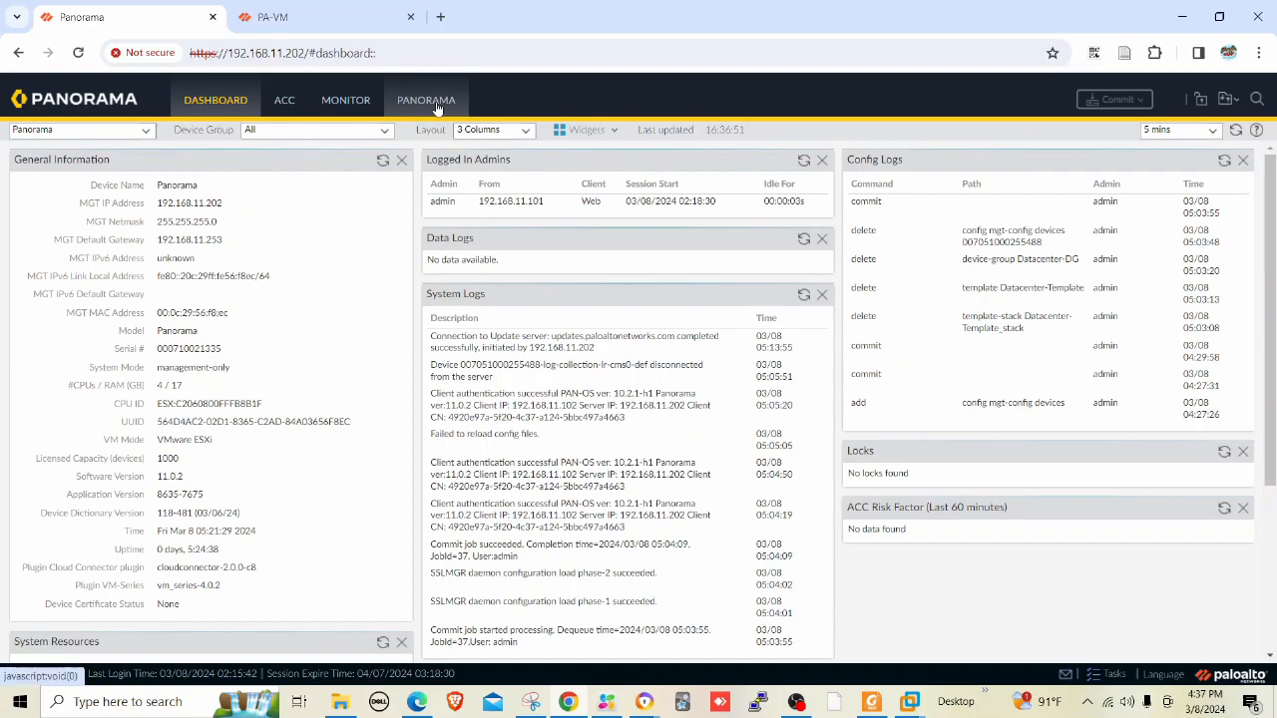
{"action": "left_click", "coordinate": [427, 100]}
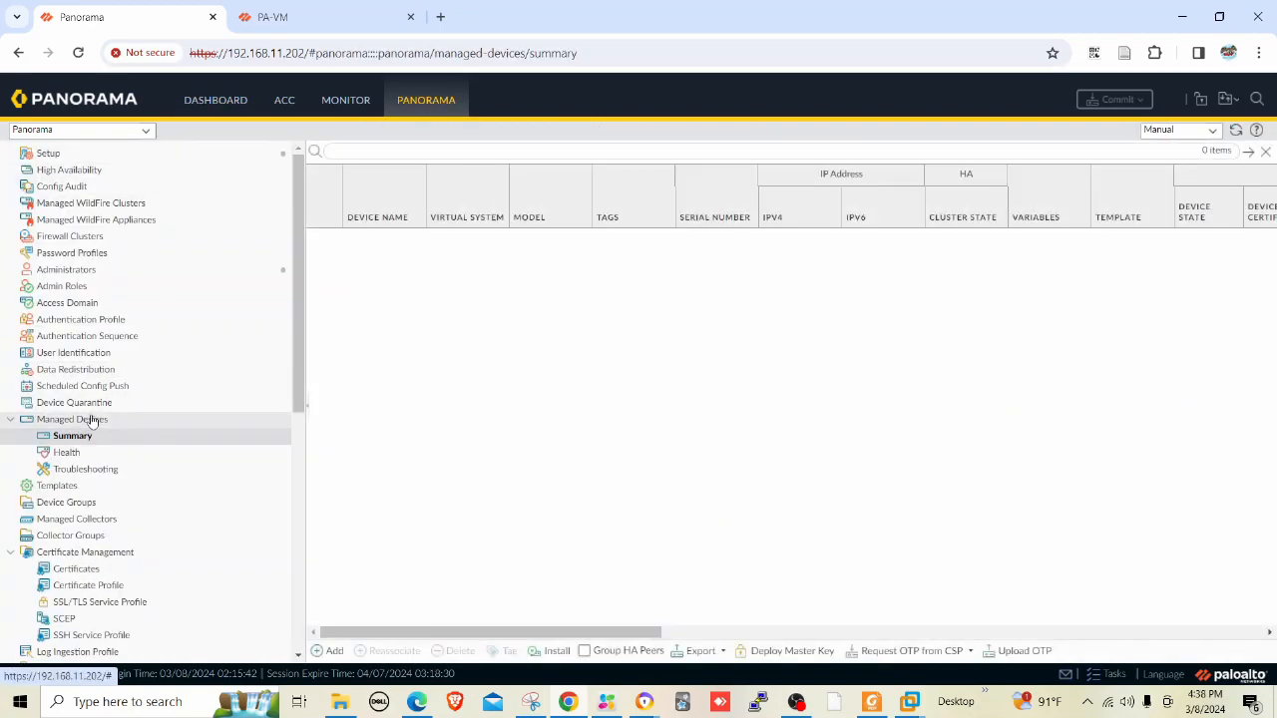
{"action": "left_click", "coordinate": [72, 435]}
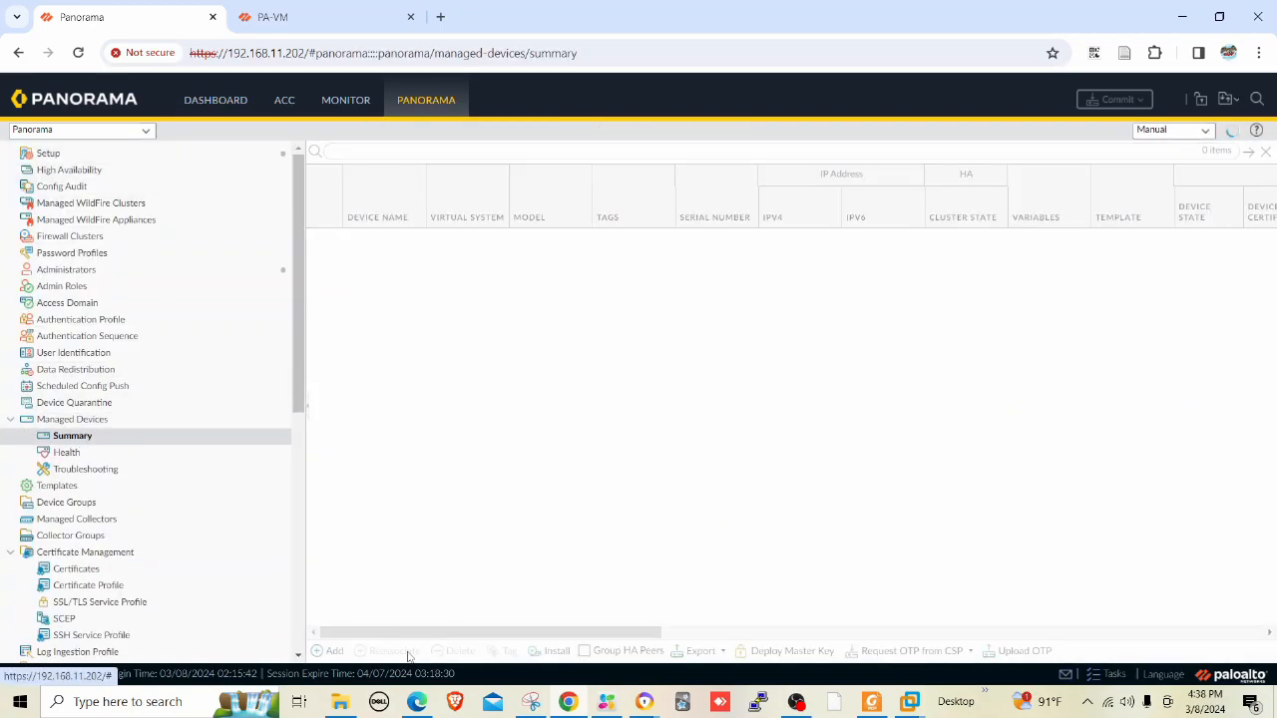
{"action": "left_click", "coordinate": [335, 650]}
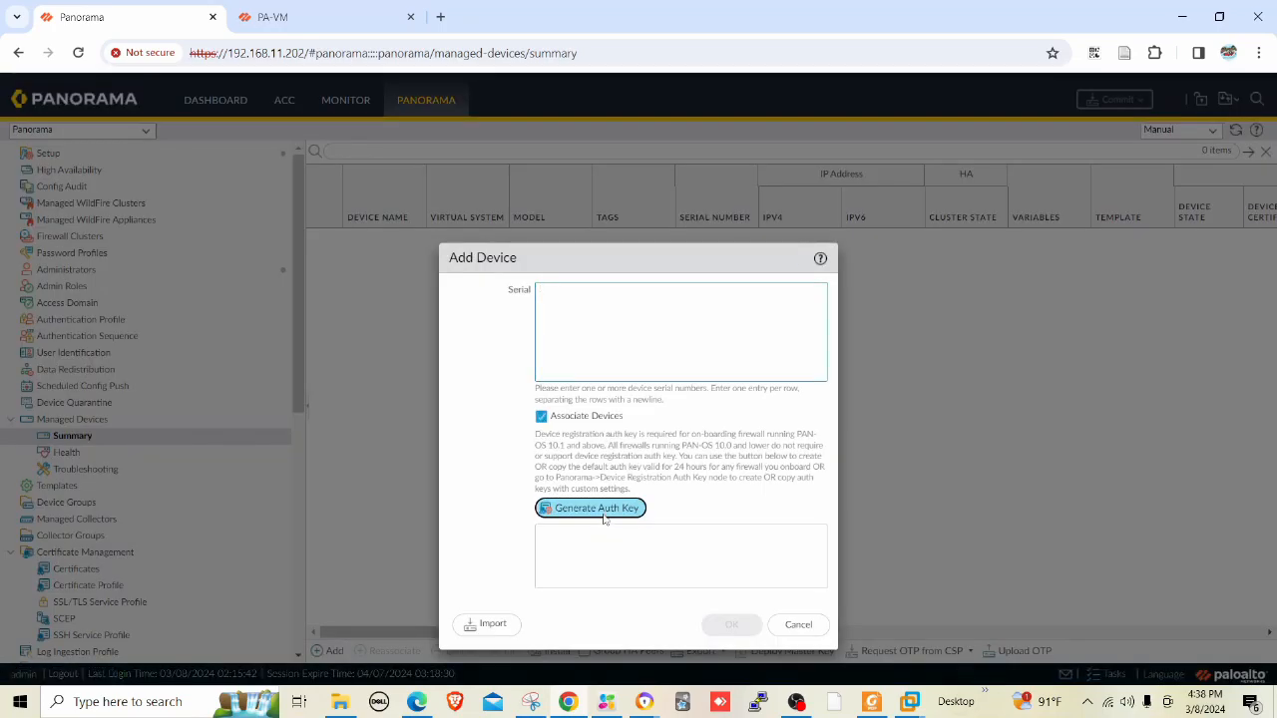
{"action": "right_click", "coordinate": [682, 555]}
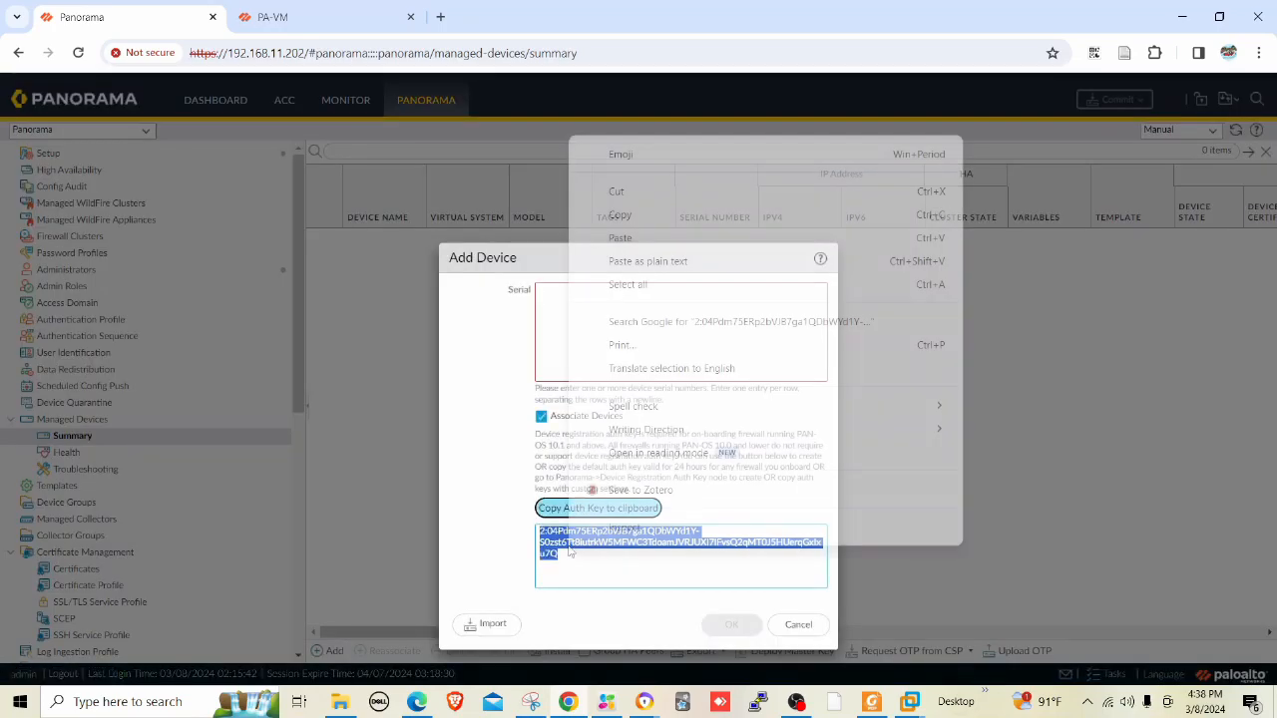
{"action": "left_click", "coordinate": [269, 16]}
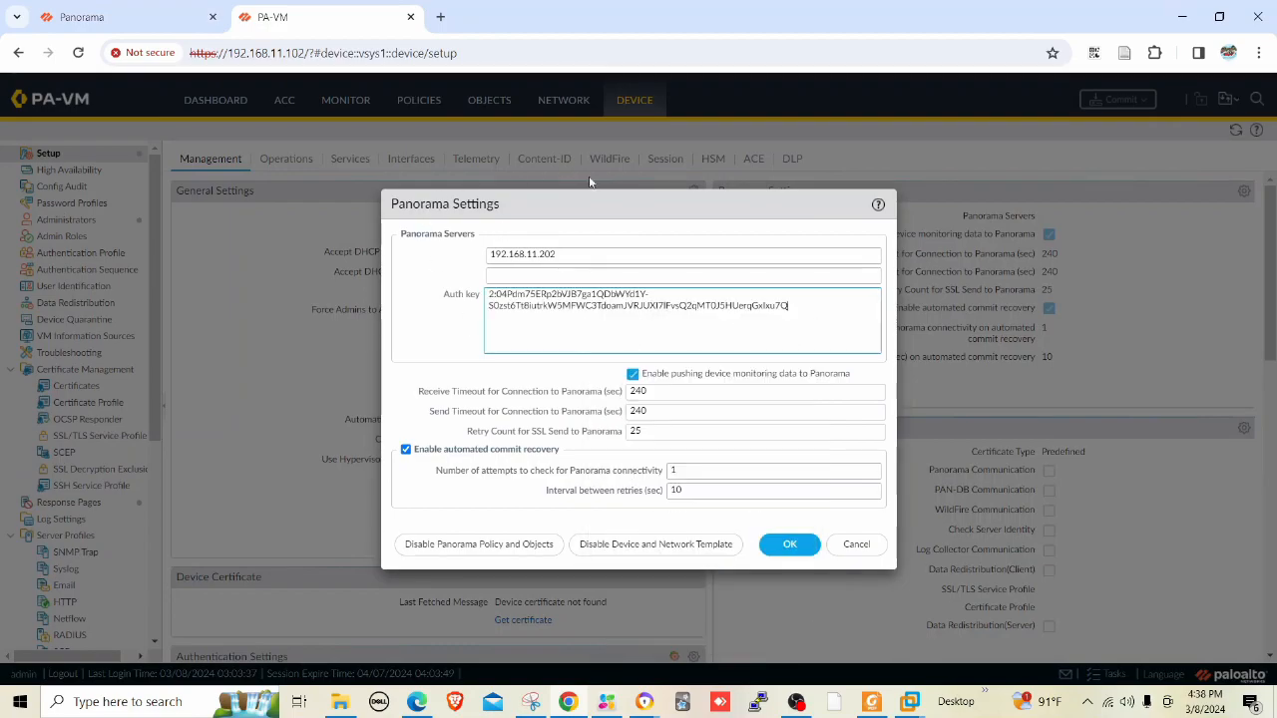
Save the Panorama settings with the pasted auth key and commit them to the PA-VM
{"action": "left_click", "coordinate": [790, 542]}
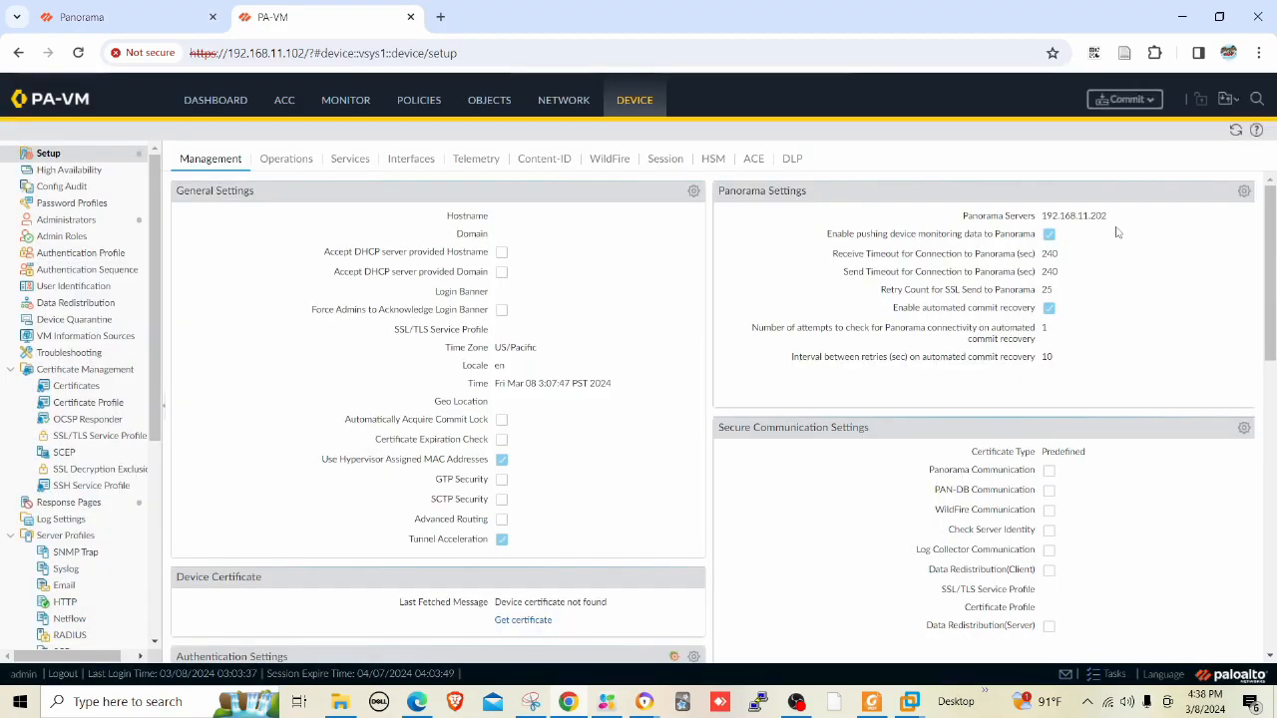
{"action": "left_click", "coordinate": [1126, 100]}
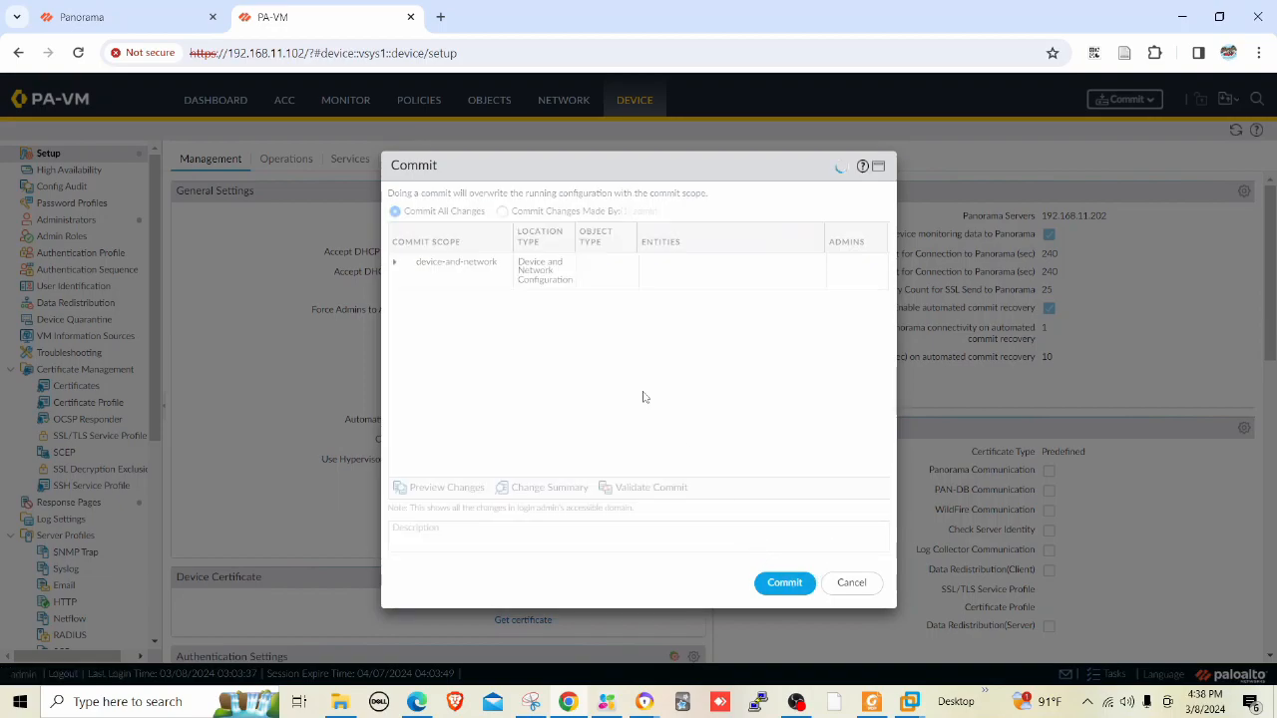
{"action": "left_click", "coordinate": [784, 583]}
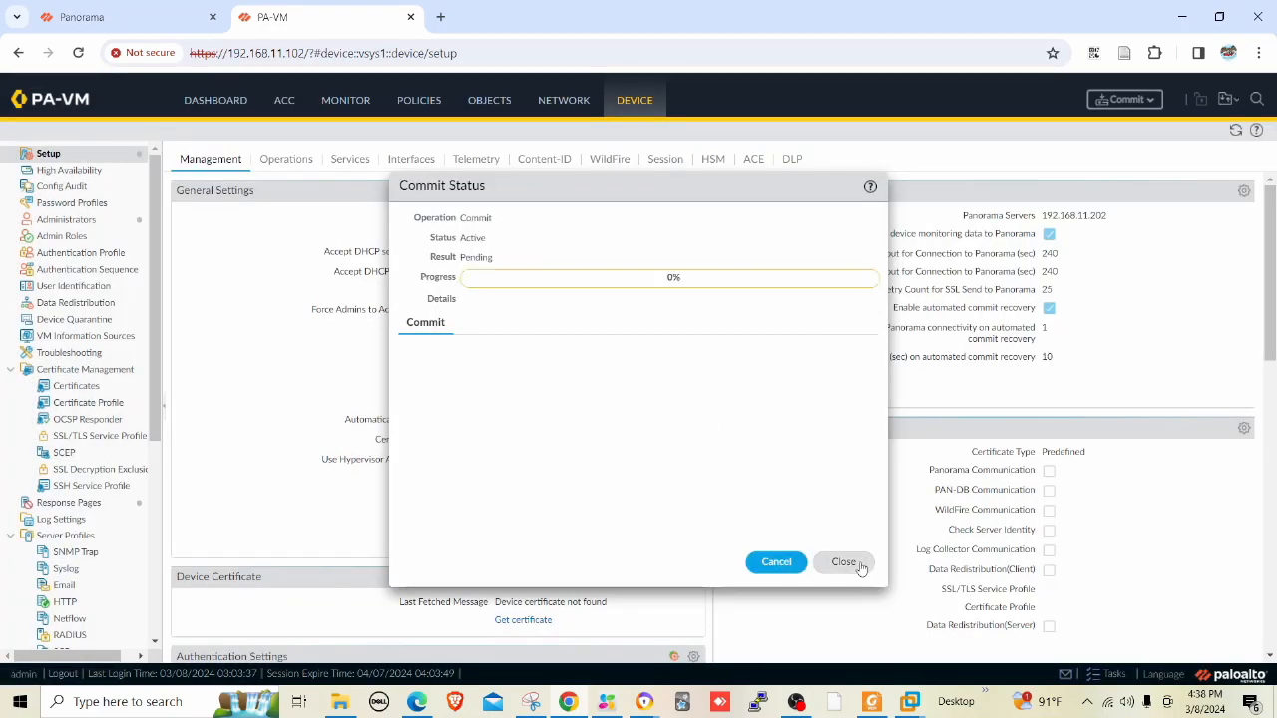
{"action": "left_click", "coordinate": [842, 563]}
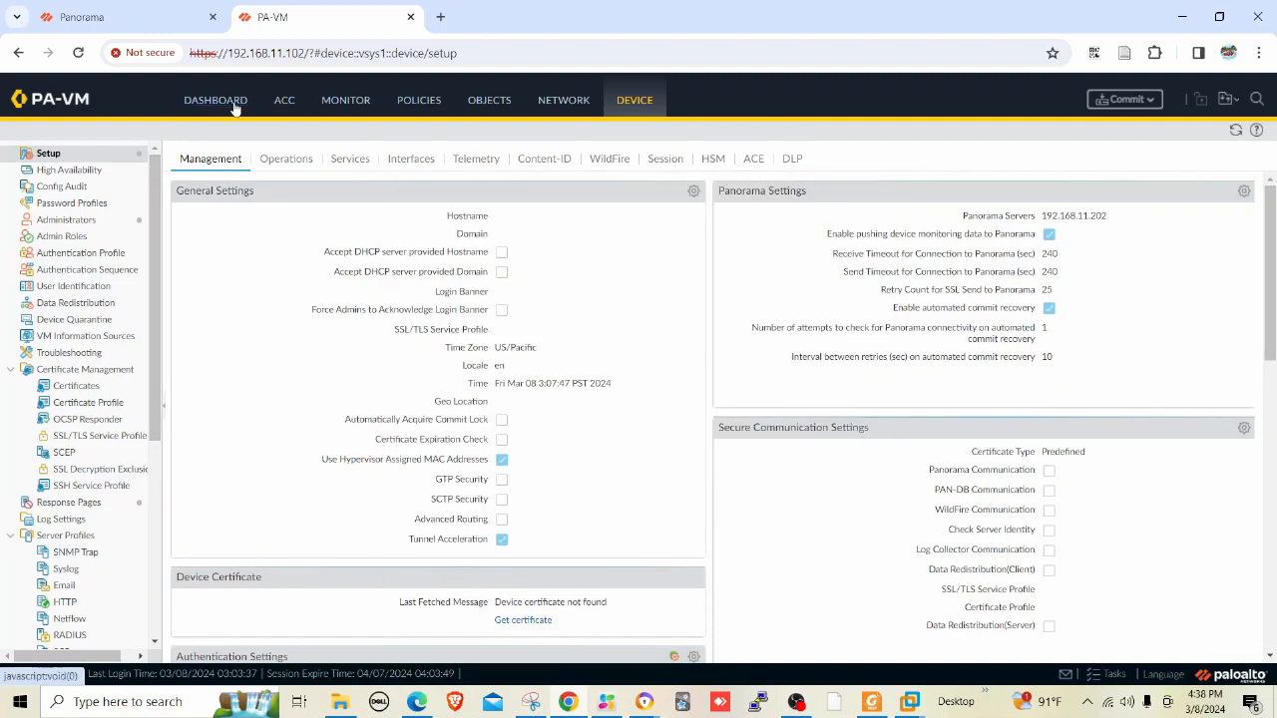
{"action": "left_click", "coordinate": [216, 100]}
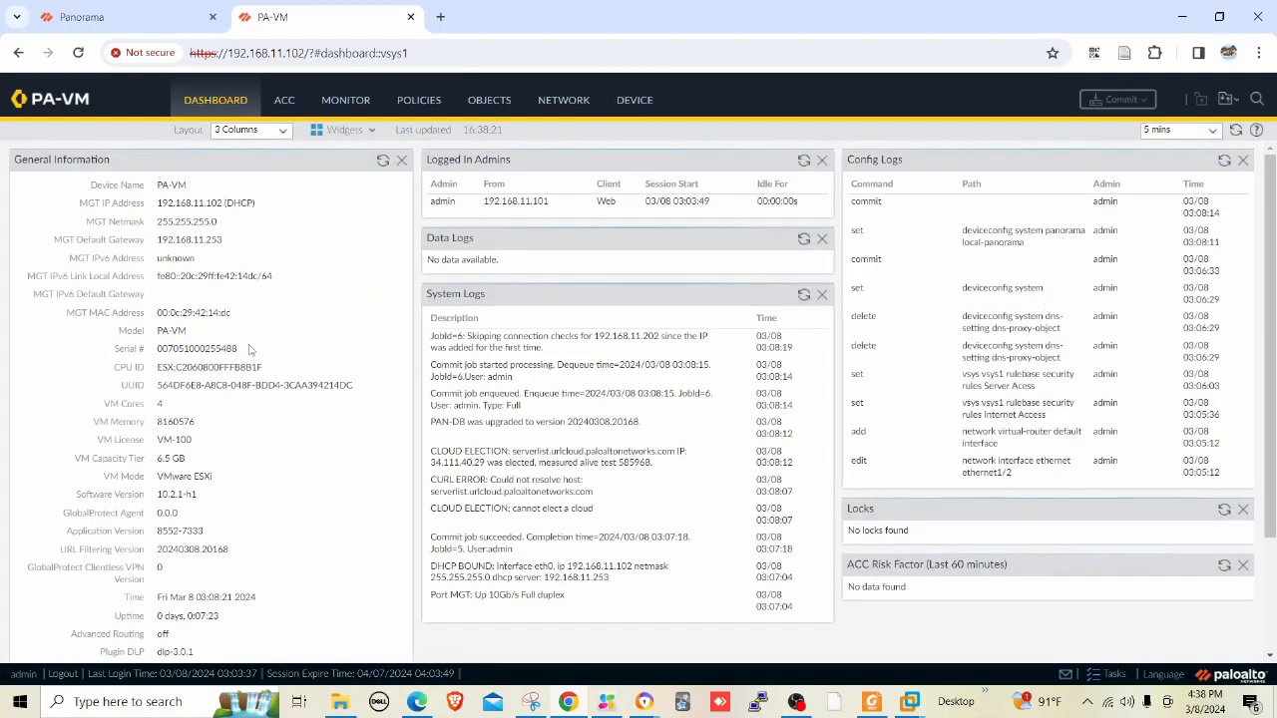
{"action": "right_click", "coordinate": [196, 347]}
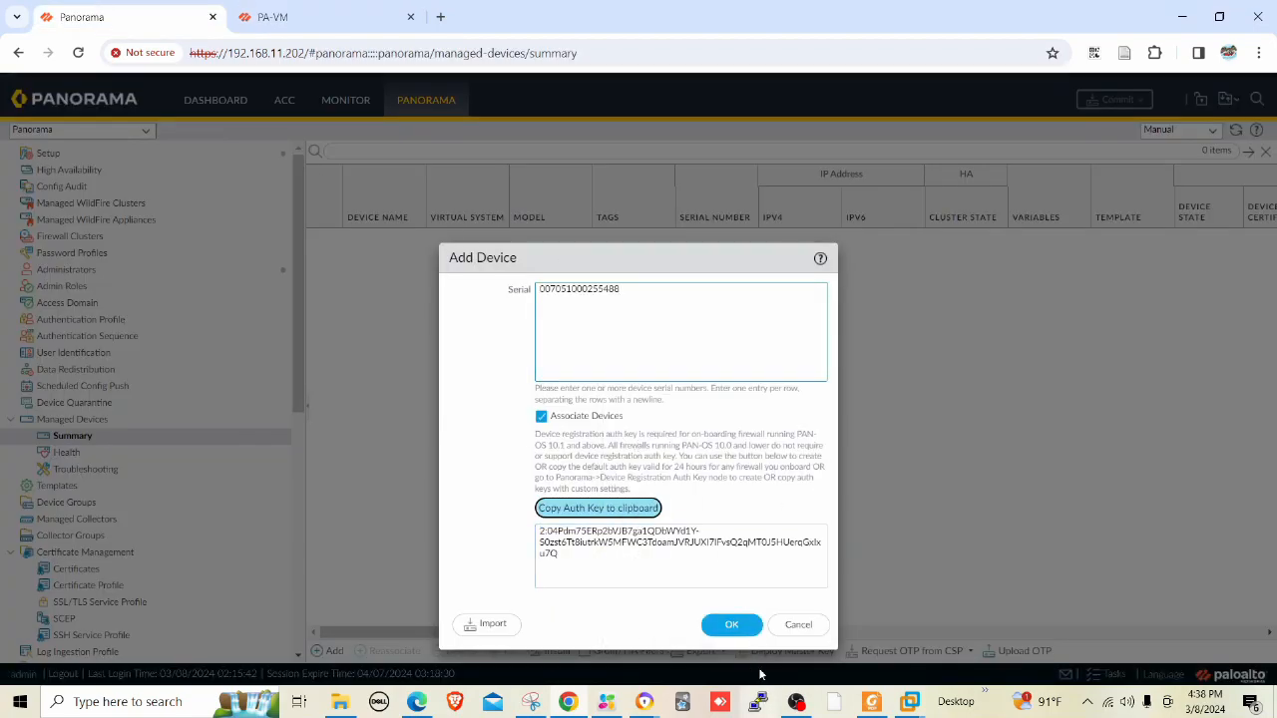
{"action": "left_click", "coordinate": [730, 622]}
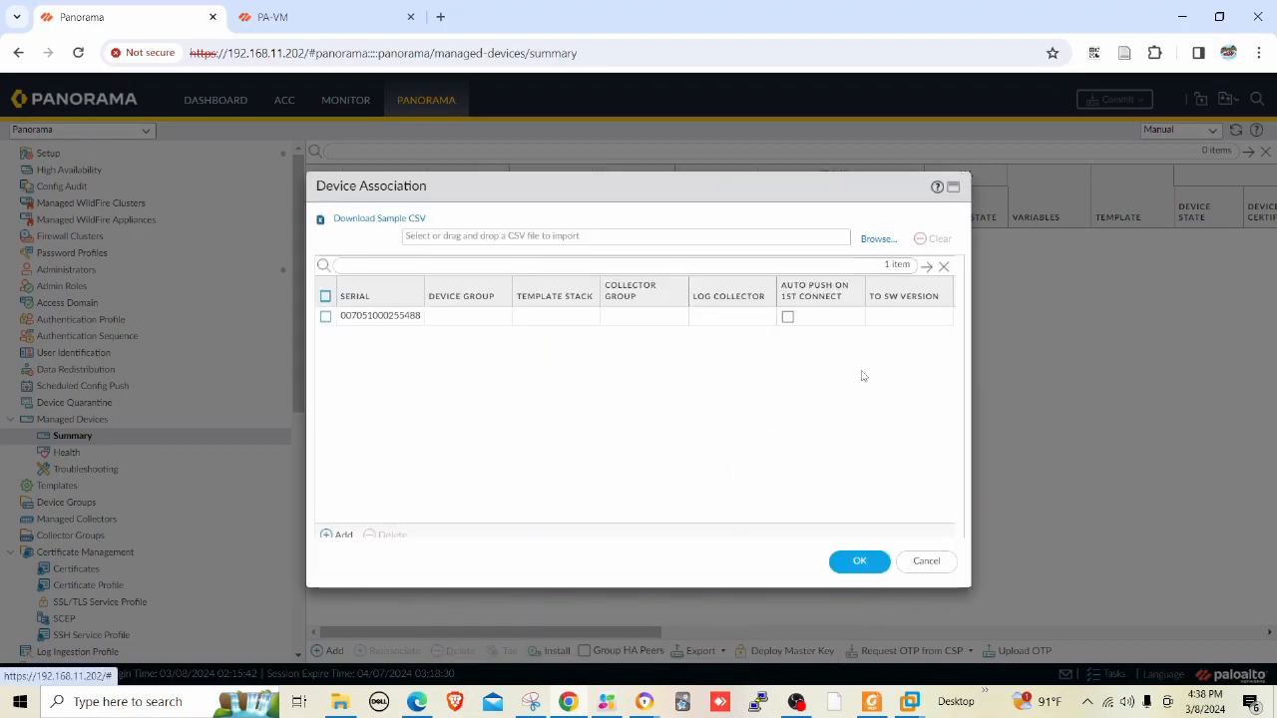
{"action": "left_click", "coordinate": [926, 561]}
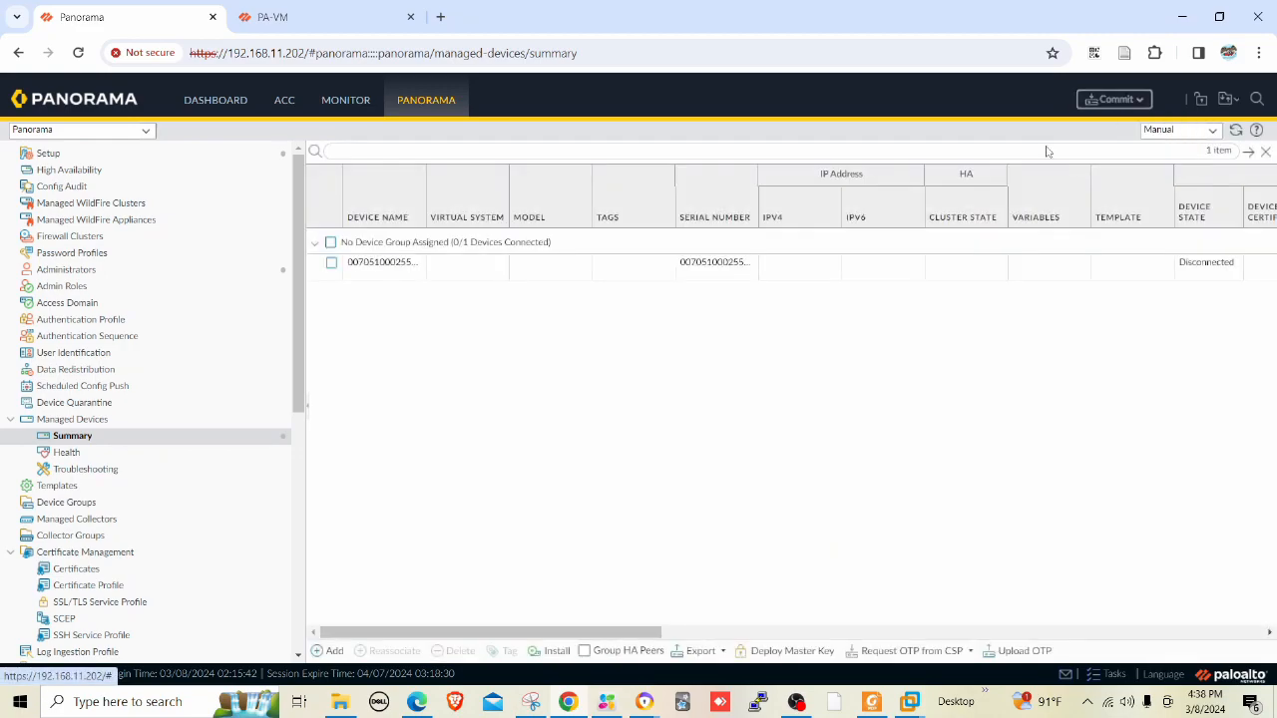
Commit the new managed device to Panorama and return to the Managed Devices summary
{"action": "left_click", "coordinate": [1113, 100]}
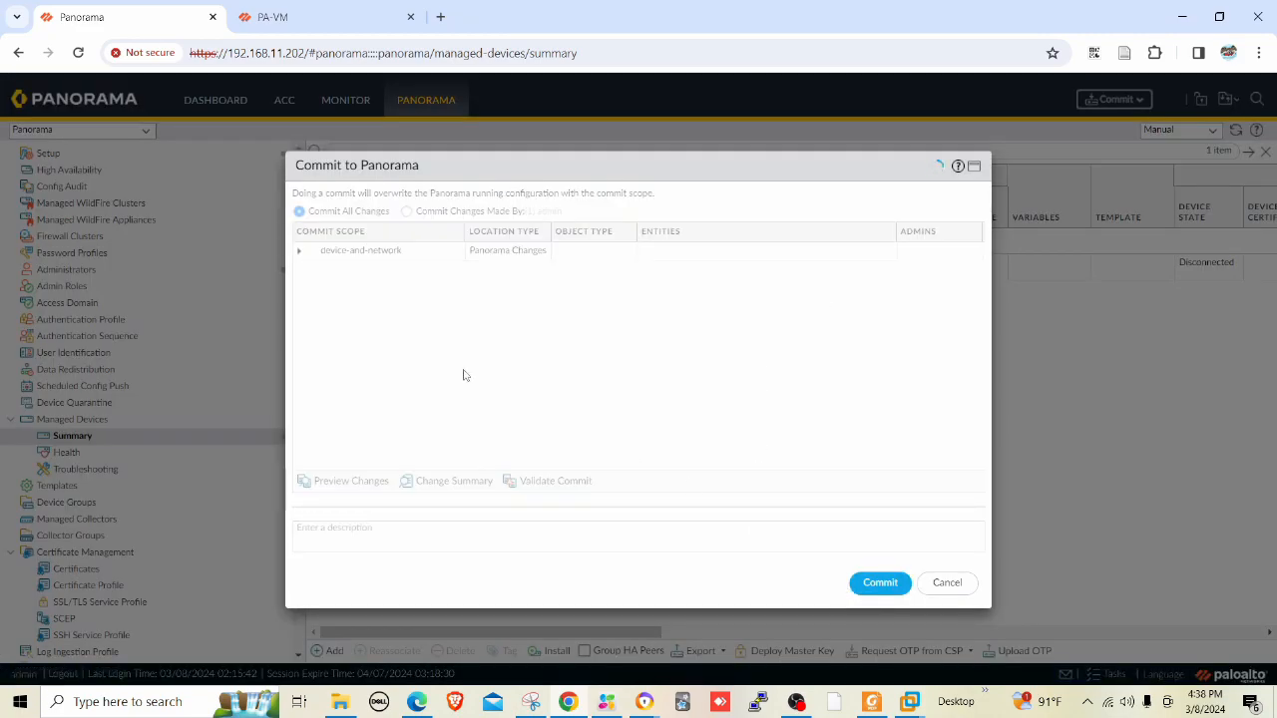
{"action": "left_click", "coordinate": [878, 583]}
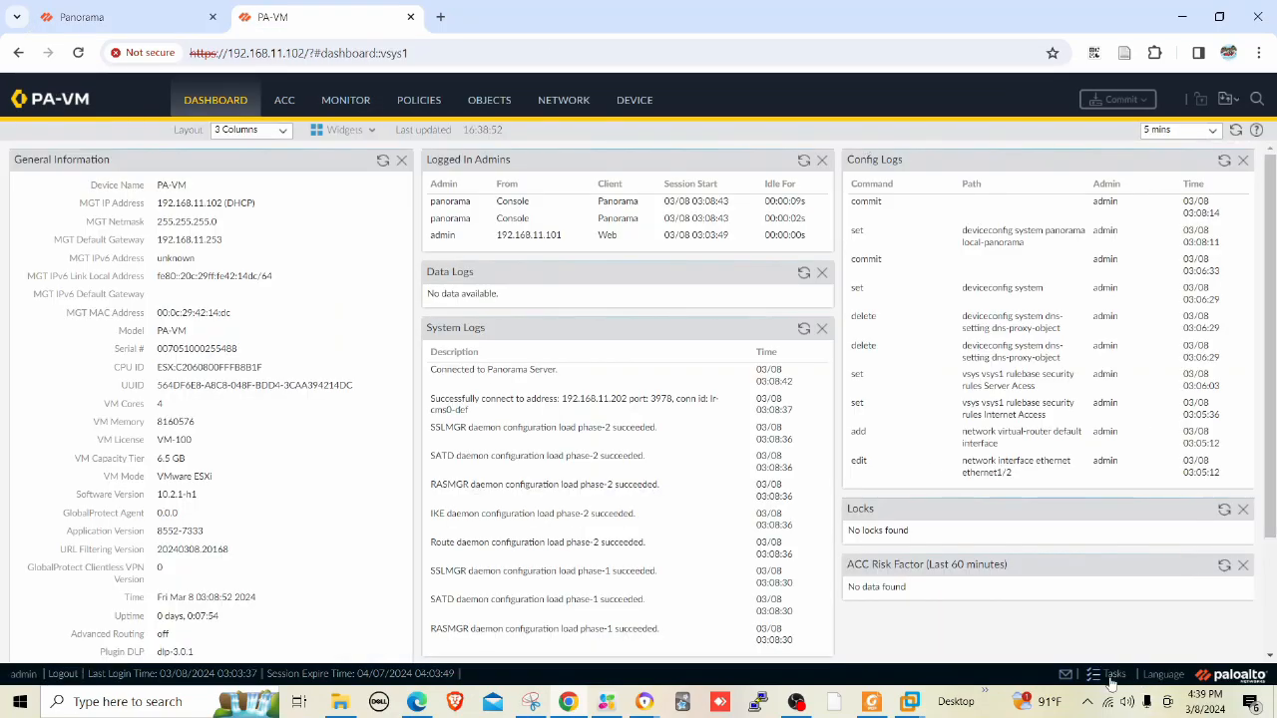
{"action": "left_click", "coordinate": [1107, 675]}
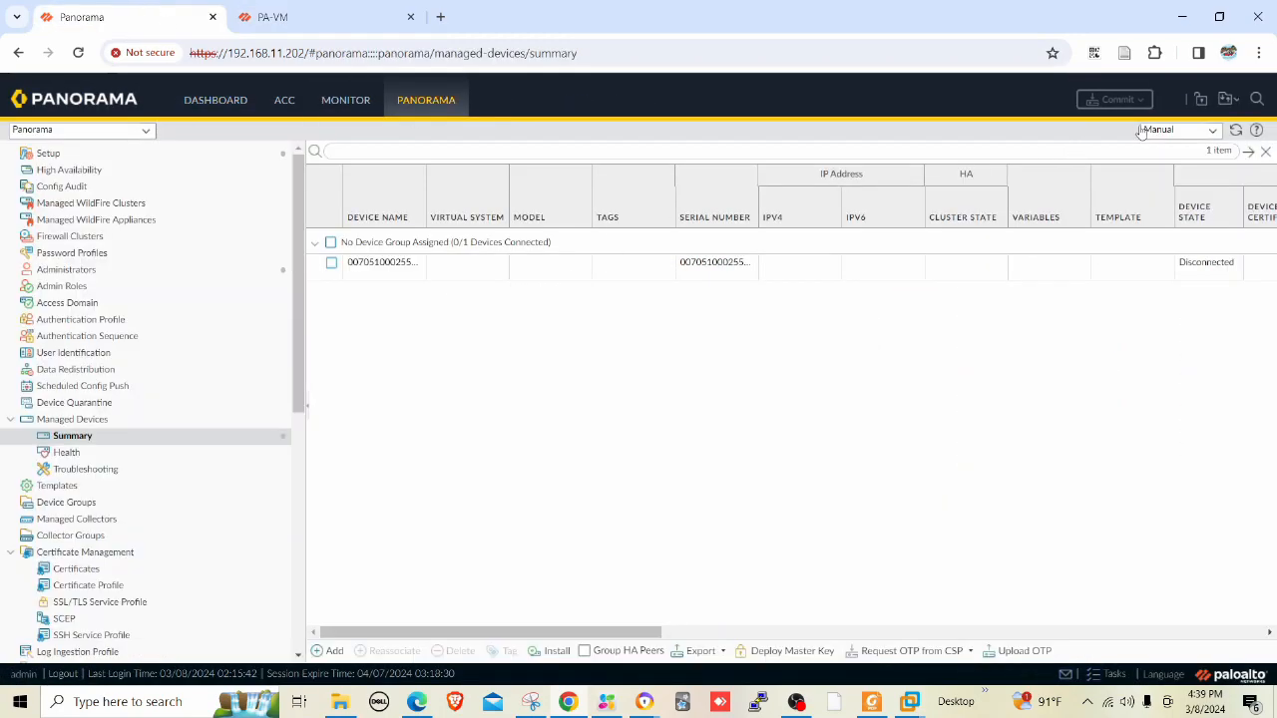
Refresh the summary to see PA-VM connected, then go to Panorama Setup operations
{"action": "left_click", "coordinate": [331, 262]}
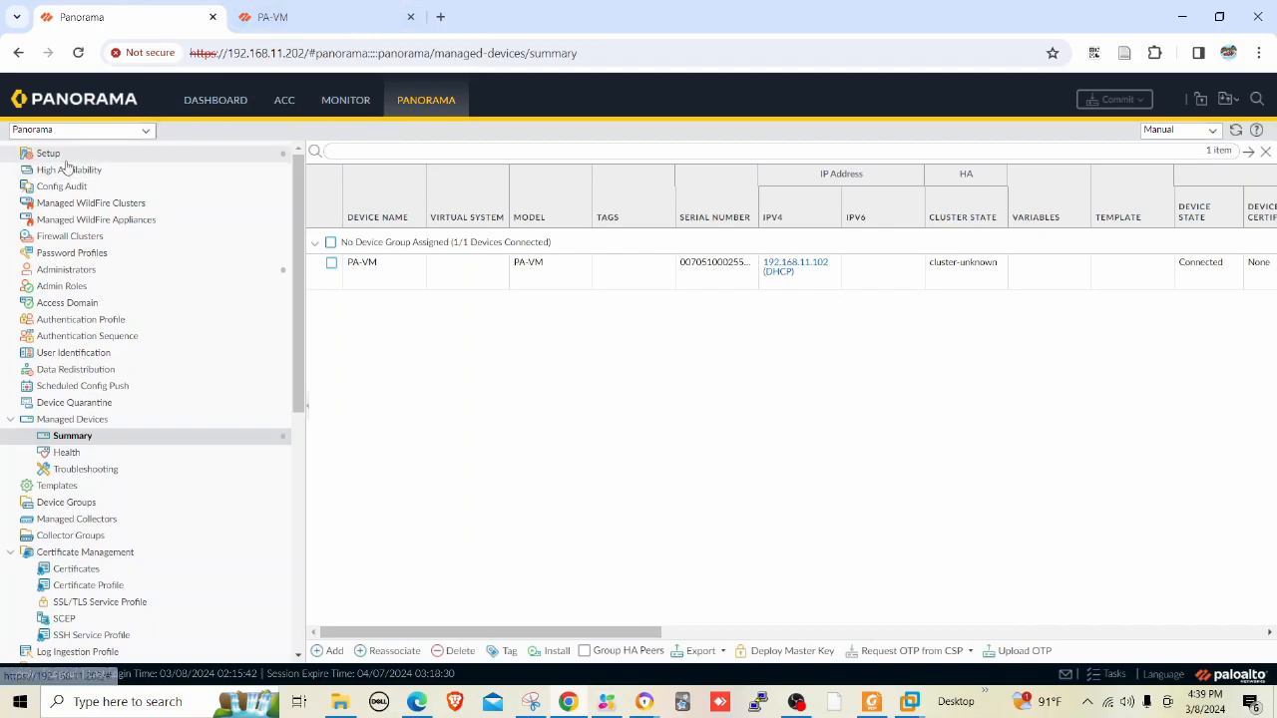
{"action": "left_click", "coordinate": [48, 151]}
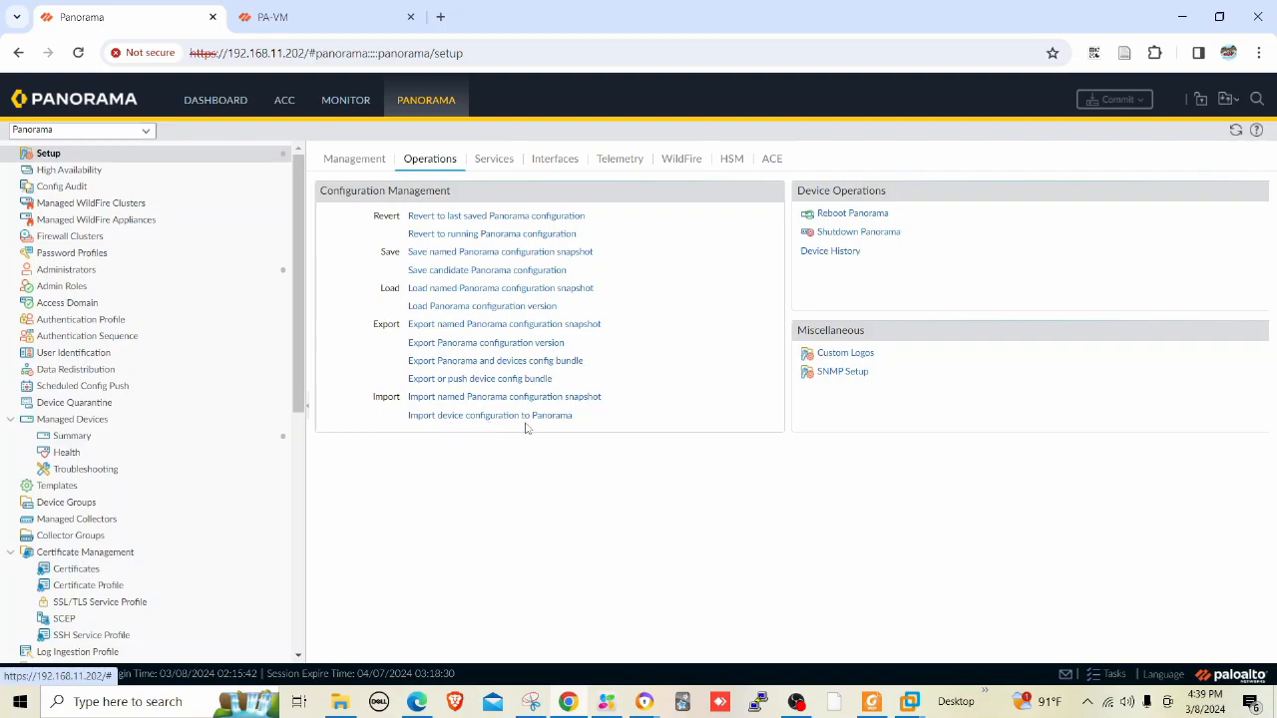
Import PA-VM's configuration into template DC-Template and device group DC-DeviceGroup
{"action": "left_click", "coordinate": [491, 415]}
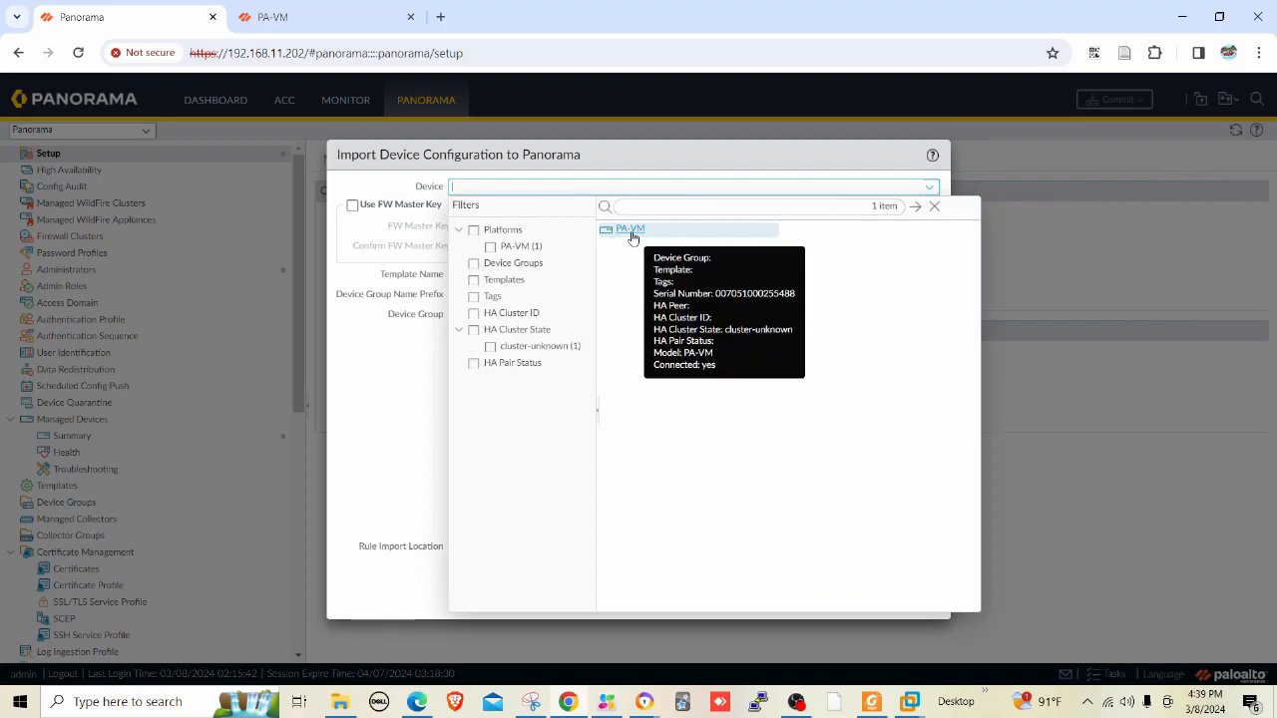
{"action": "left_click", "coordinate": [630, 228]}
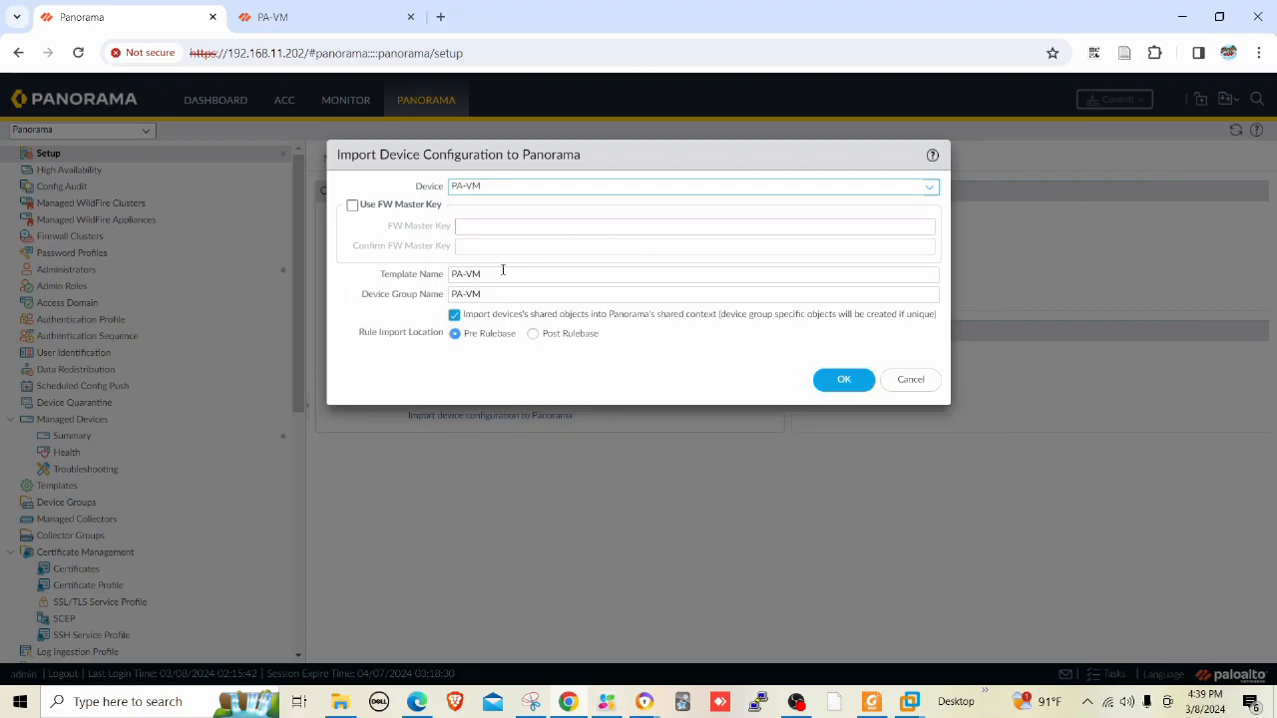
{"action": "left_click", "coordinate": [694, 273]}
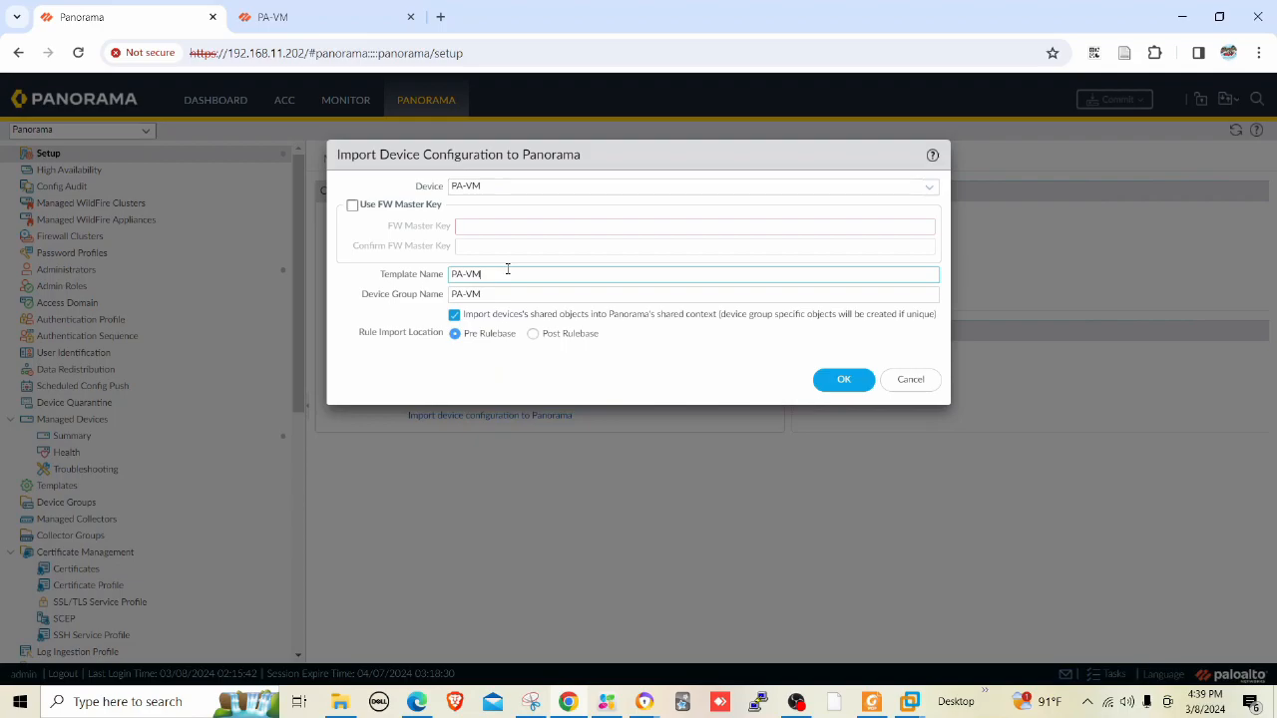
{"action": "double_click", "coordinate": [467, 274]}
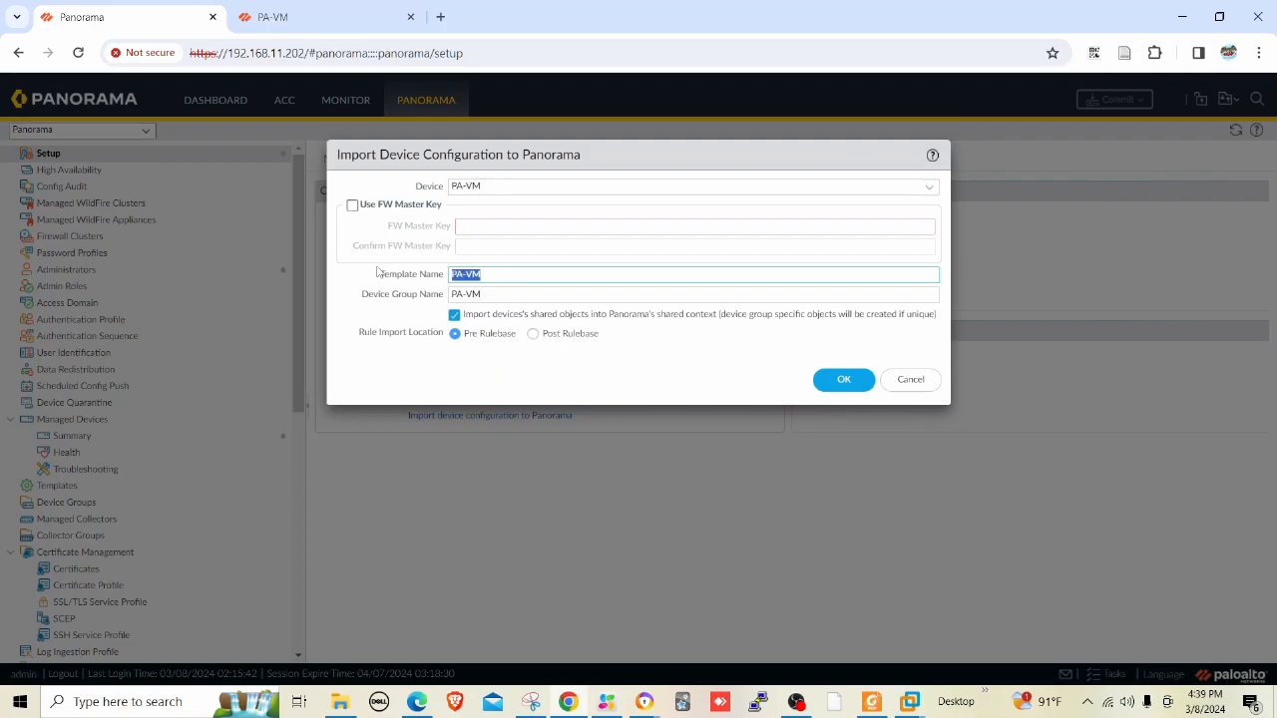
{"action": "type", "text": "DC-Template"}
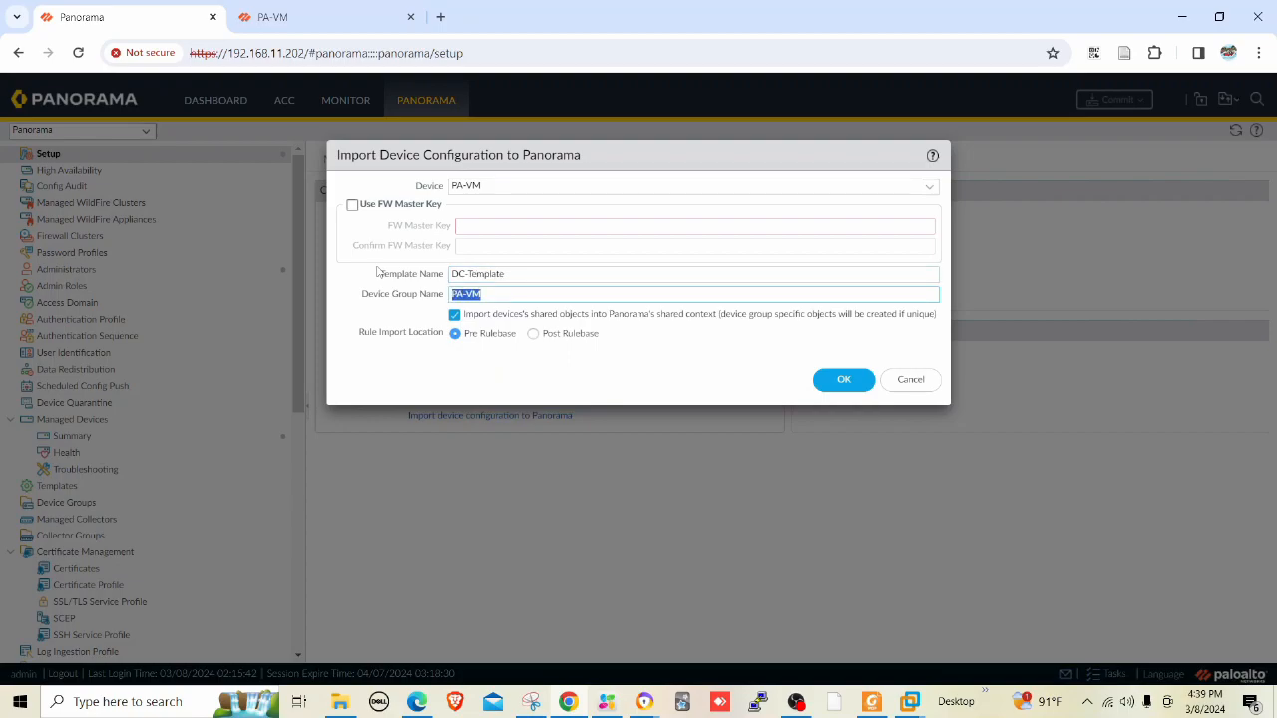
{"action": "type", "text": "DC-Device"}
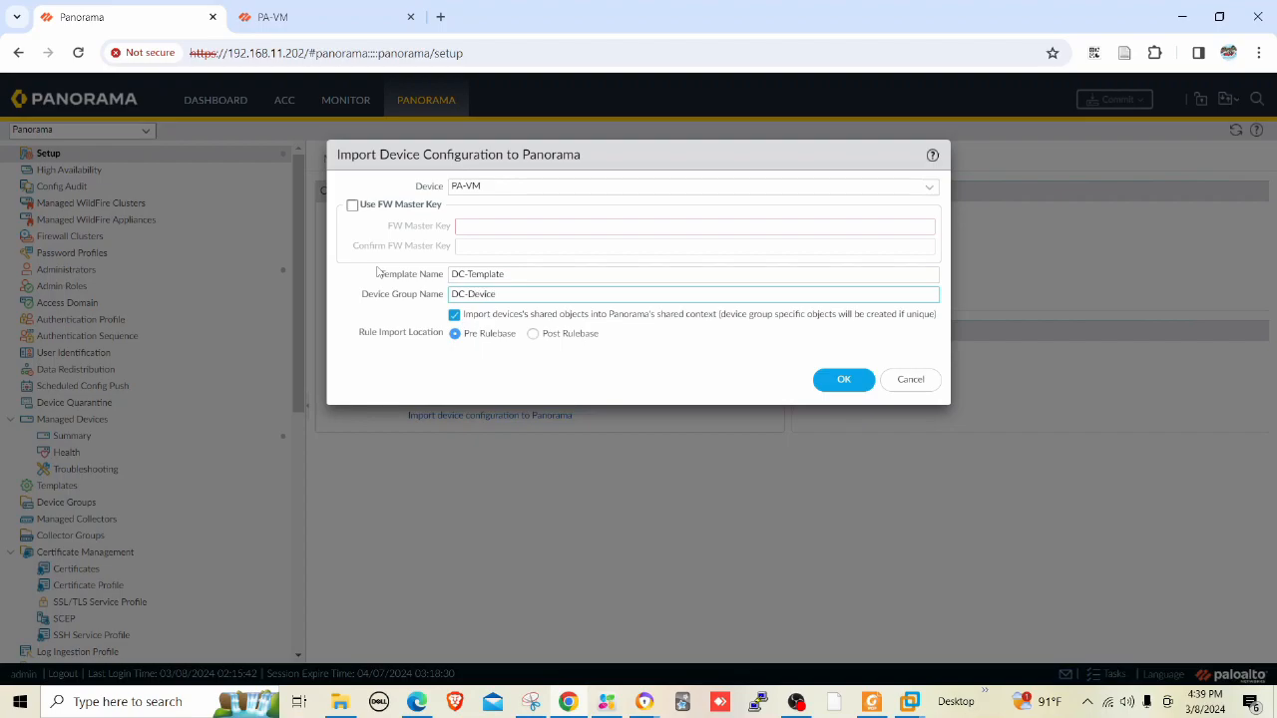
{"action": "type", "text": "Group"}
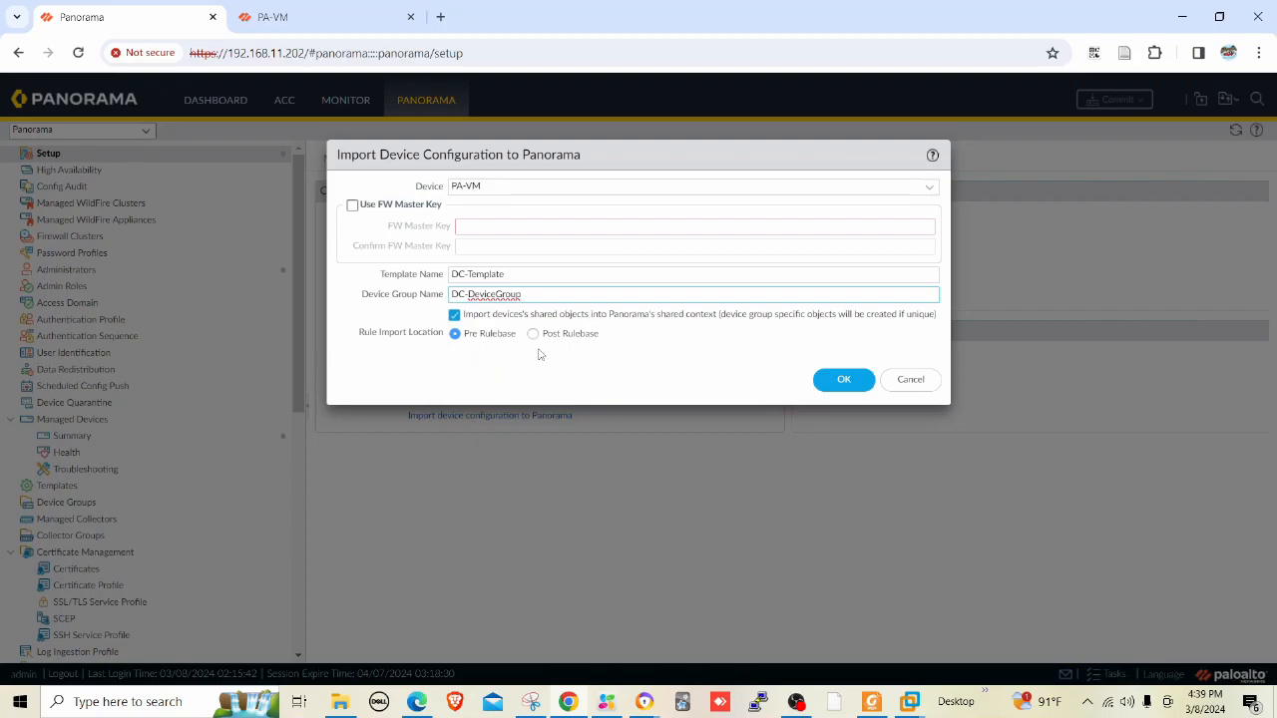
{"action": "mouse_move", "coordinate": [594, 355]}
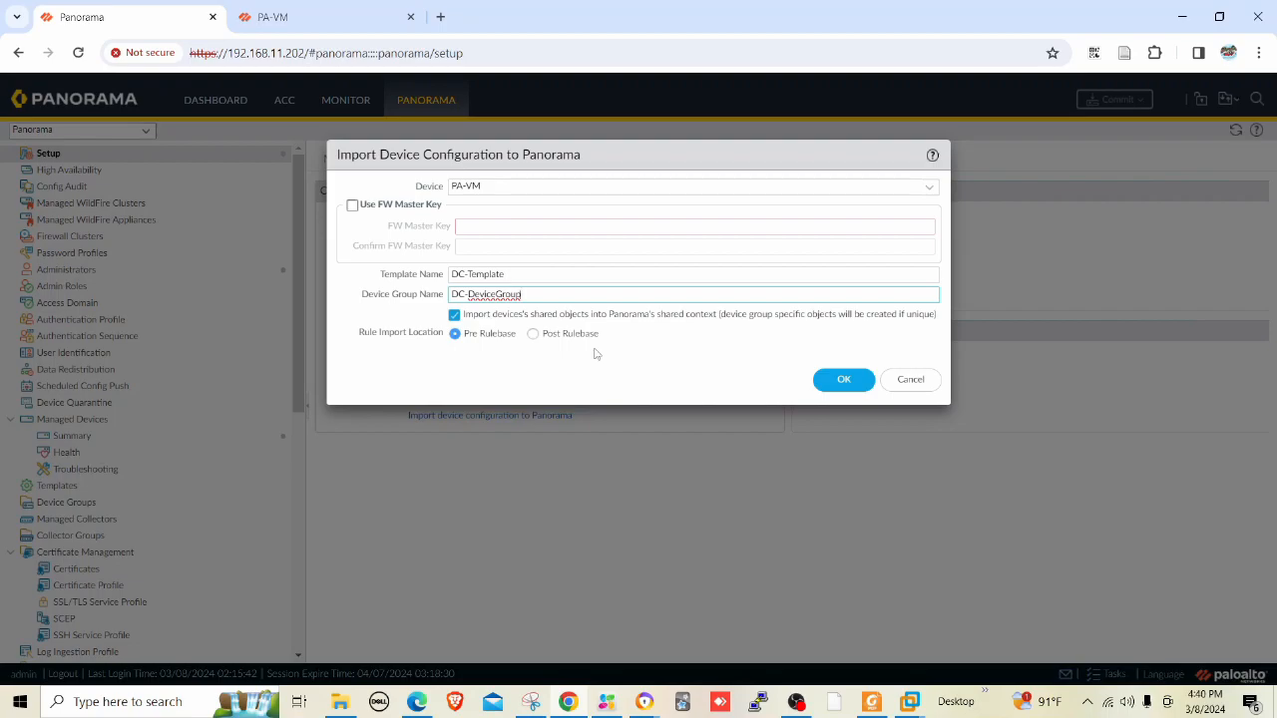
{"action": "mouse_move", "coordinate": [674, 363]}
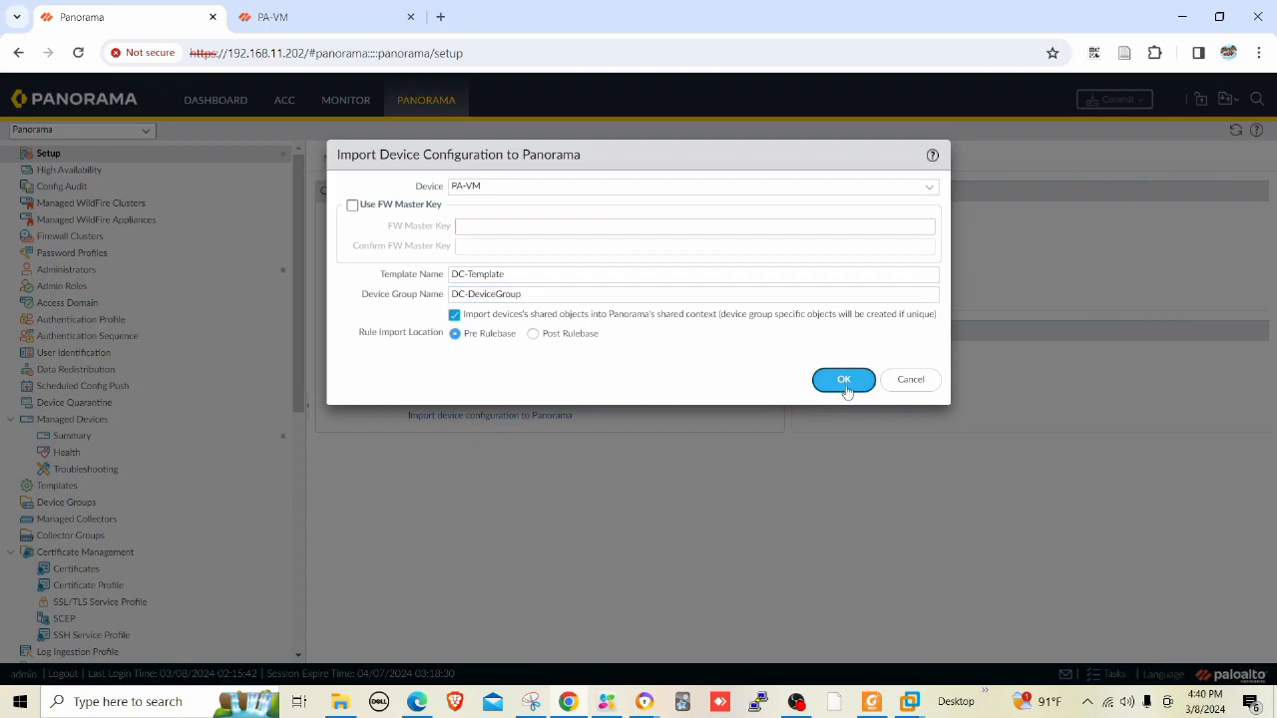
{"action": "left_click", "coordinate": [842, 379]}
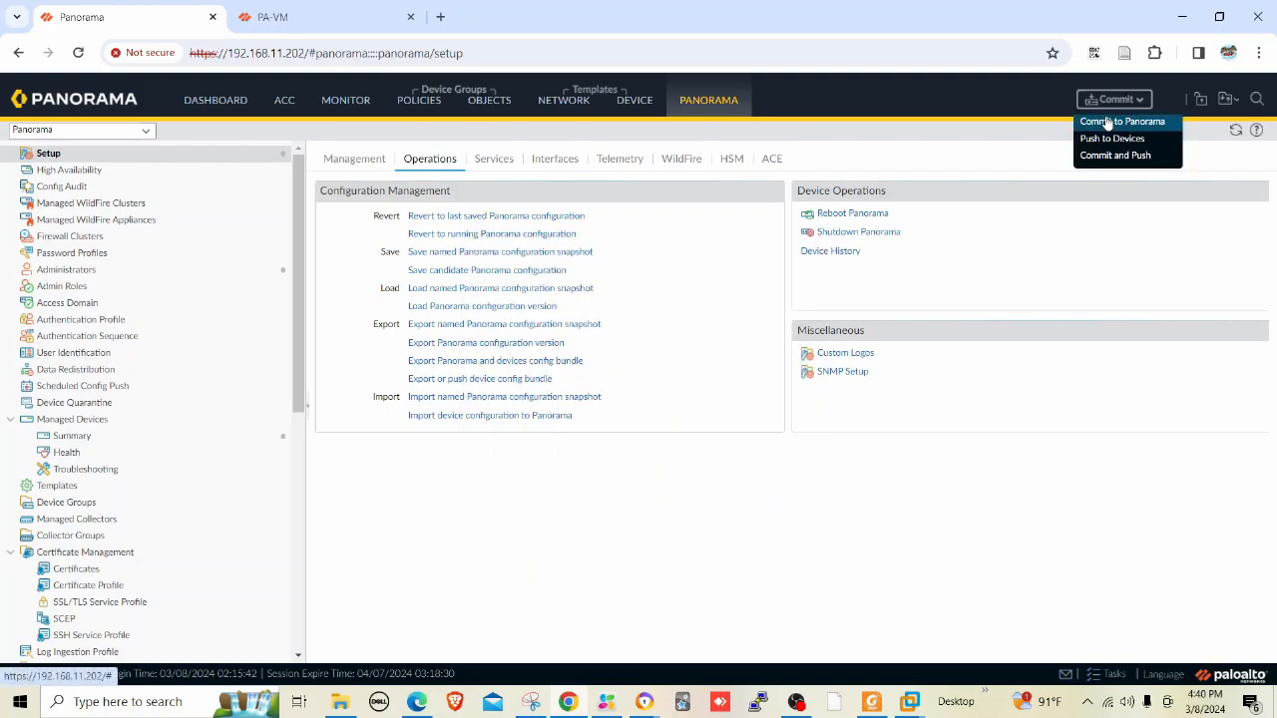
Commit to Panorama, wait for success and dismiss the commit status
{"action": "left_click", "coordinate": [1121, 122]}
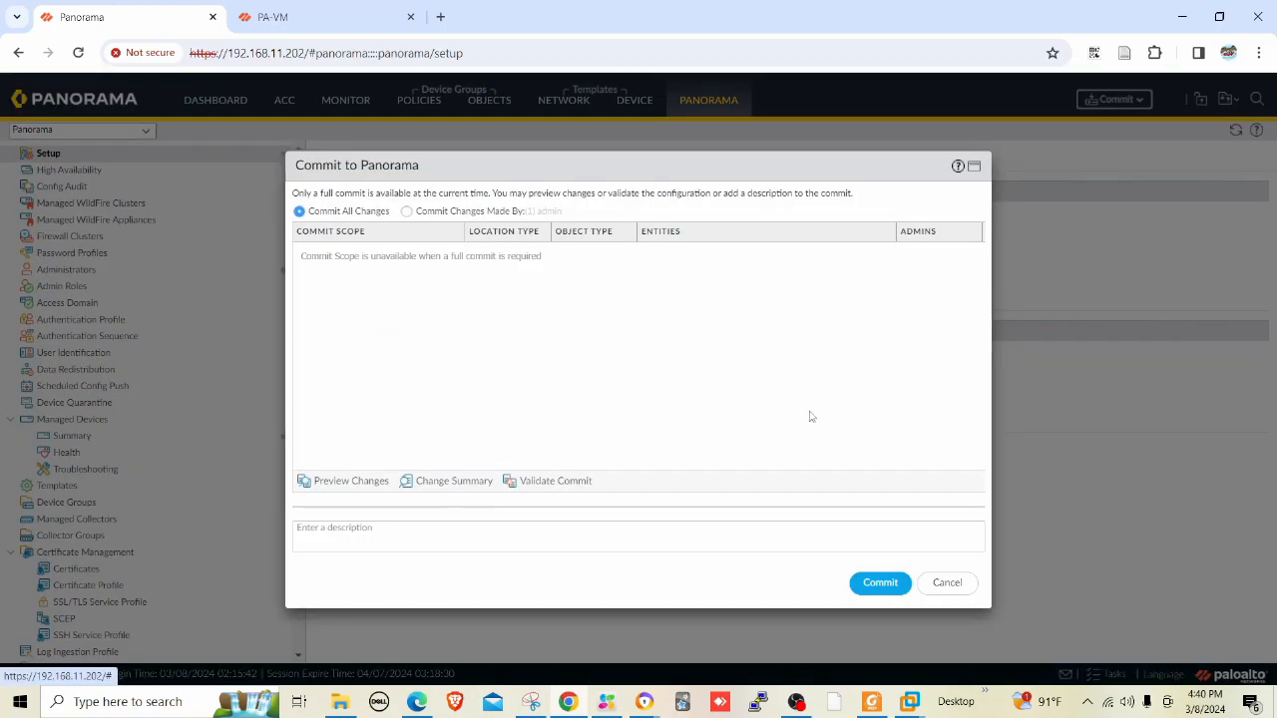
{"action": "left_click", "coordinate": [878, 582]}
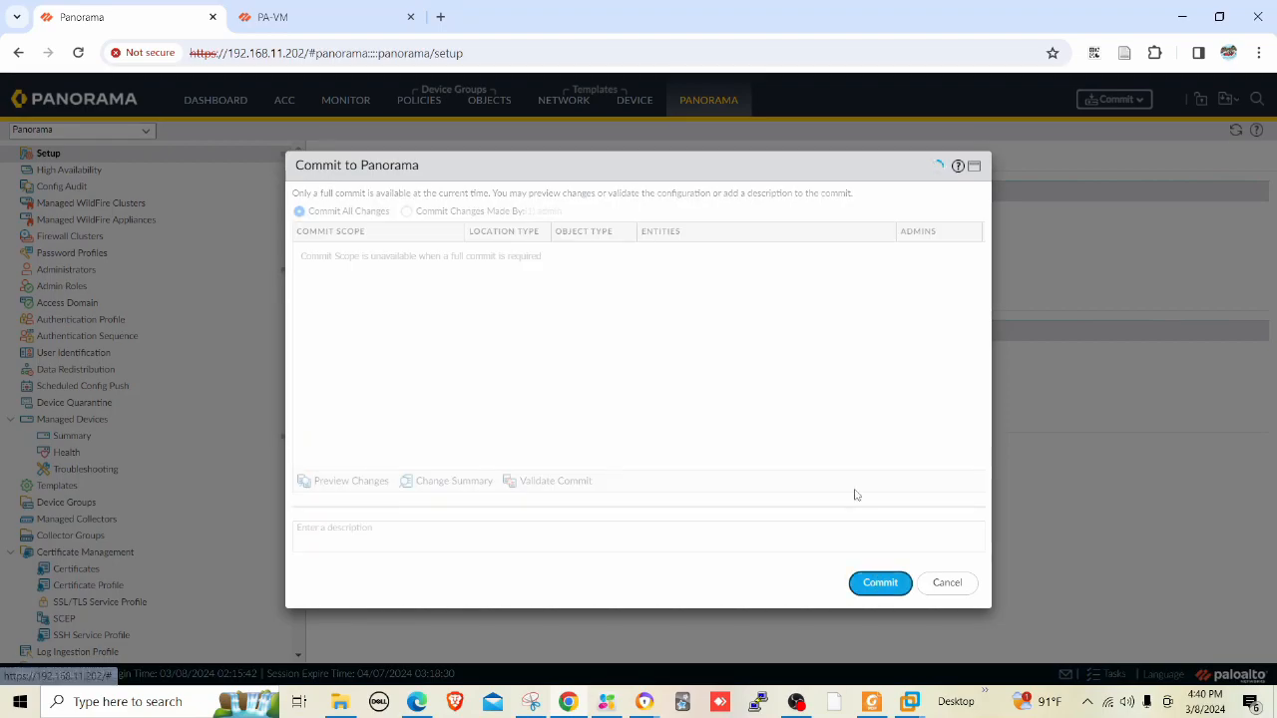
{"action": "left_click", "coordinate": [878, 583]}
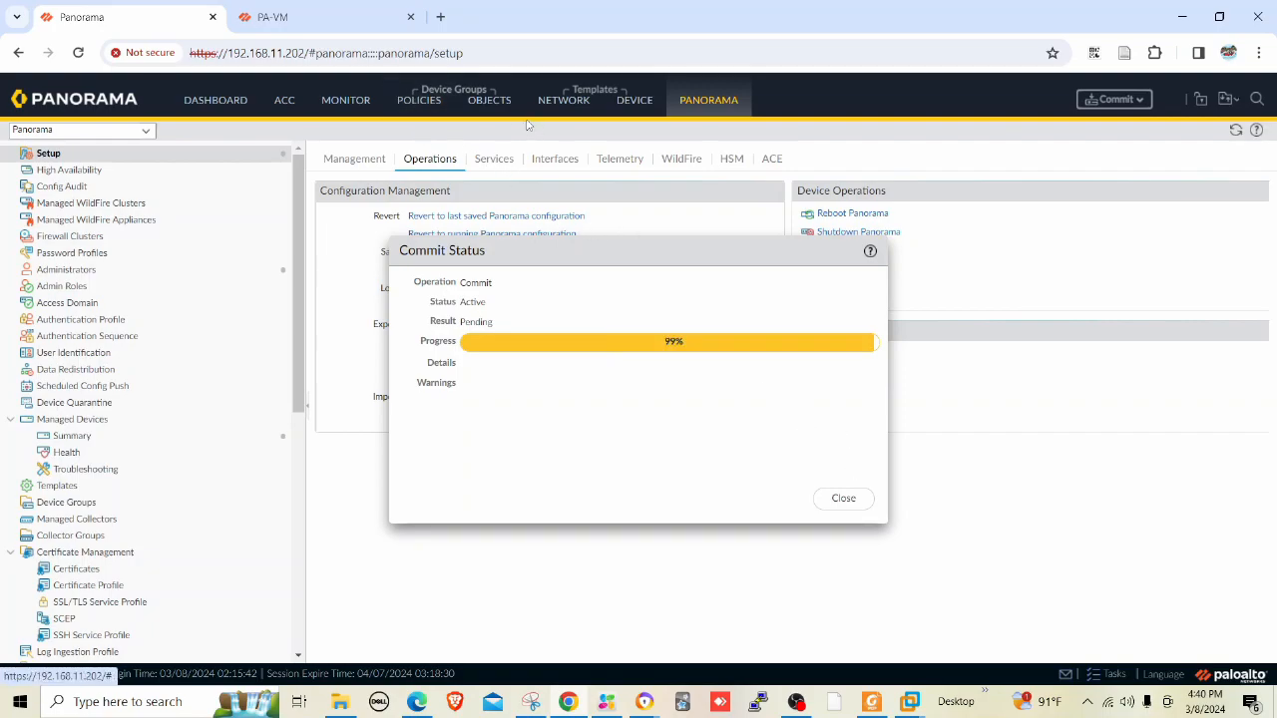
{"action": "mouse_move", "coordinate": [635, 100]}
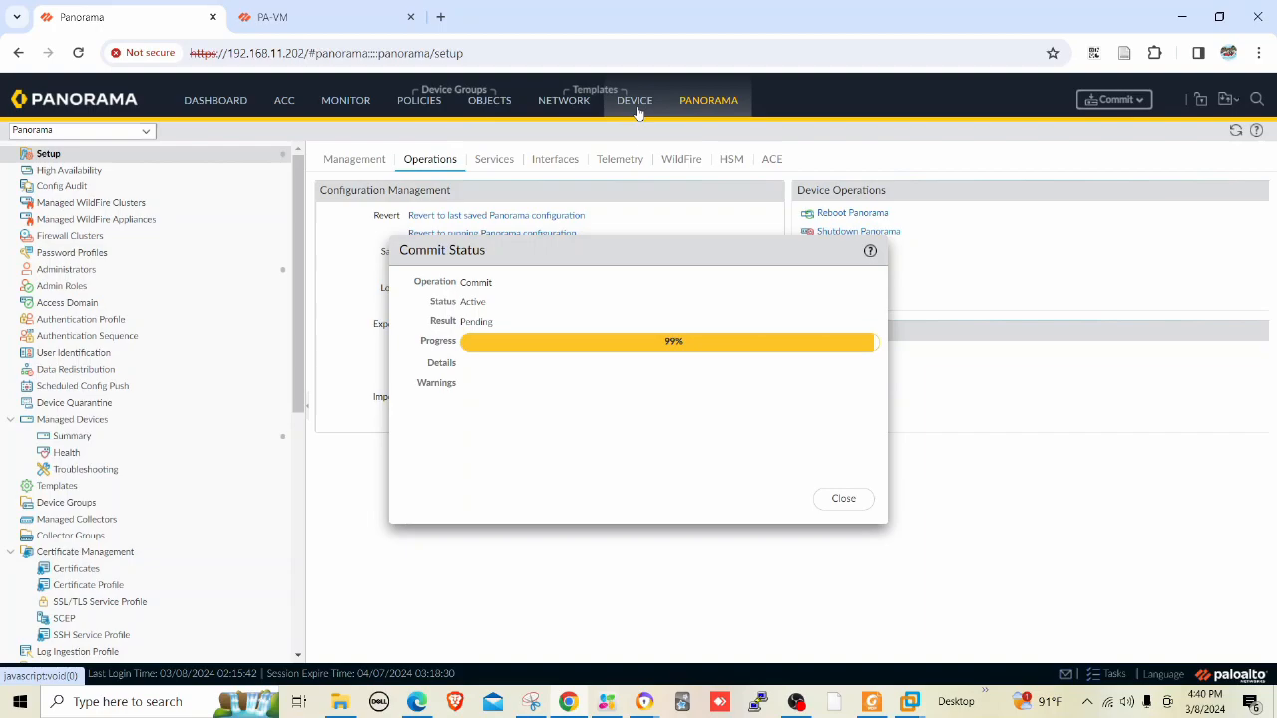
{"action": "mouse_move", "coordinate": [489, 100]}
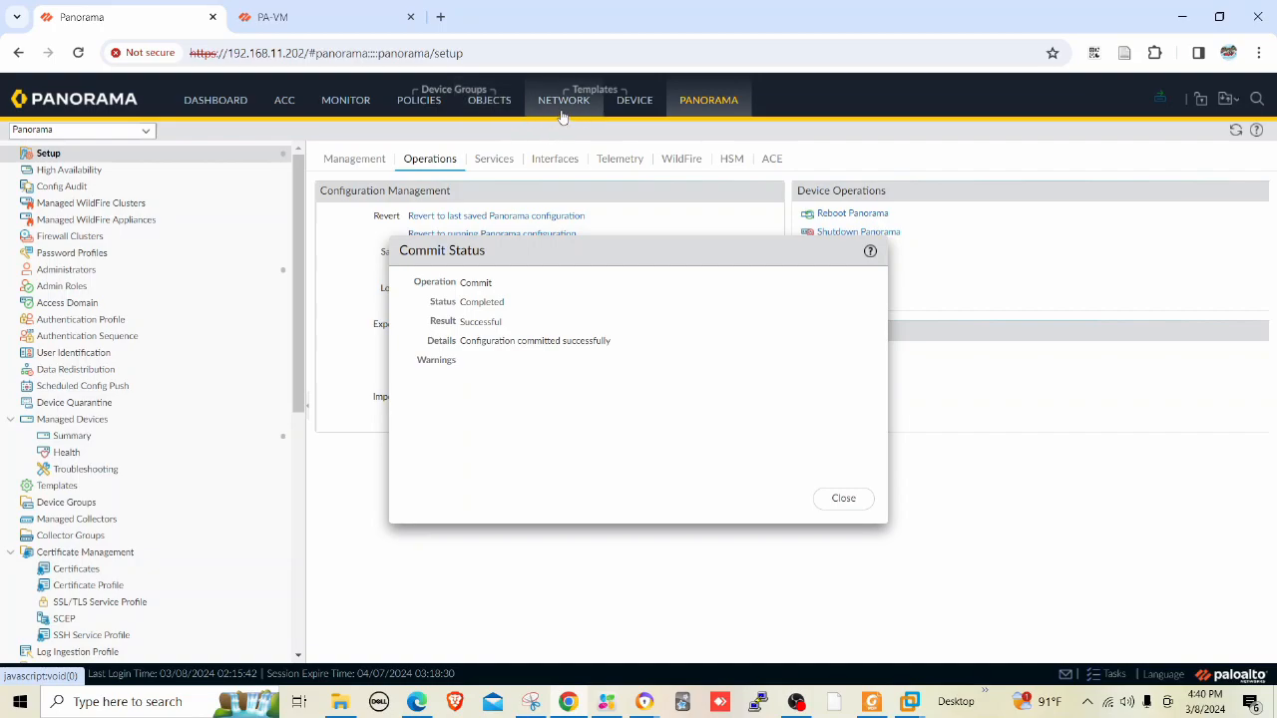
{"action": "mouse_move", "coordinate": [609, 103]}
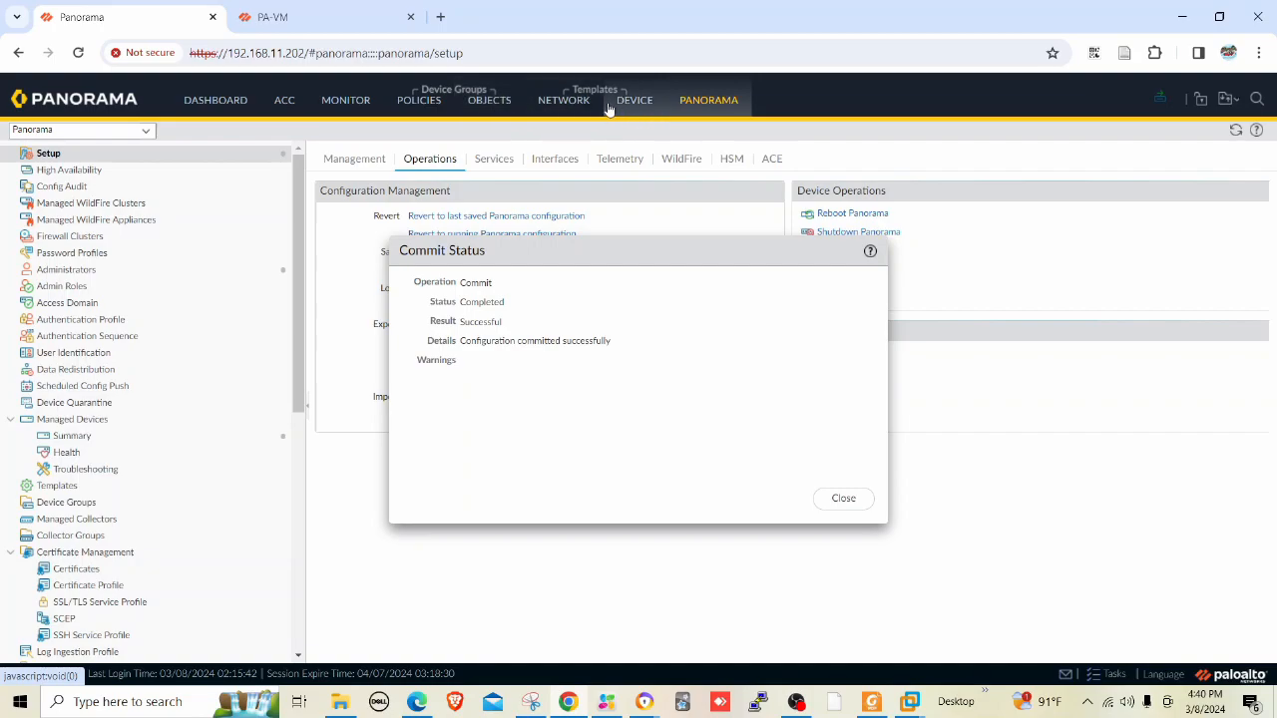
{"action": "left_click", "coordinate": [842, 499]}
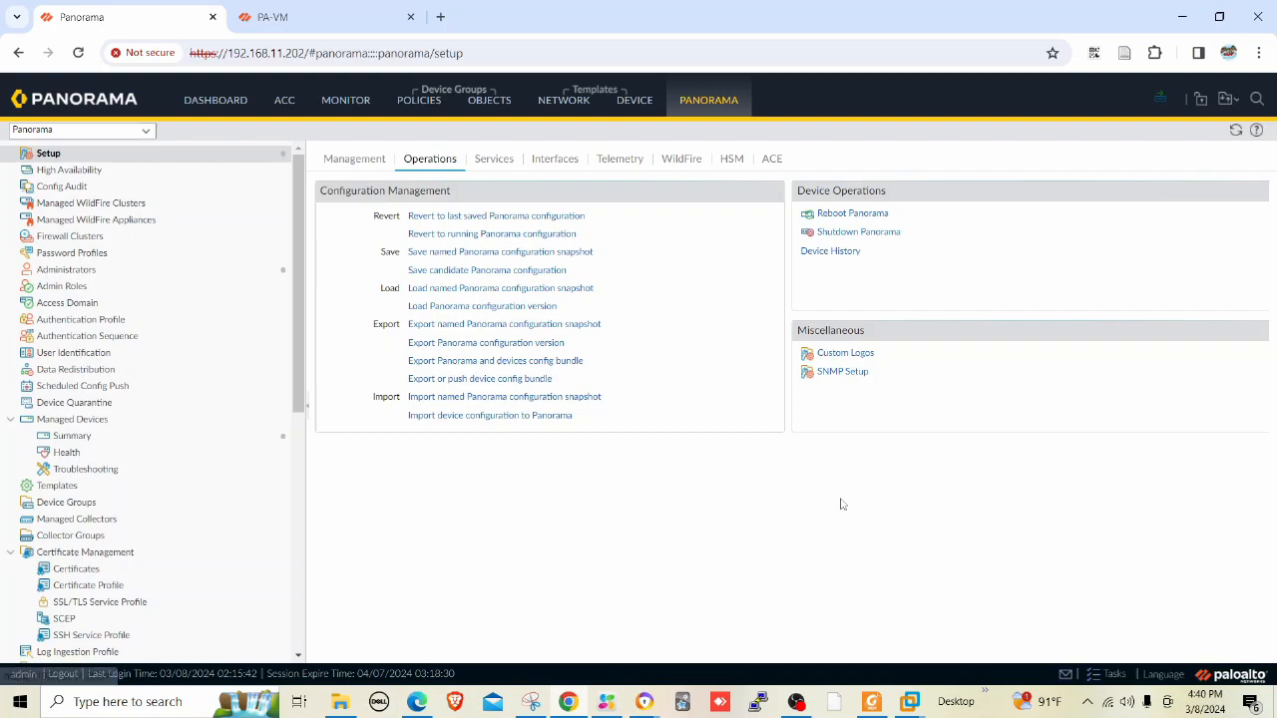
{"action": "mouse_move", "coordinate": [786, 499]}
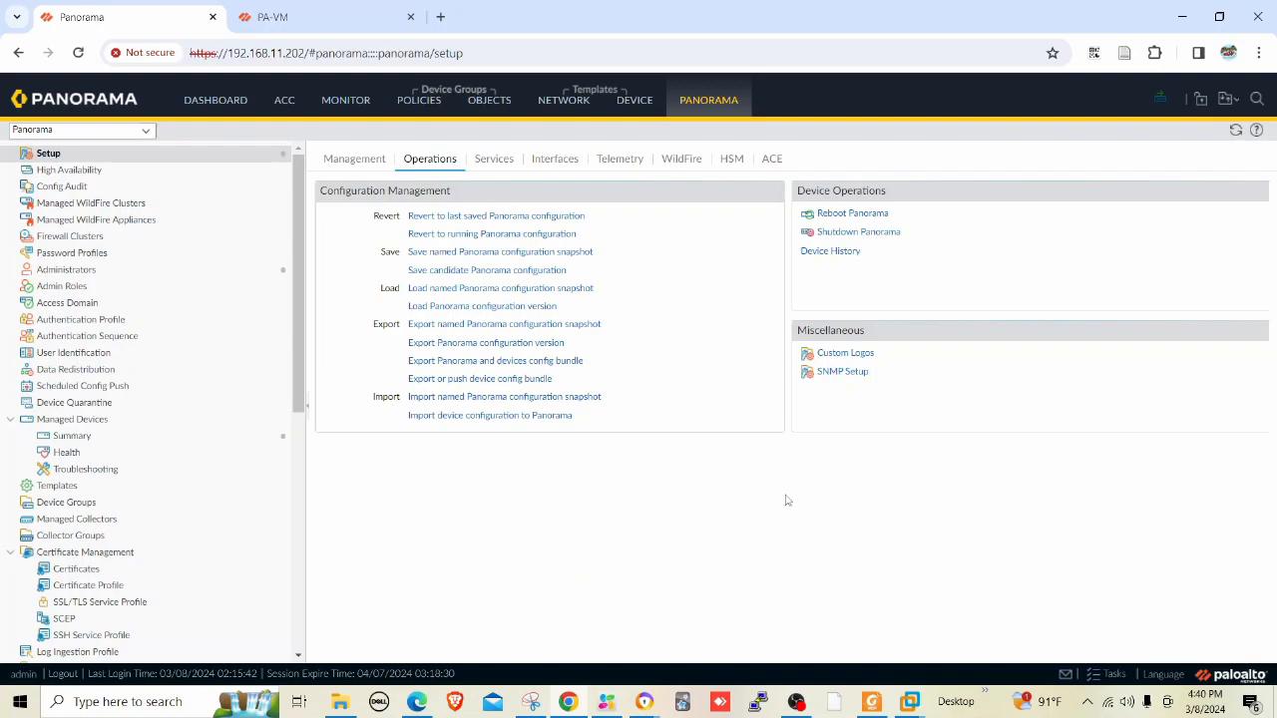
Check the PA-VM dashboard, then push and commit the device config bundle from Panorama to PA-VM
{"action": "left_click", "coordinate": [290, 16]}
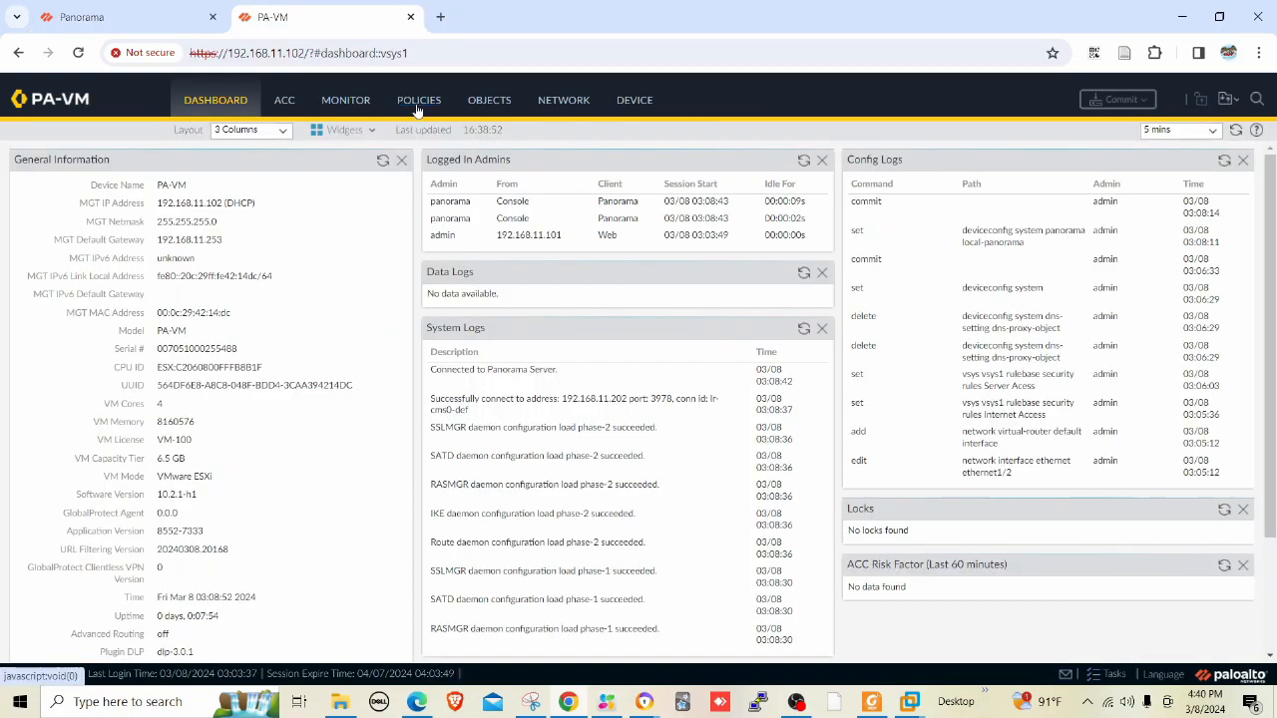
{"action": "left_click", "coordinate": [419, 100]}
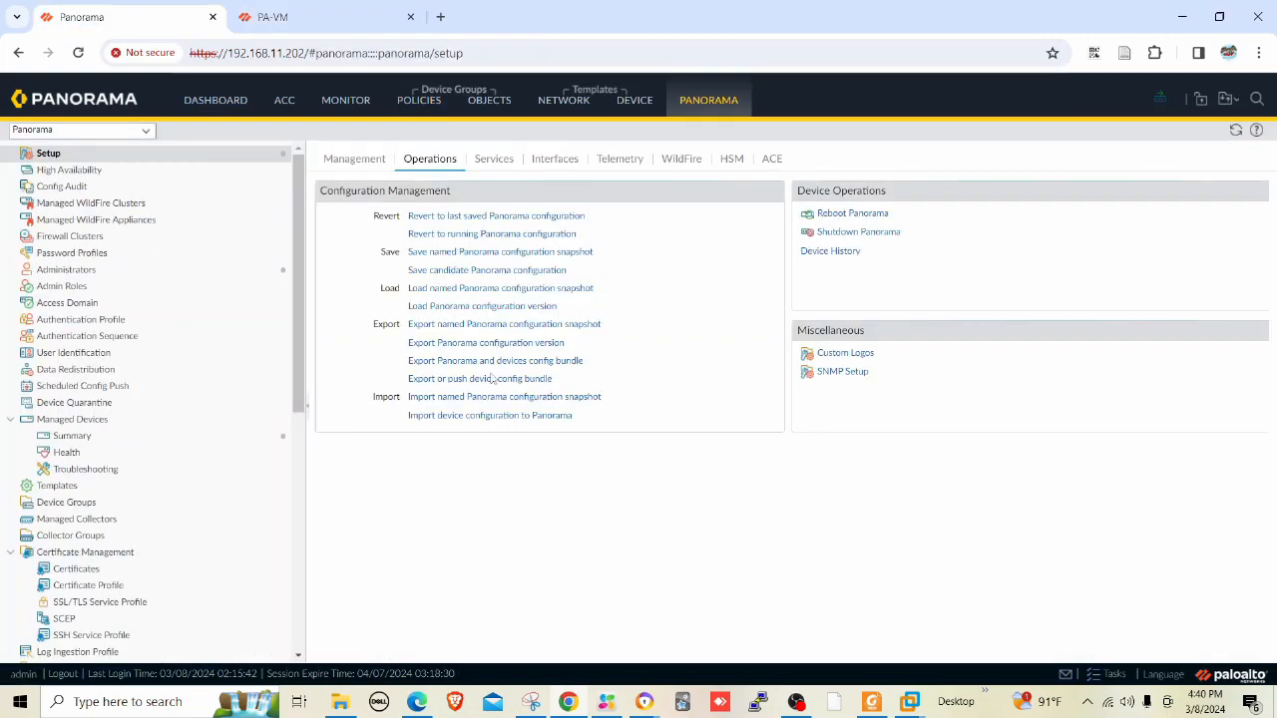
{"action": "mouse_move", "coordinate": [499, 395]}
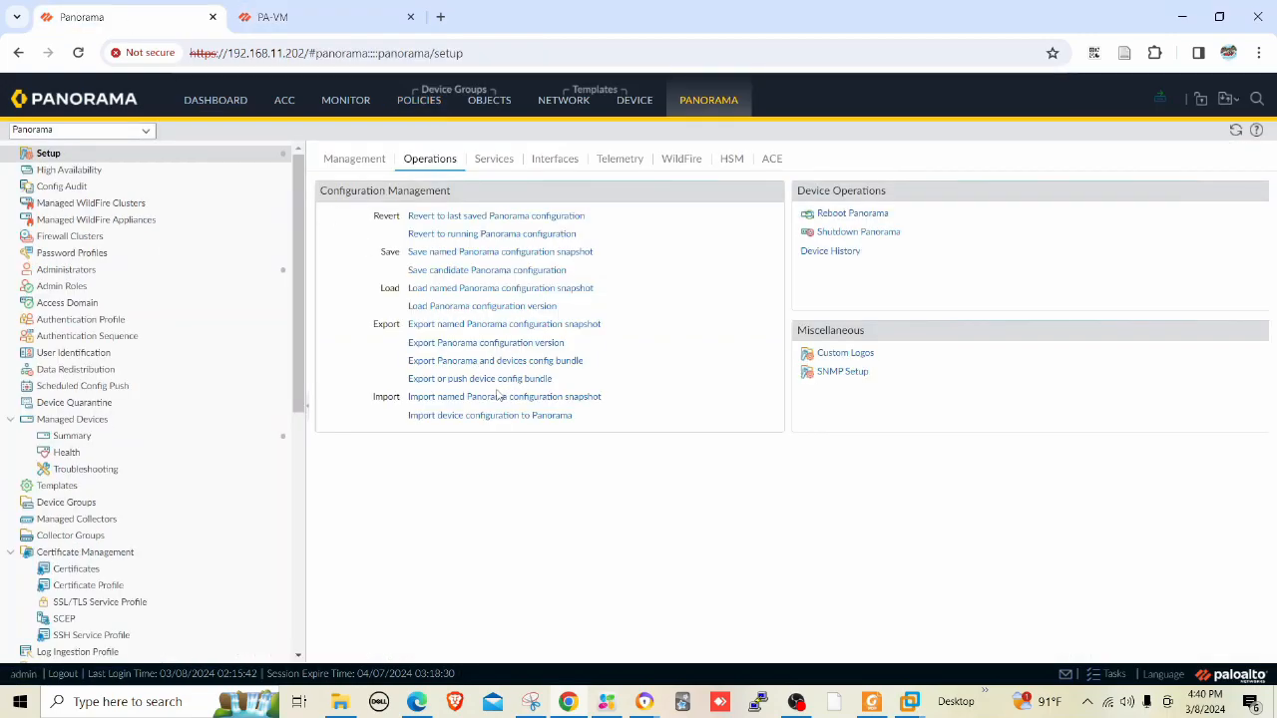
{"action": "mouse_move", "coordinate": [479, 379]}
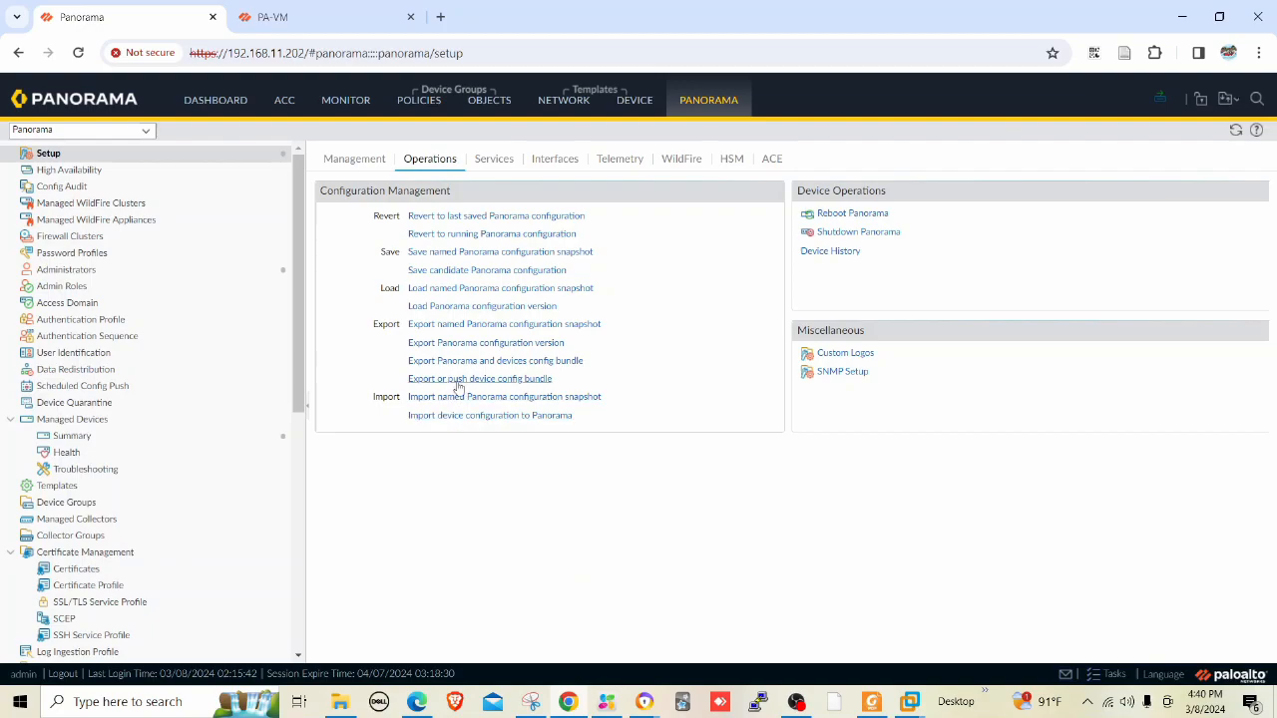
{"action": "left_click", "coordinate": [479, 379]}
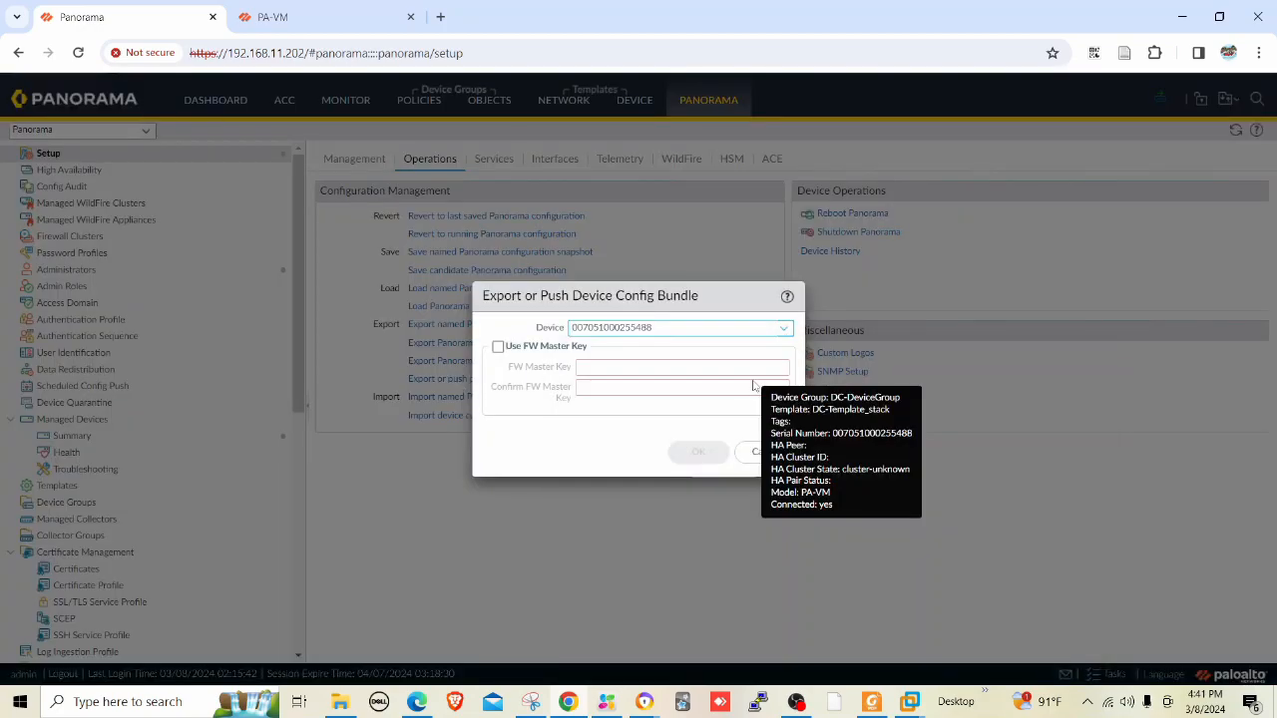
{"action": "left_click", "coordinate": [699, 451]}
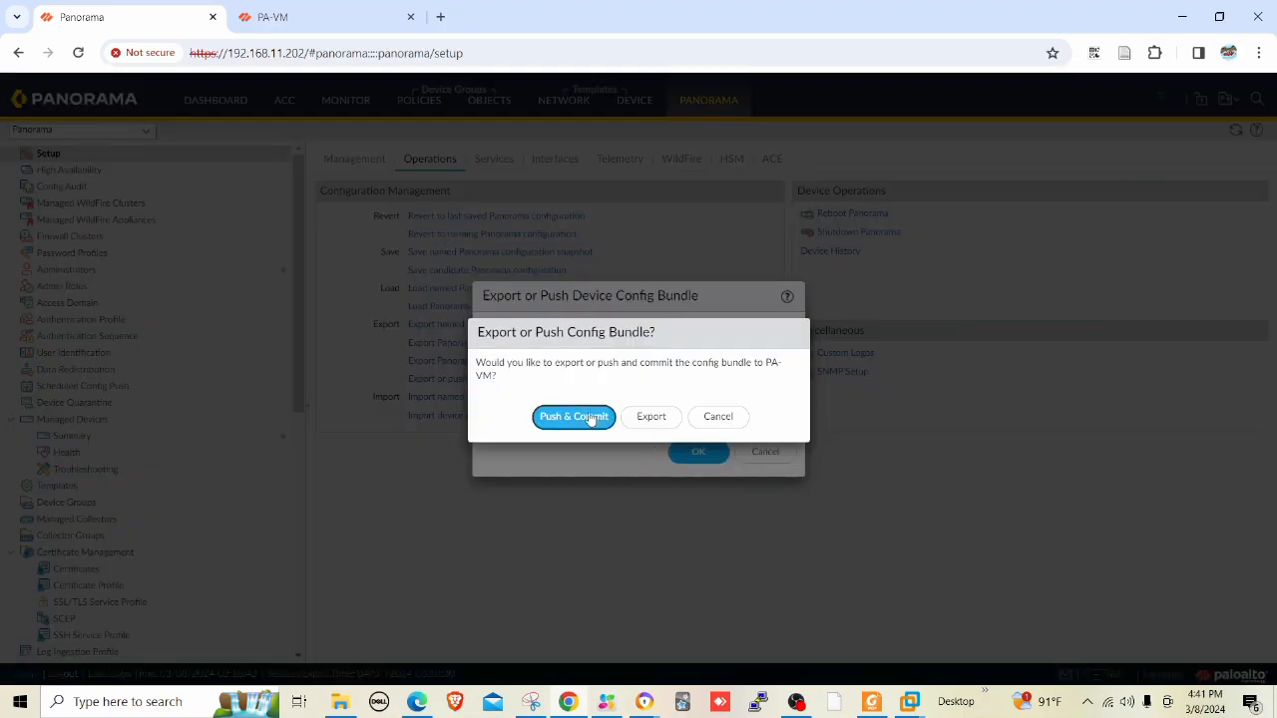
{"action": "left_click", "coordinate": [573, 417]}
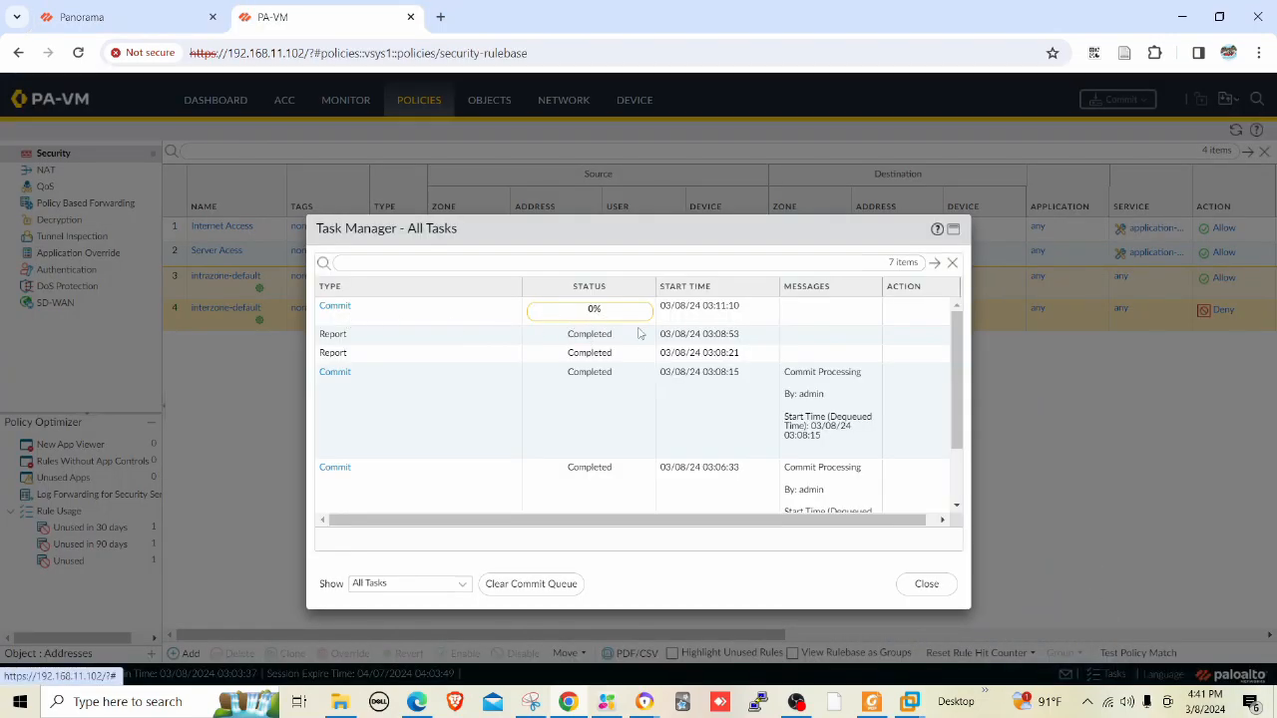
{"action": "mouse_move", "coordinate": [563, 323]}
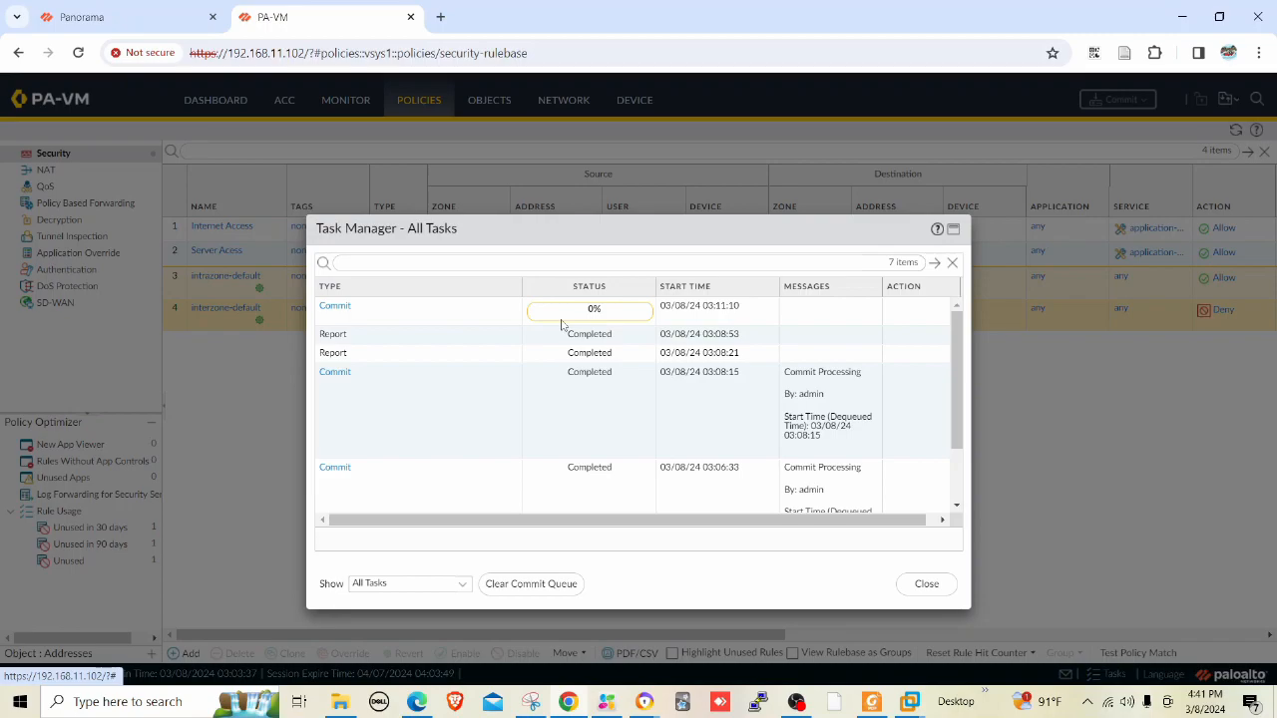
{"action": "mouse_move", "coordinate": [499, 347]}
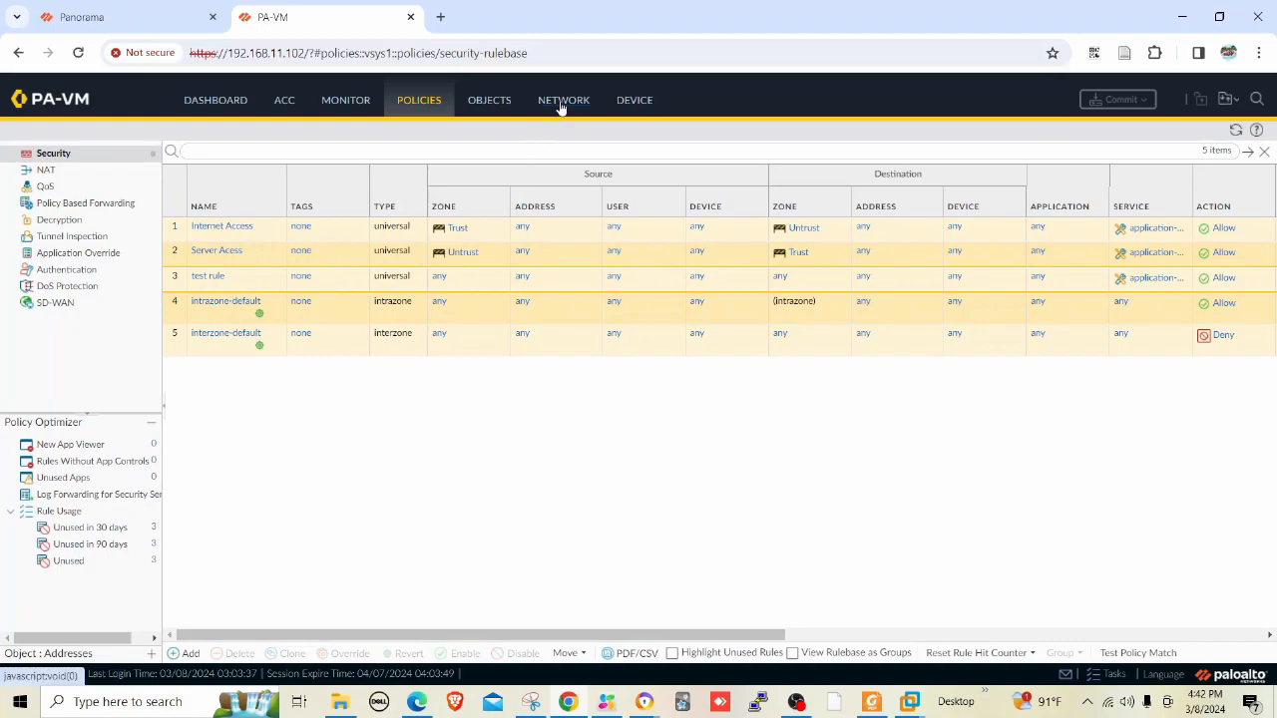
Review the PA-VM's network interfaces, then return to the Panorama session
{"action": "left_click", "coordinate": [563, 100]}
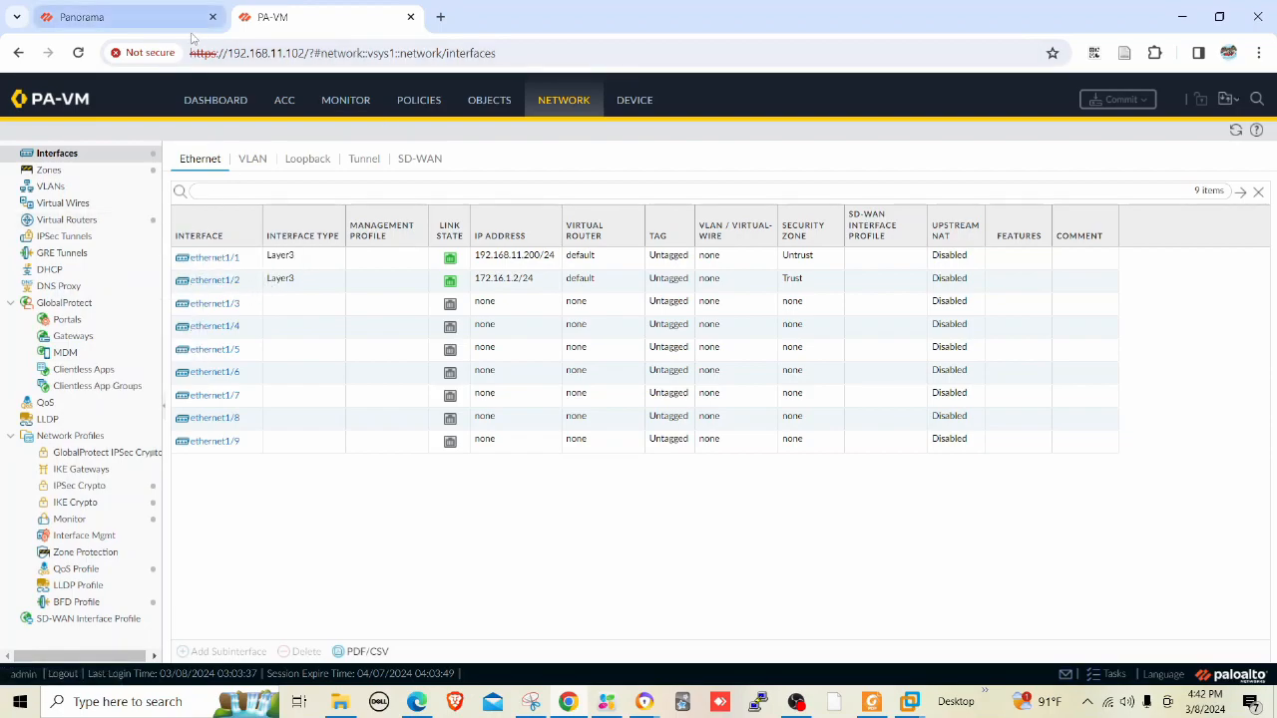
{"action": "left_click", "coordinate": [109, 16]}
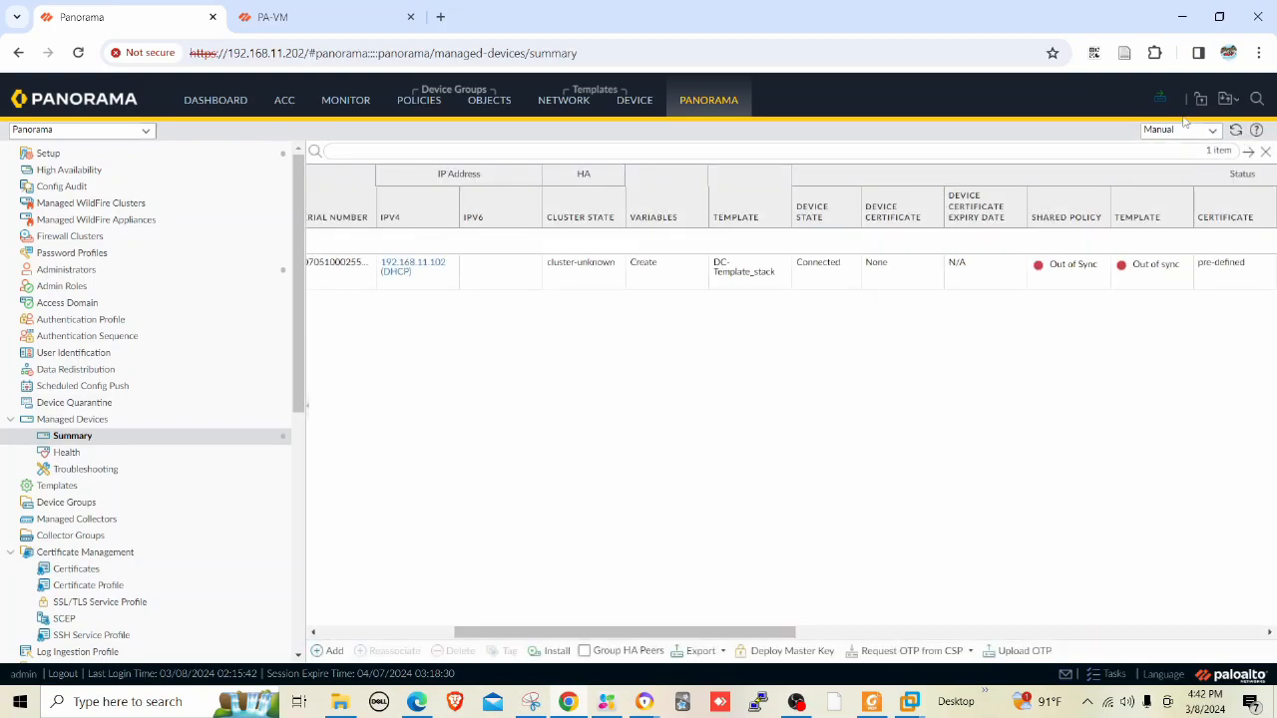
Start a Push to Devices and enable Force Template Values for the DC-Template_stack scope, accepting the override
{"action": "left_click", "coordinate": [1161, 100]}
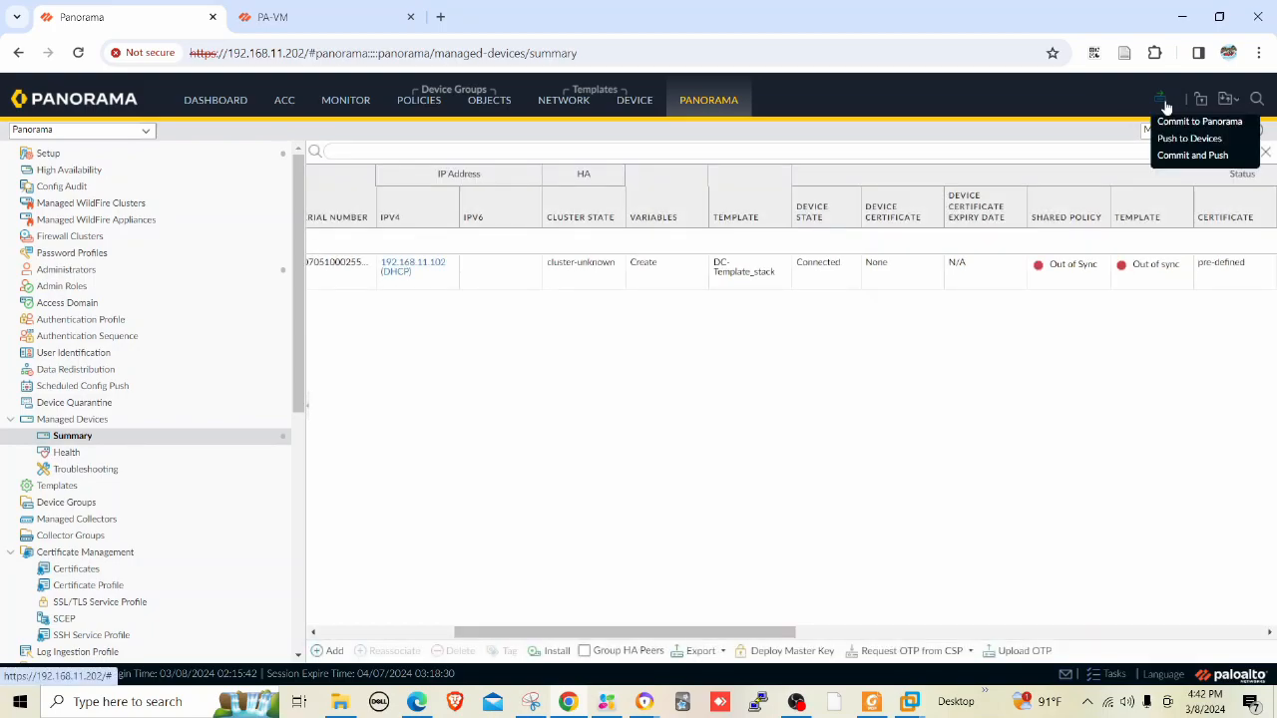
{"action": "left_click", "coordinate": [1189, 138]}
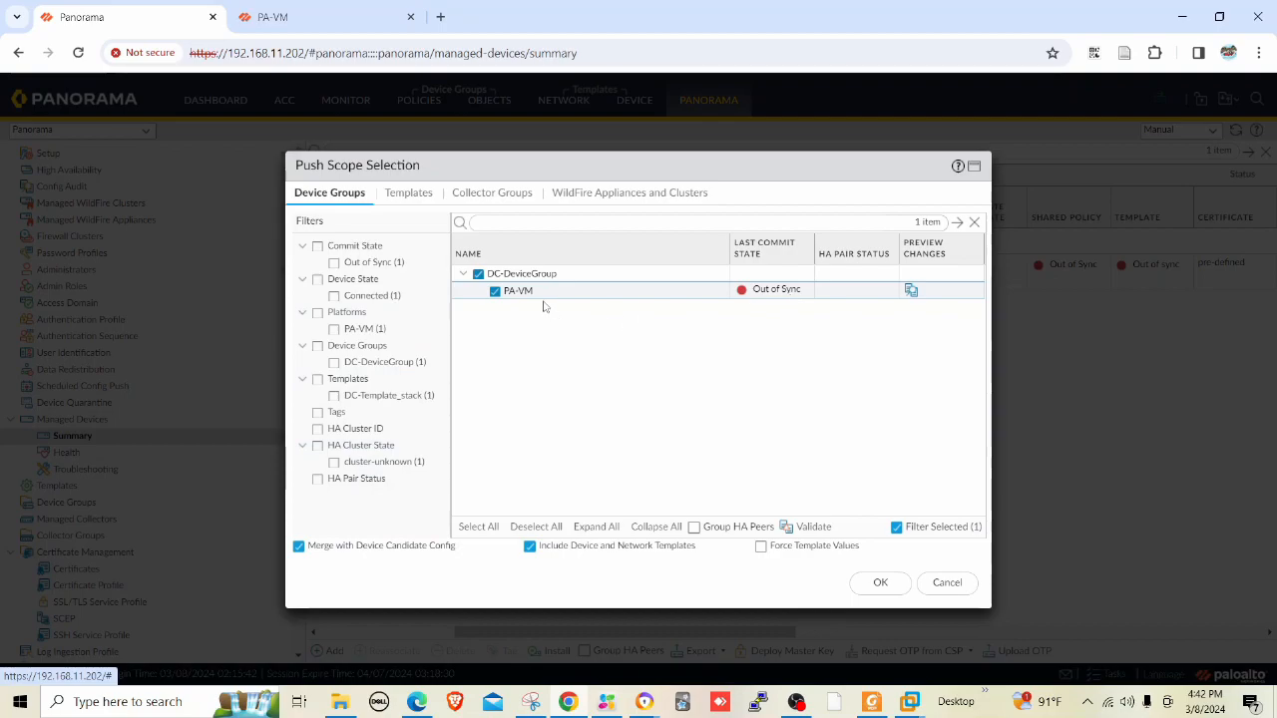
{"action": "mouse_move", "coordinate": [814, 275]}
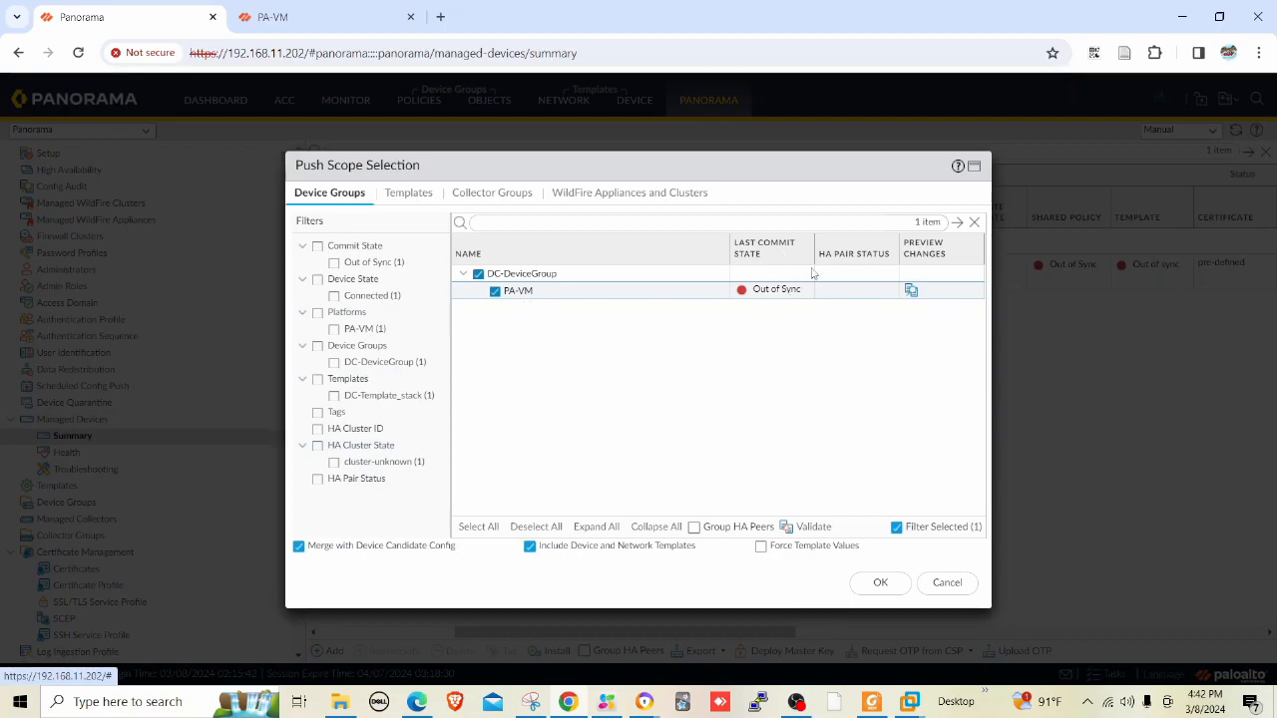
{"action": "mouse_move", "coordinate": [547, 411]}
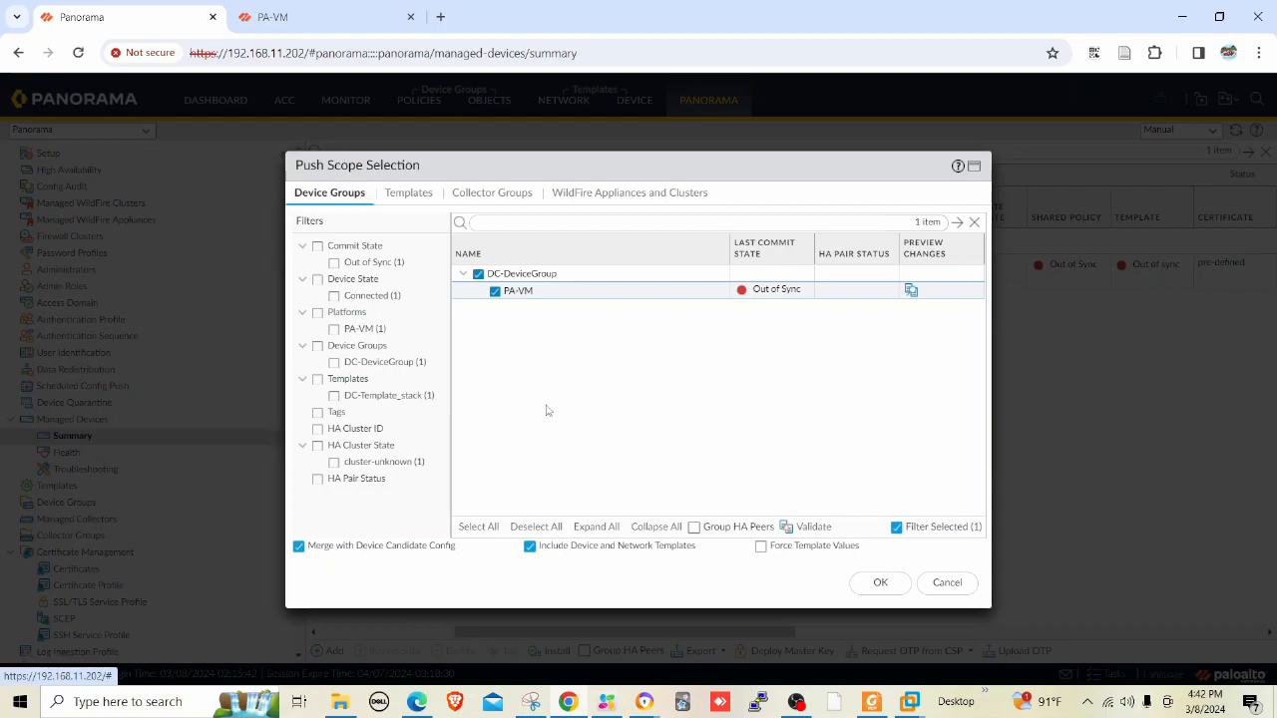
{"action": "mouse_move", "coordinate": [701, 377]}
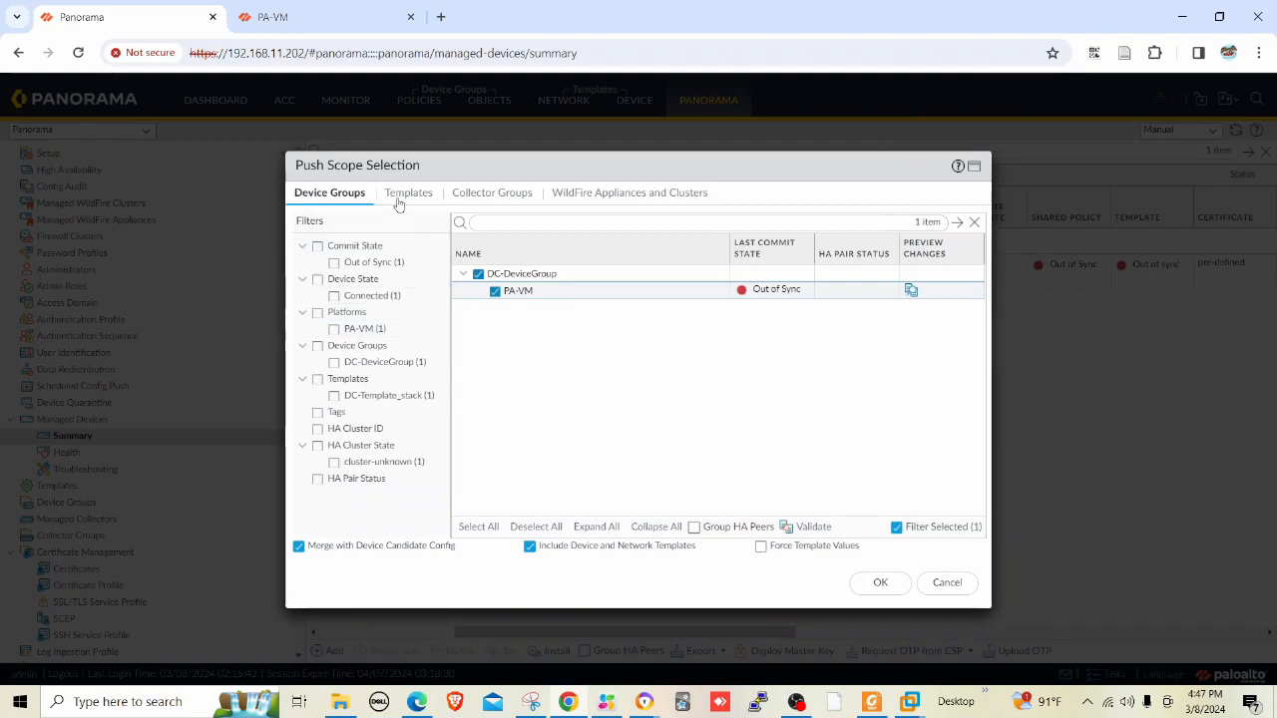
{"action": "left_click", "coordinate": [407, 192]}
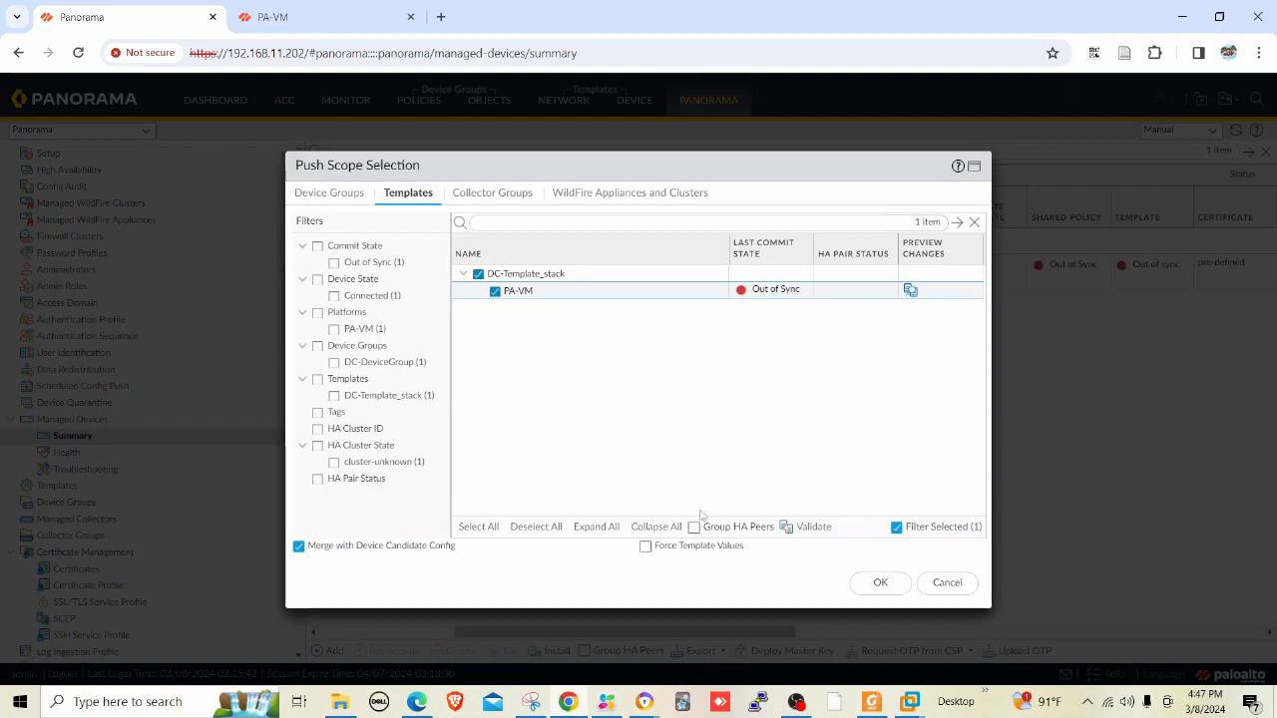
{"action": "left_click", "coordinate": [646, 546]}
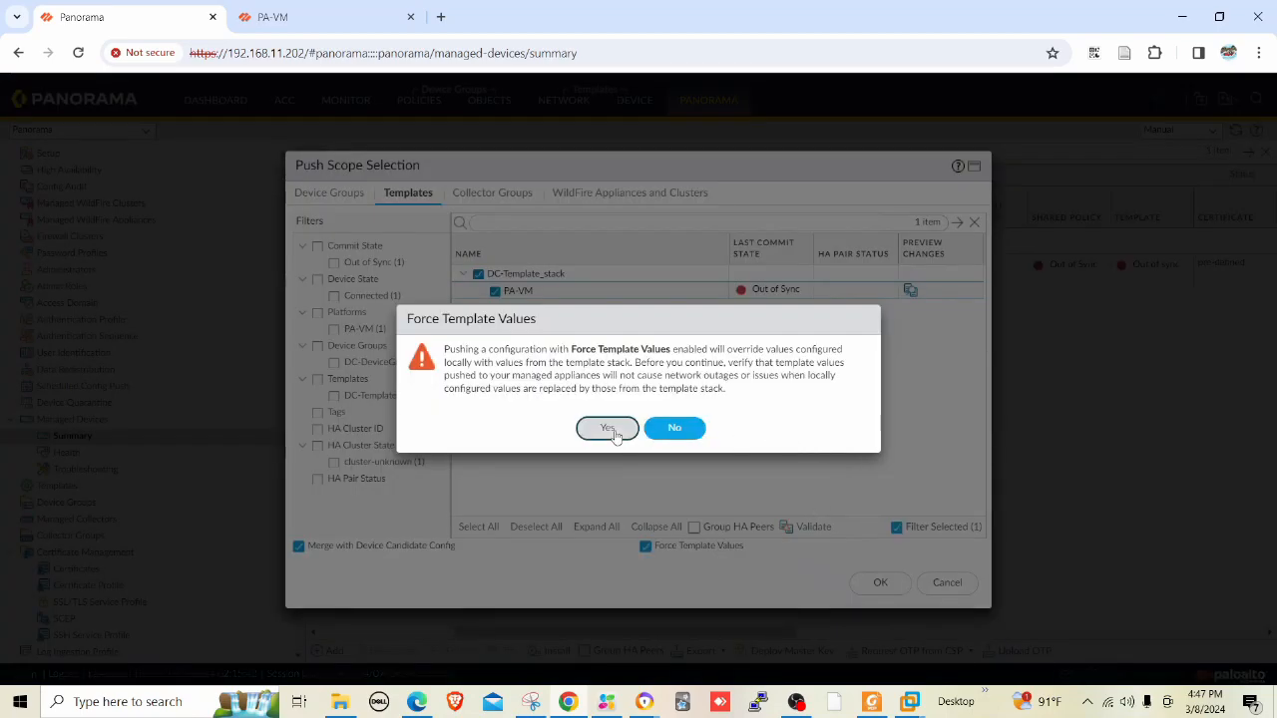
{"action": "left_click", "coordinate": [606, 427]}
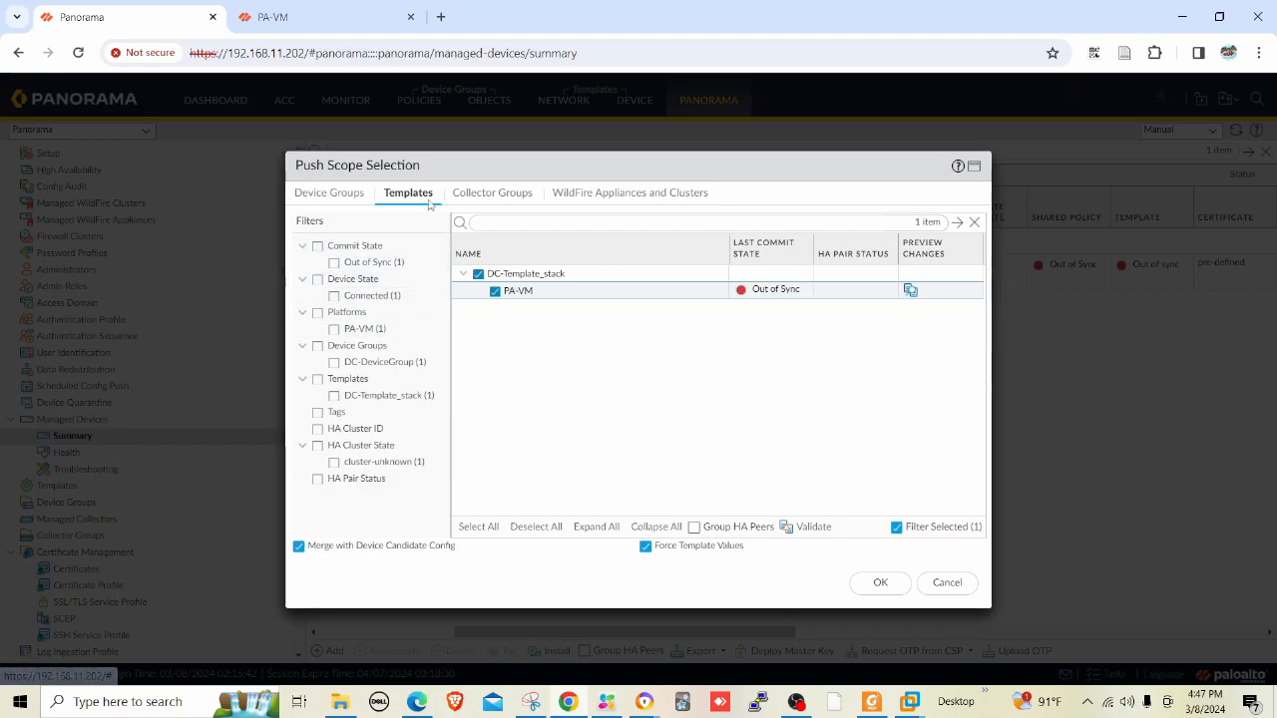
Confirm the push scope and start pushing DC-DeviceGroup and DC-Template_stack to PA-VM
{"action": "left_click", "coordinate": [879, 582]}
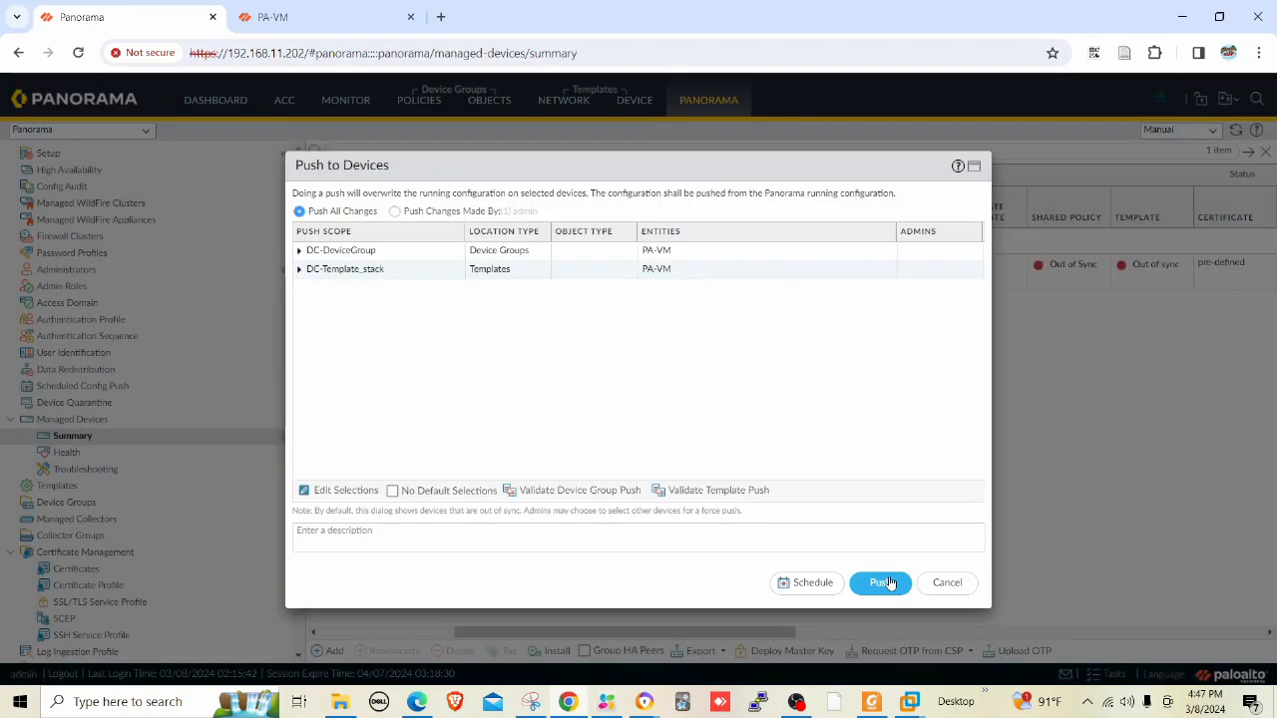
{"action": "left_click", "coordinate": [878, 583]}
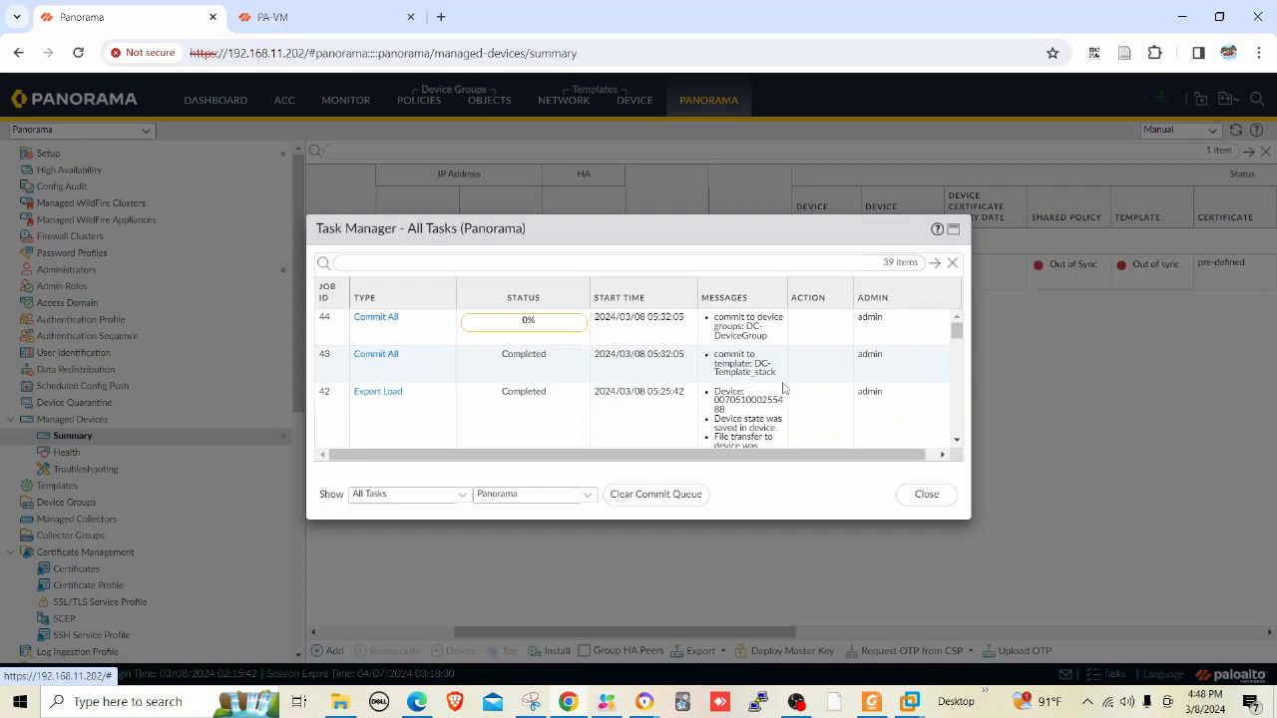
{"action": "mouse_move", "coordinate": [558, 417]}
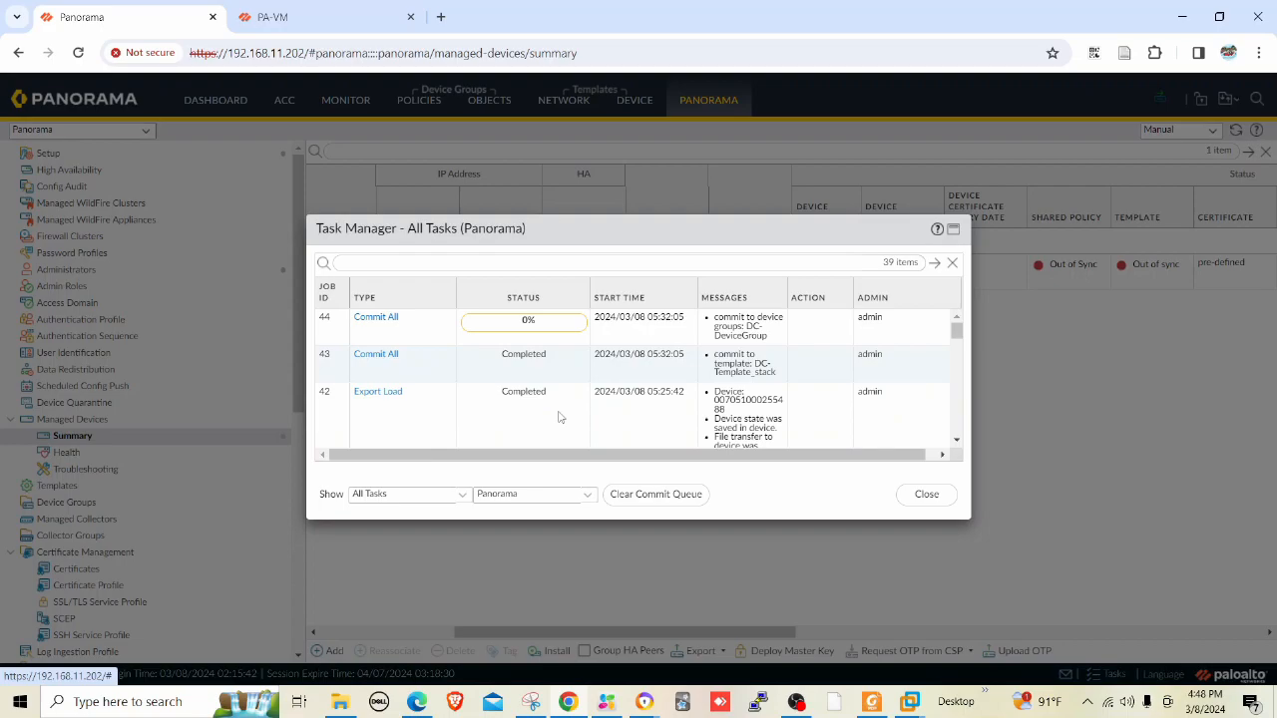
{"action": "mouse_move", "coordinate": [746, 343]}
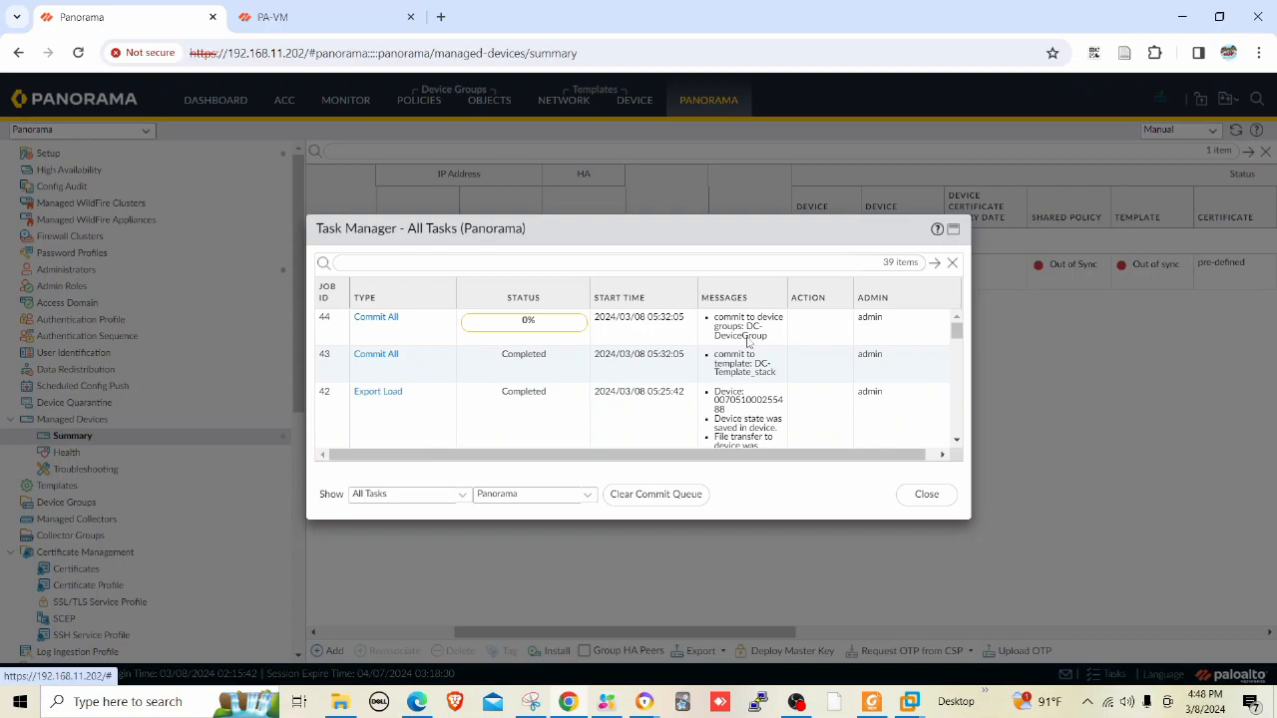
{"action": "mouse_move", "coordinate": [762, 351]}
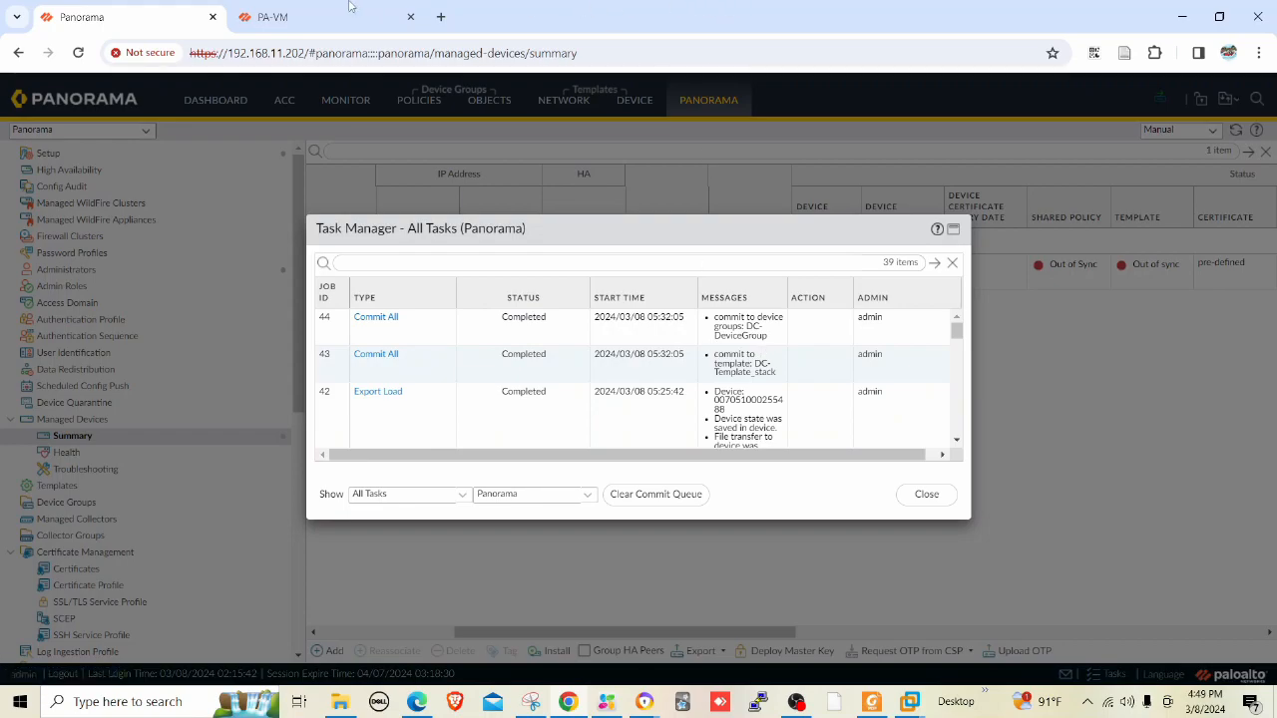
On PA-VM, check VLANs and Virtual Routers and view the read-only default router from the template
{"action": "left_click", "coordinate": [271, 16]}
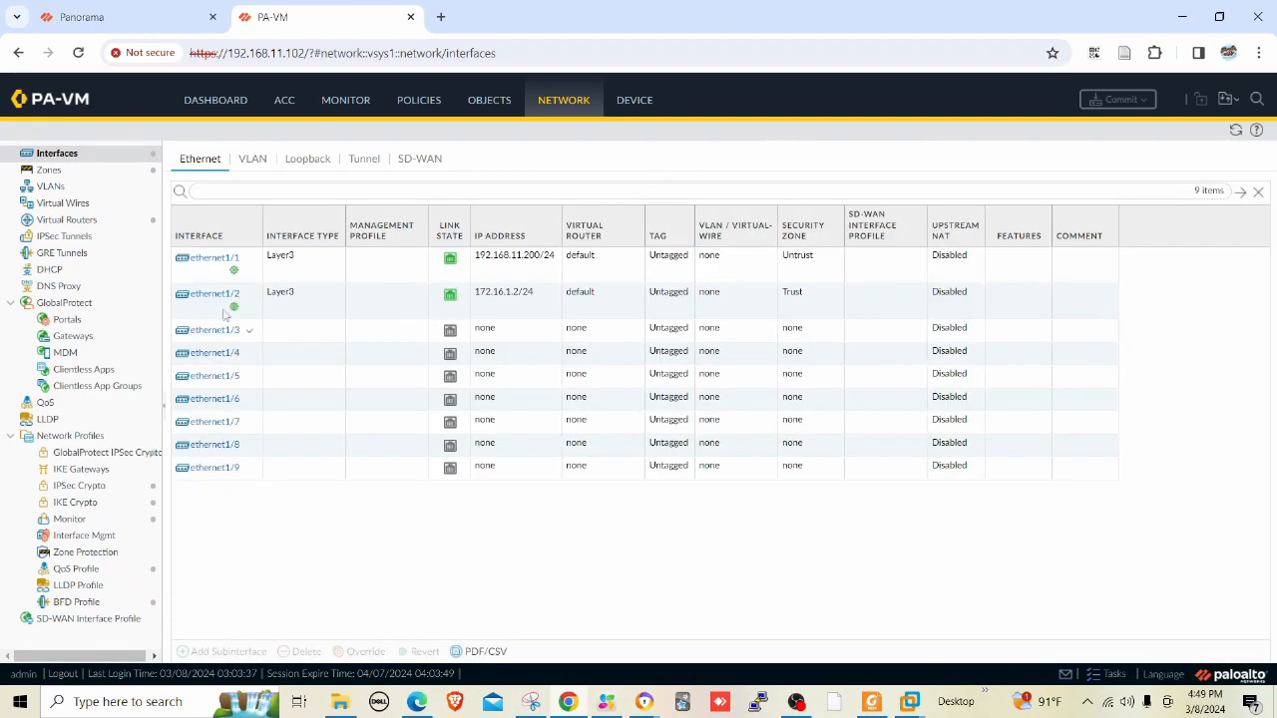
{"action": "mouse_move", "coordinate": [234, 277]}
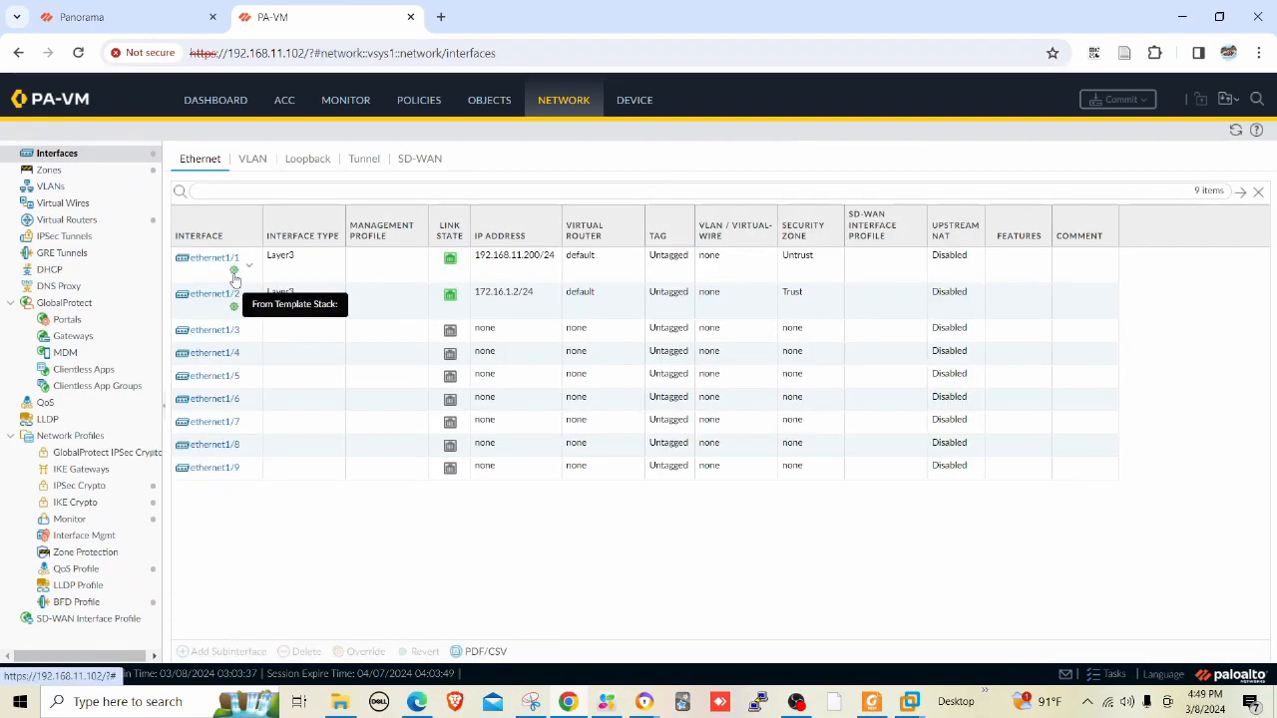
{"action": "mouse_move", "coordinate": [236, 299]}
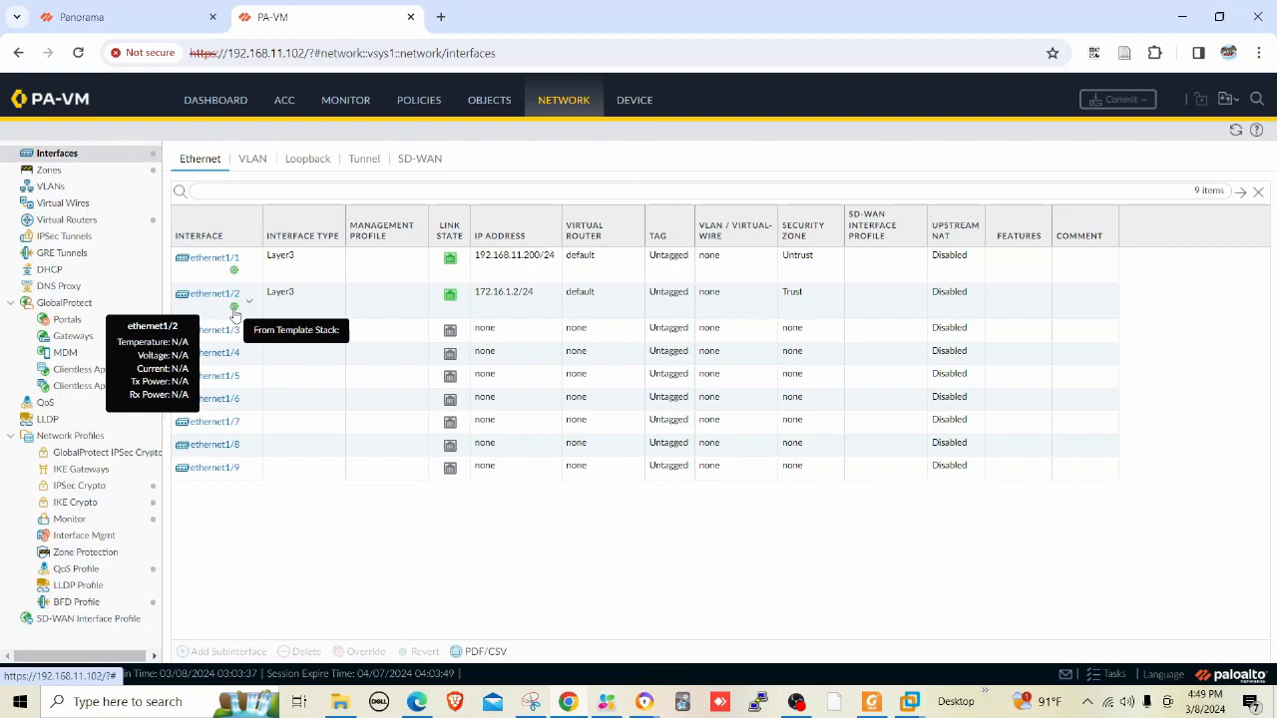
{"action": "left_click", "coordinate": [49, 188]}
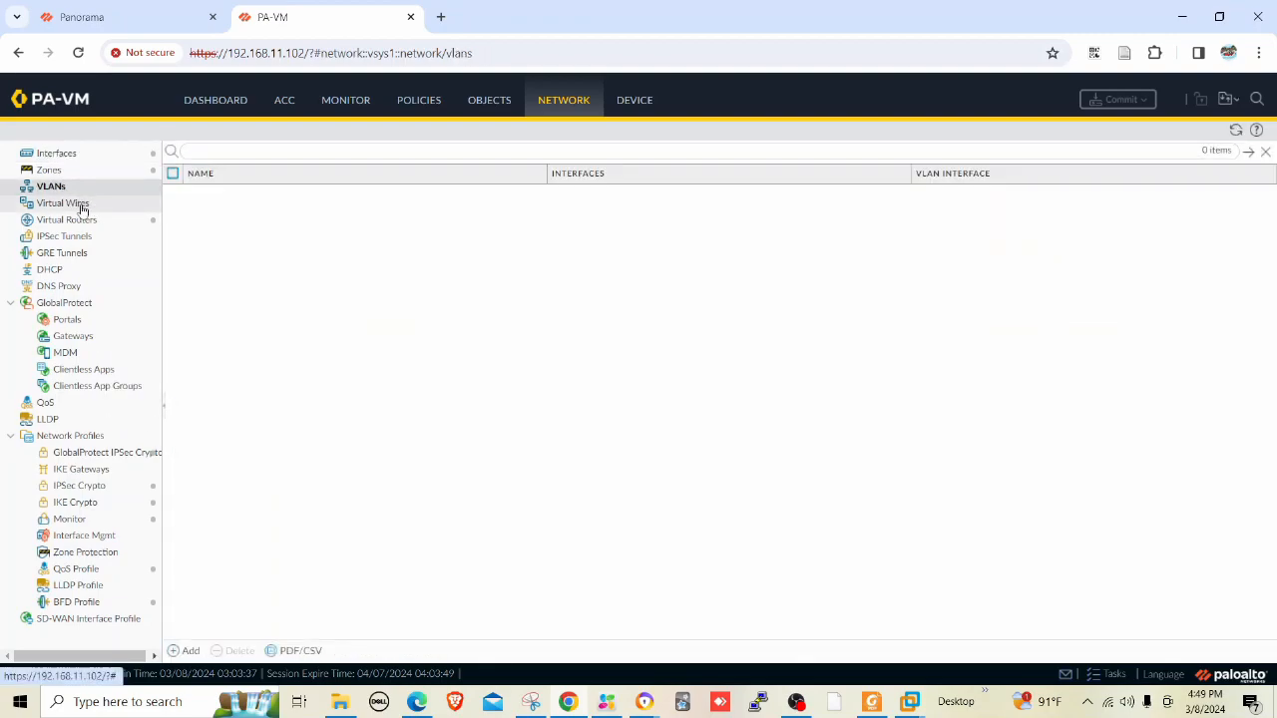
{"action": "left_click", "coordinate": [68, 217]}
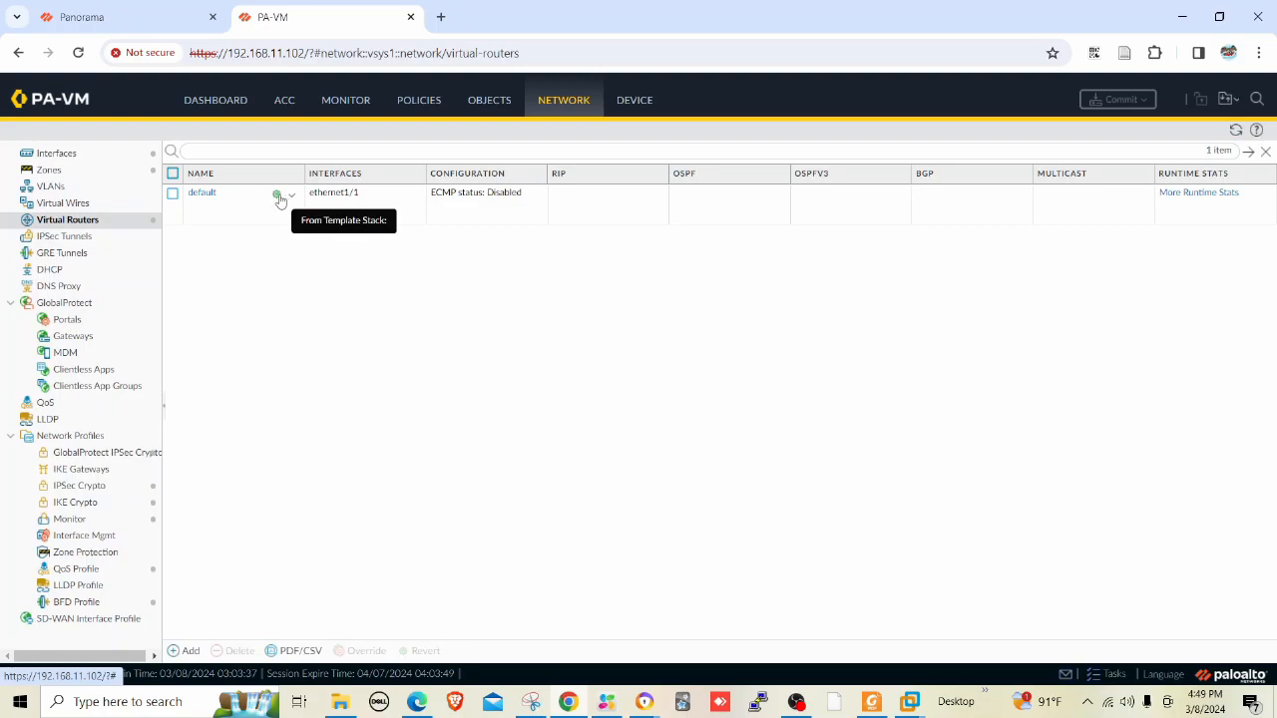
{"action": "left_click", "coordinate": [201, 191]}
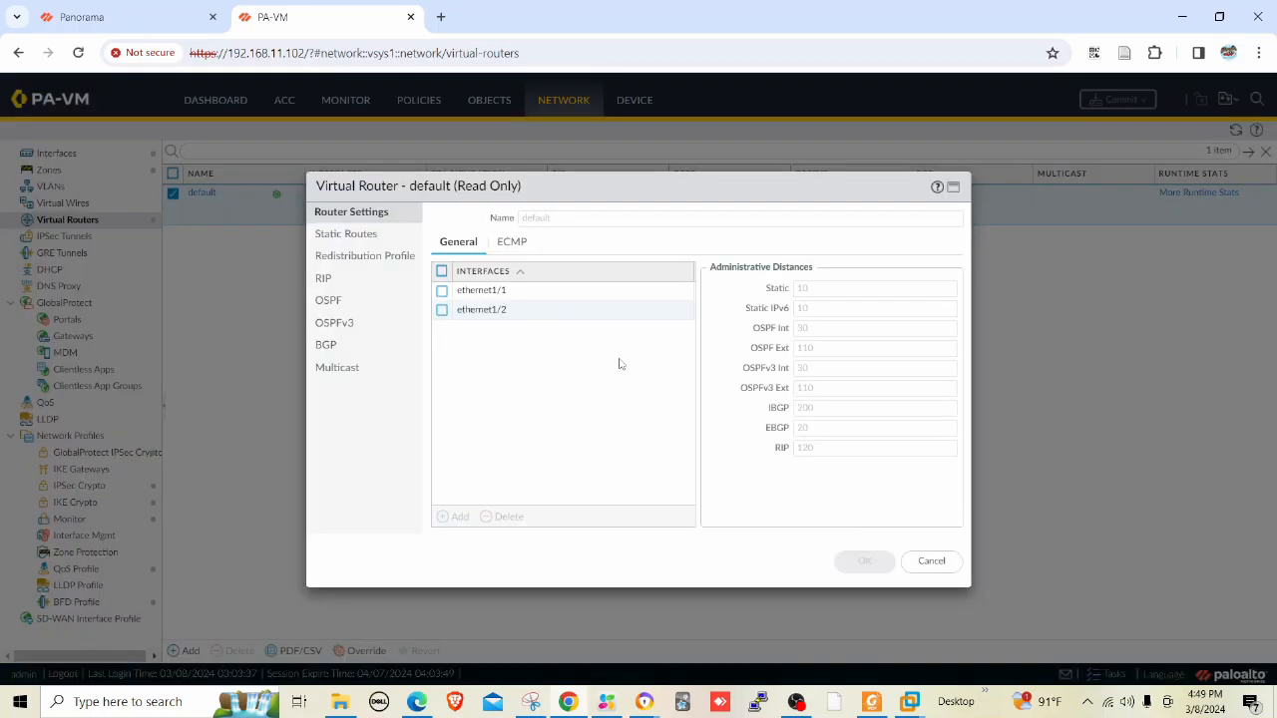
{"action": "mouse_move", "coordinate": [810, 536]}
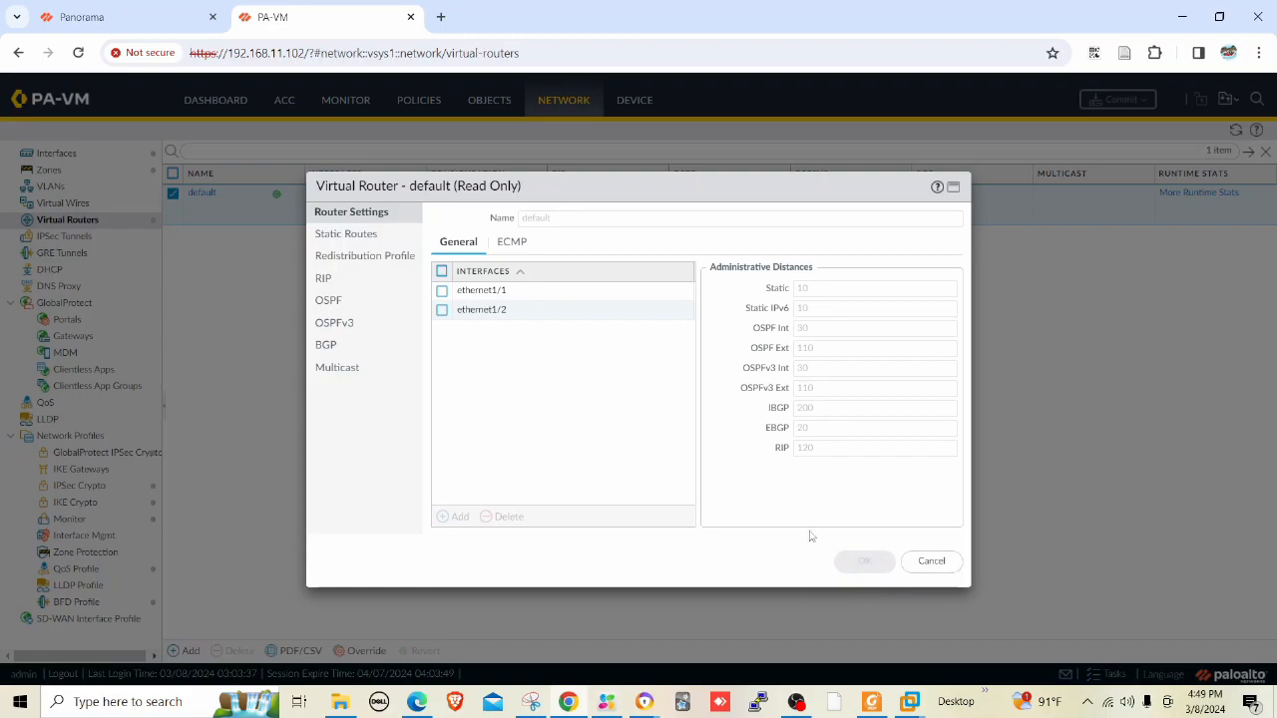
{"action": "left_click", "coordinate": [930, 560]}
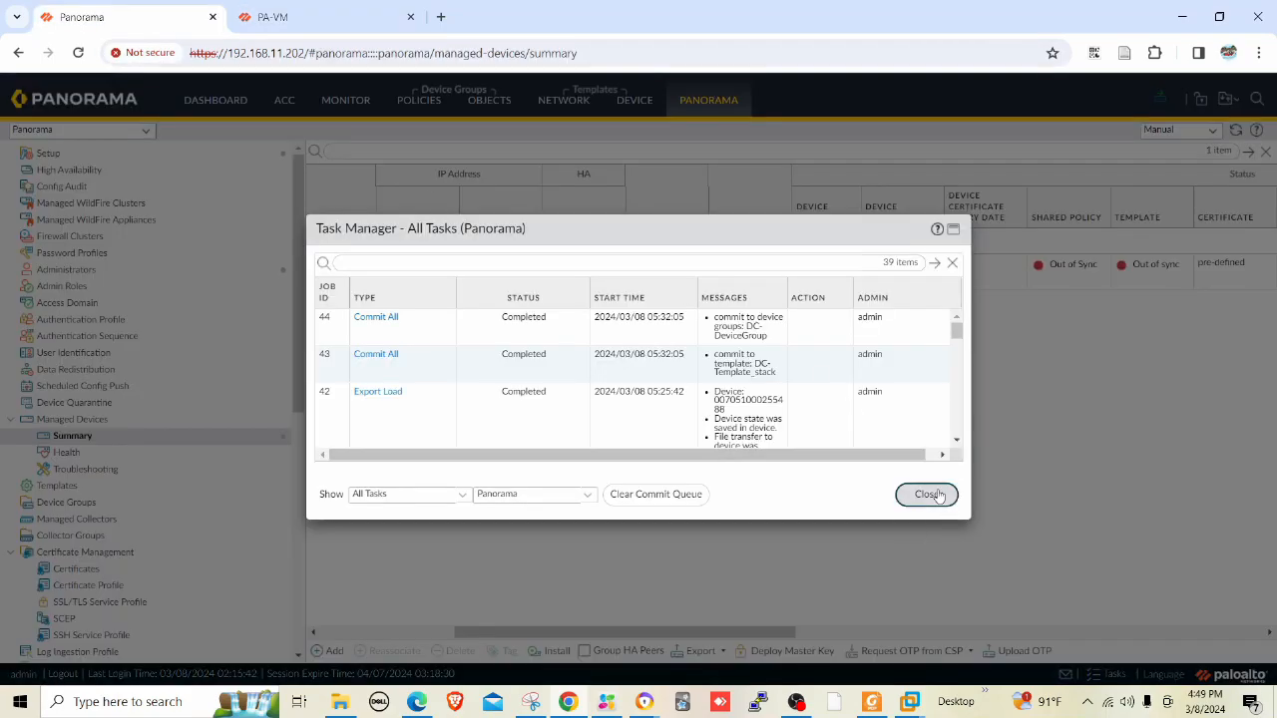
Check PA-VM shows shared policy and template in sync, then switch to the firewall's web interface
{"action": "left_click", "coordinate": [925, 495]}
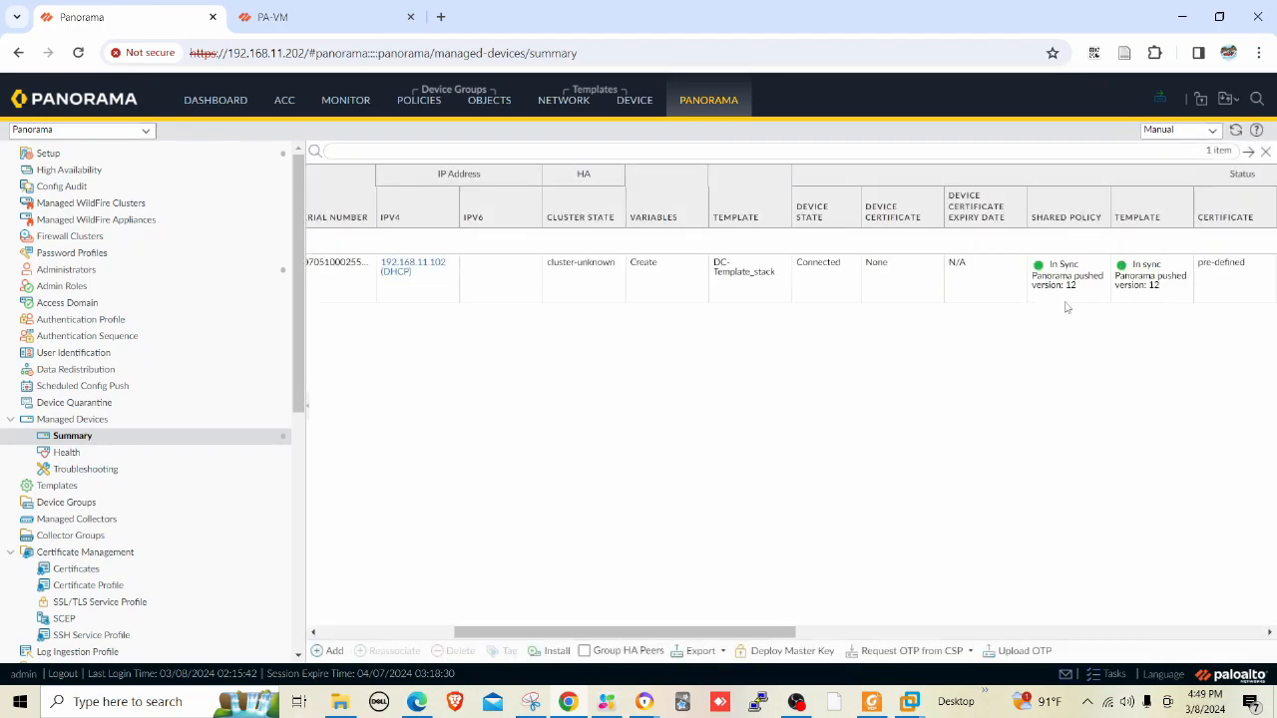
{"action": "mouse_move", "coordinate": [808, 367]}
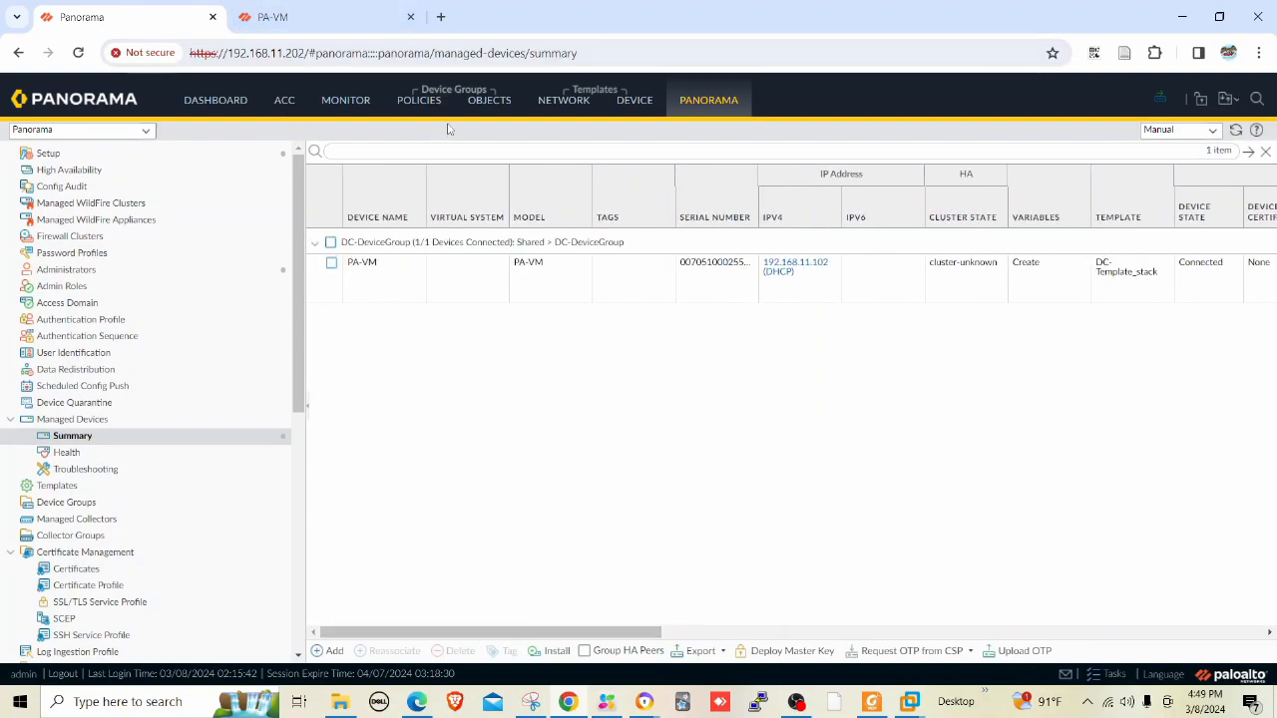
{"action": "left_click", "coordinate": [419, 100]}
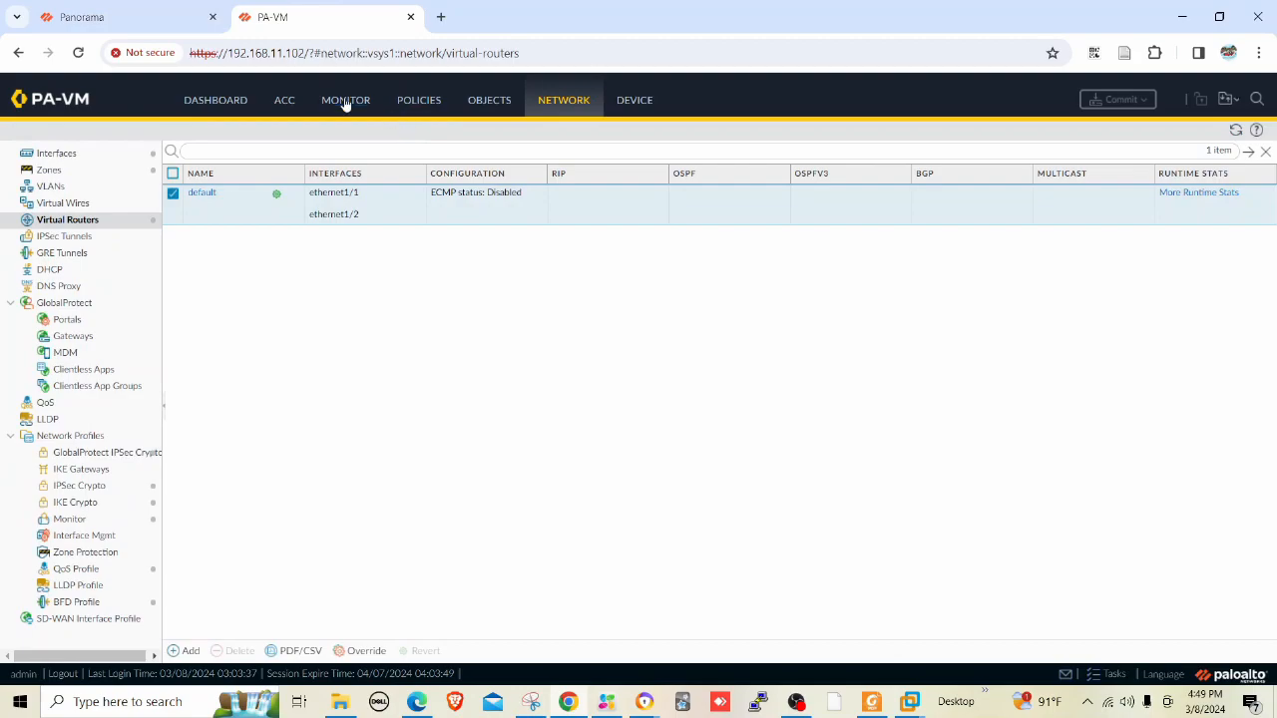
Back in Panorama, show the security post rules filtered to the DC-DeviceGroup device group
{"action": "left_click", "coordinate": [419, 100]}
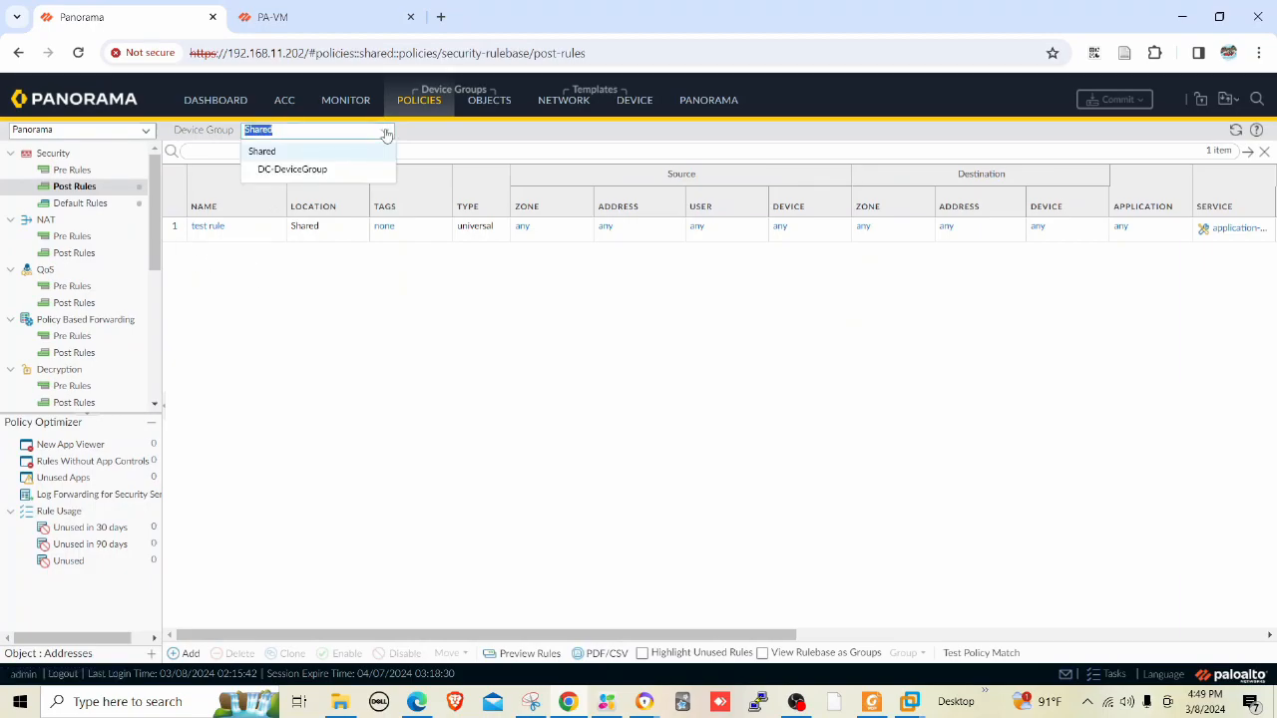
{"action": "mouse_move", "coordinate": [291, 168]}
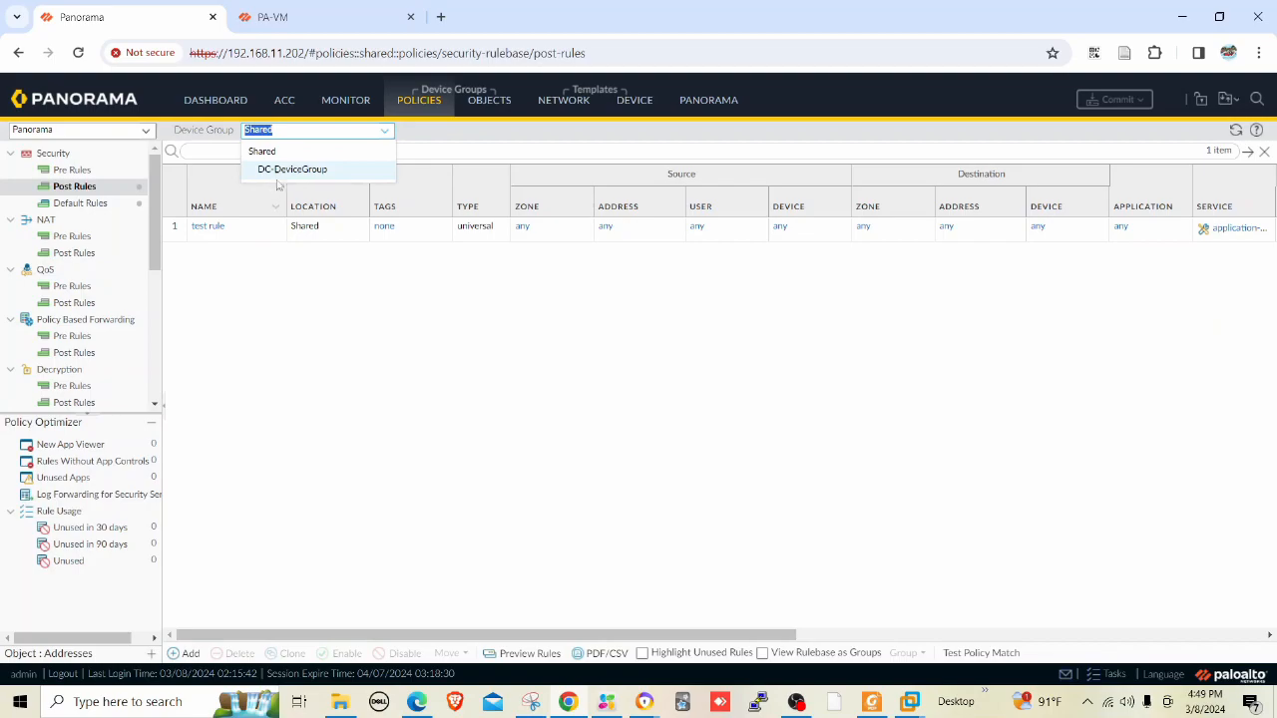
{"action": "left_click", "coordinate": [292, 168]}
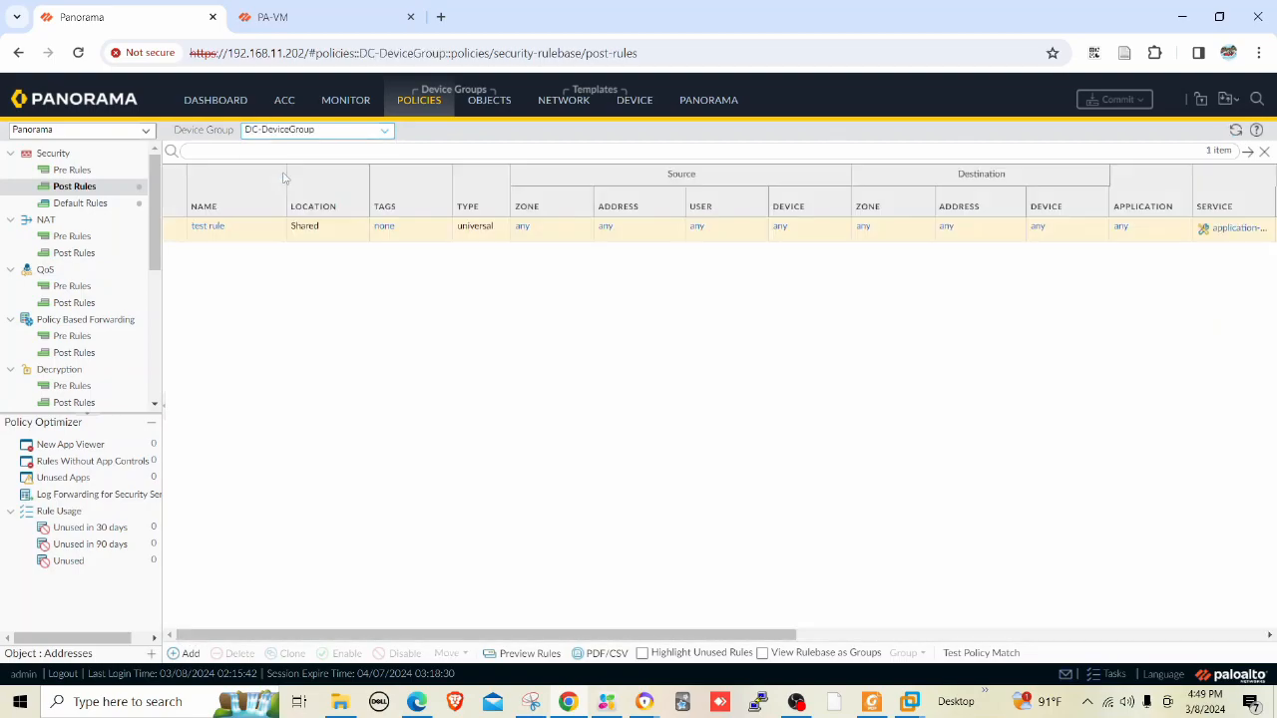
{"action": "left_click", "coordinate": [207, 225]}
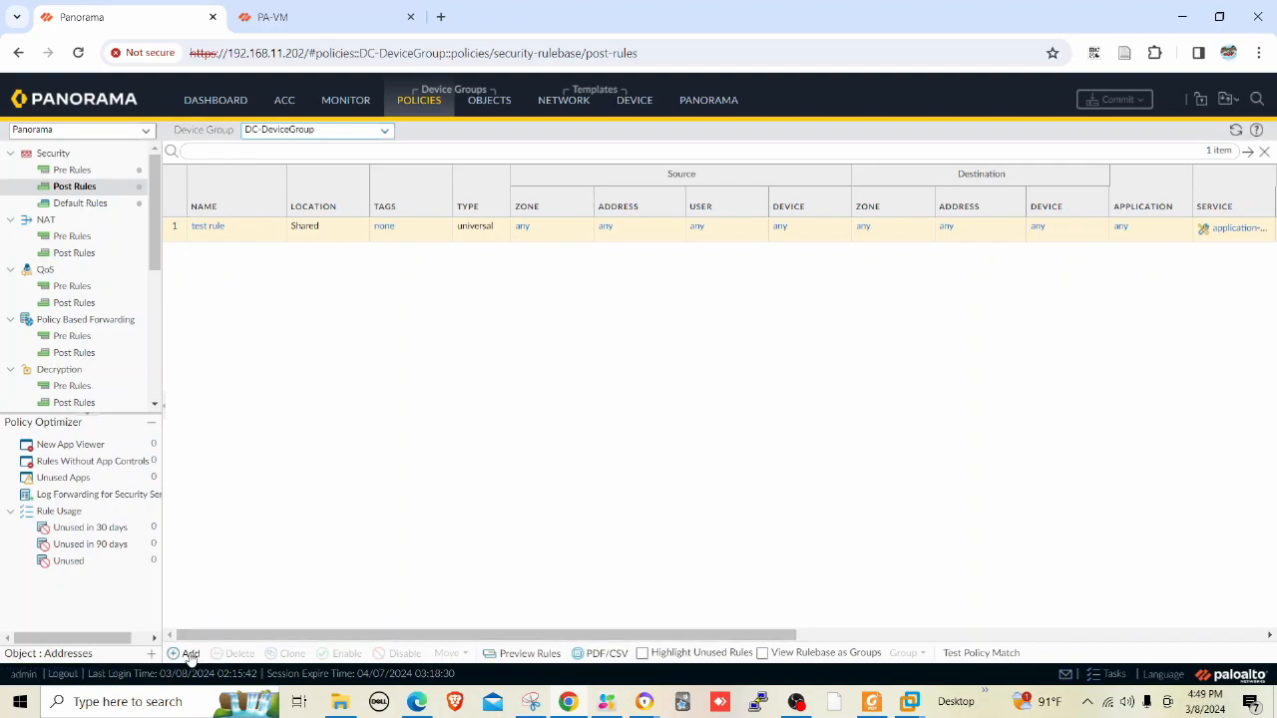
Create post rule test2 with source zone Untrust and destination zone any, and save it
{"action": "left_click", "coordinate": [188, 654]}
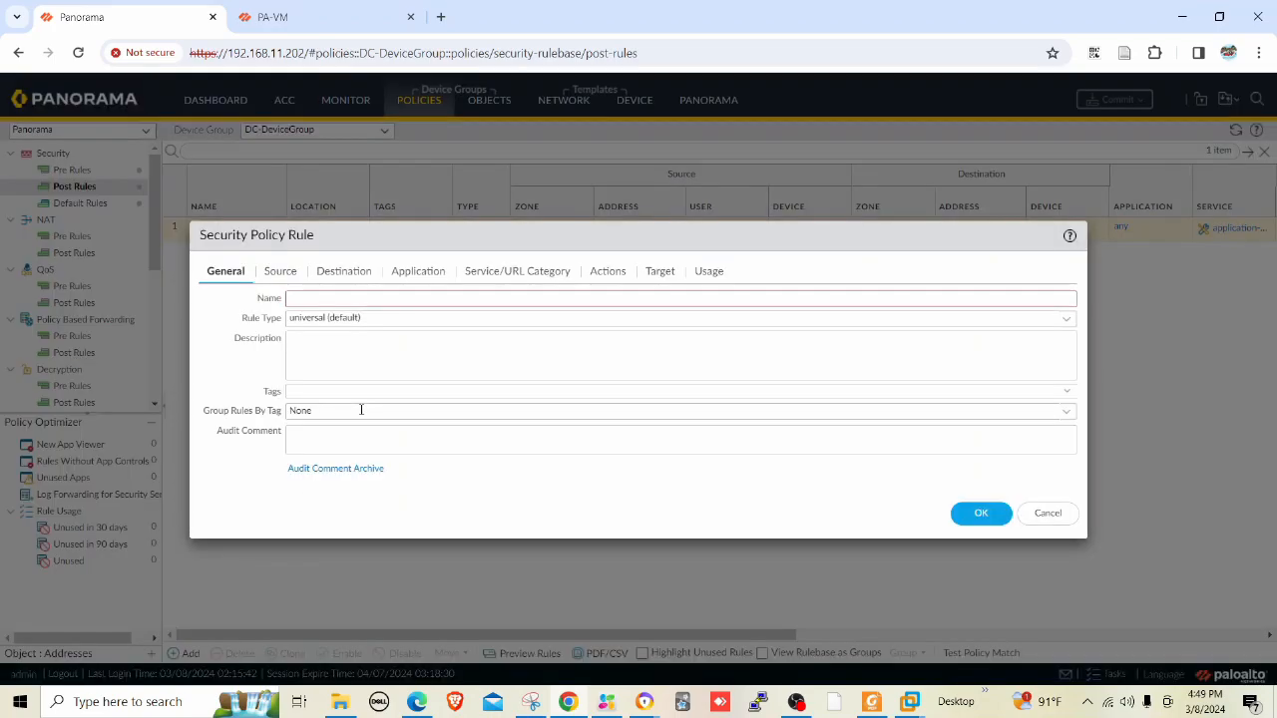
{"action": "type", "text": "JTe"}
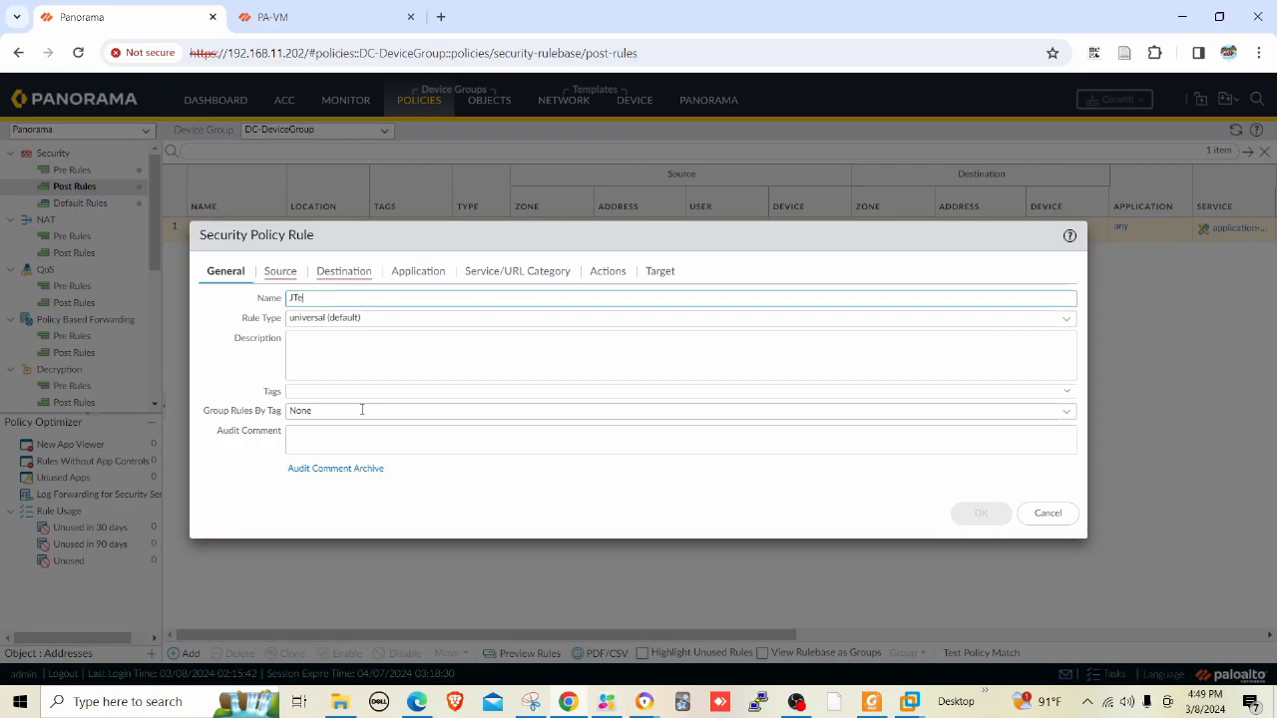
{"action": "type", "text": "test"}
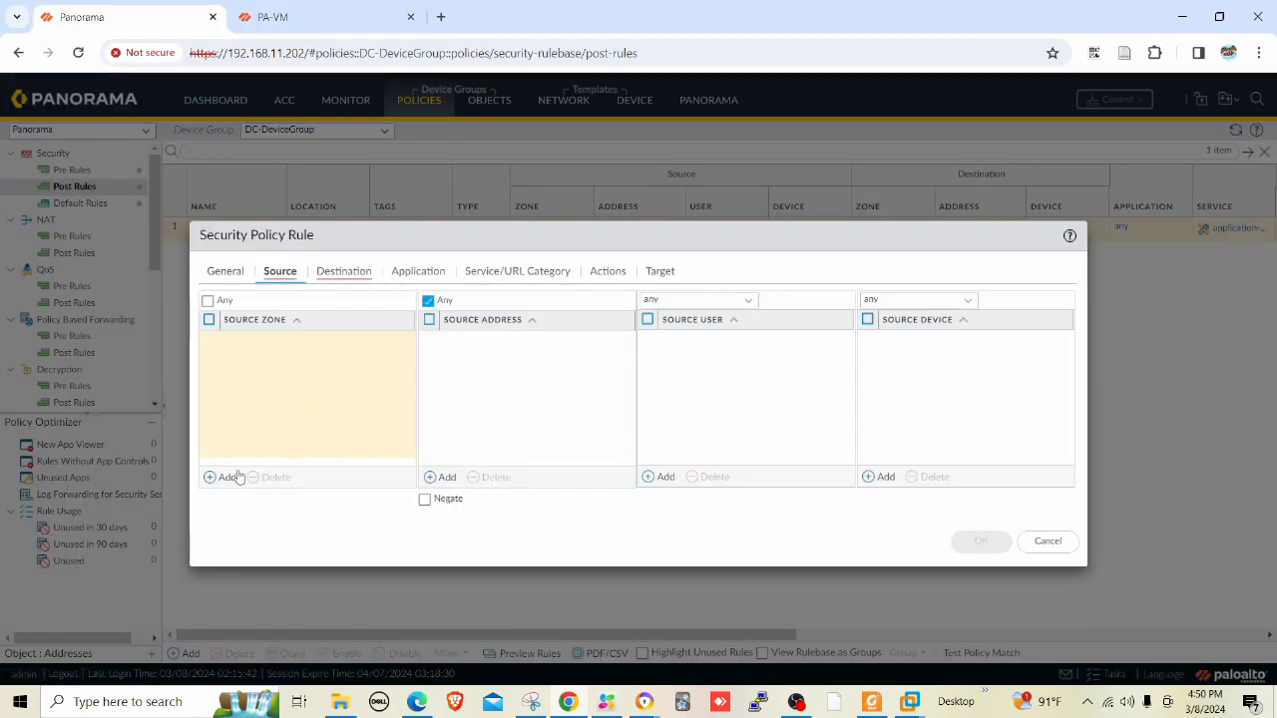
{"action": "left_click", "coordinate": [222, 477]}
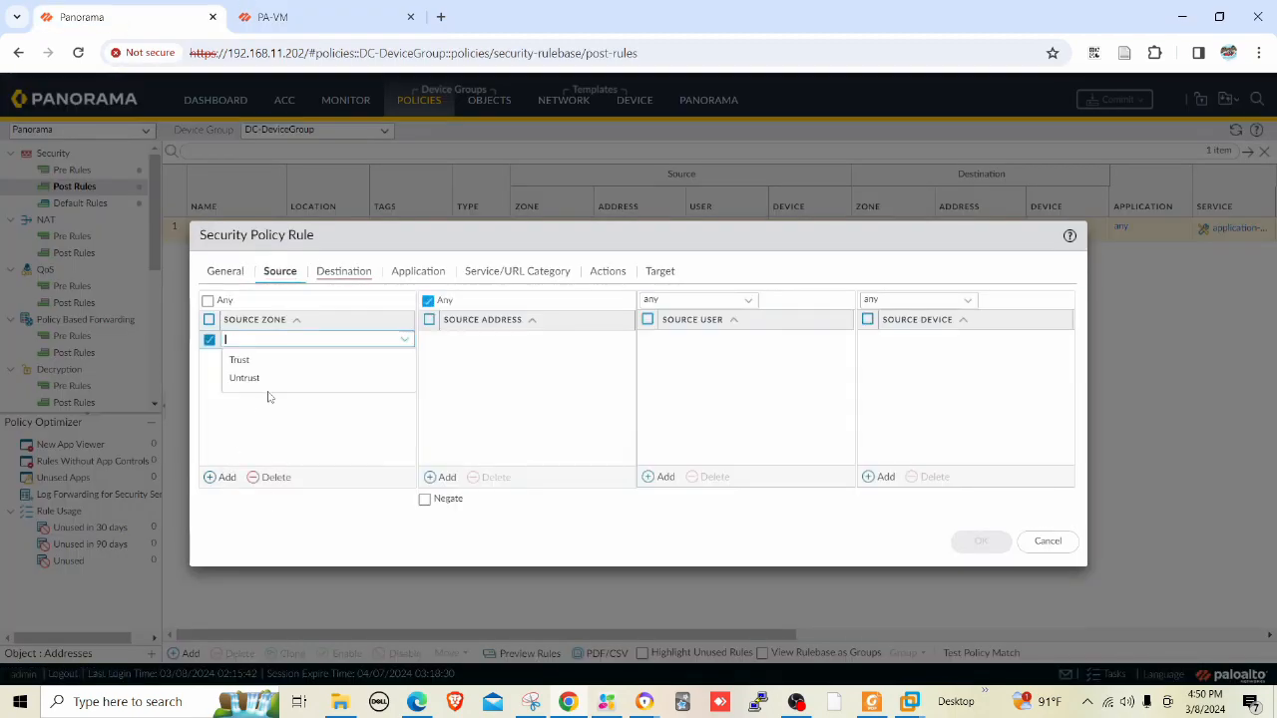
{"action": "left_click", "coordinate": [243, 377]}
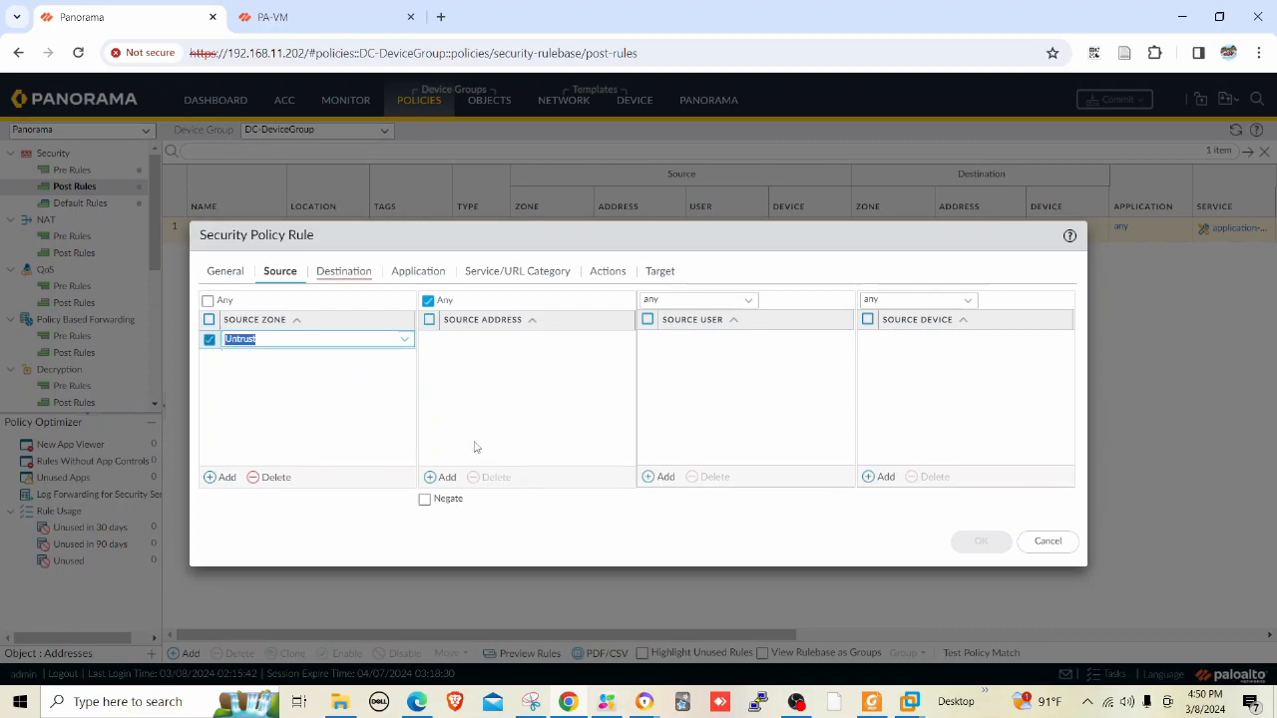
{"action": "left_click", "coordinate": [343, 272]}
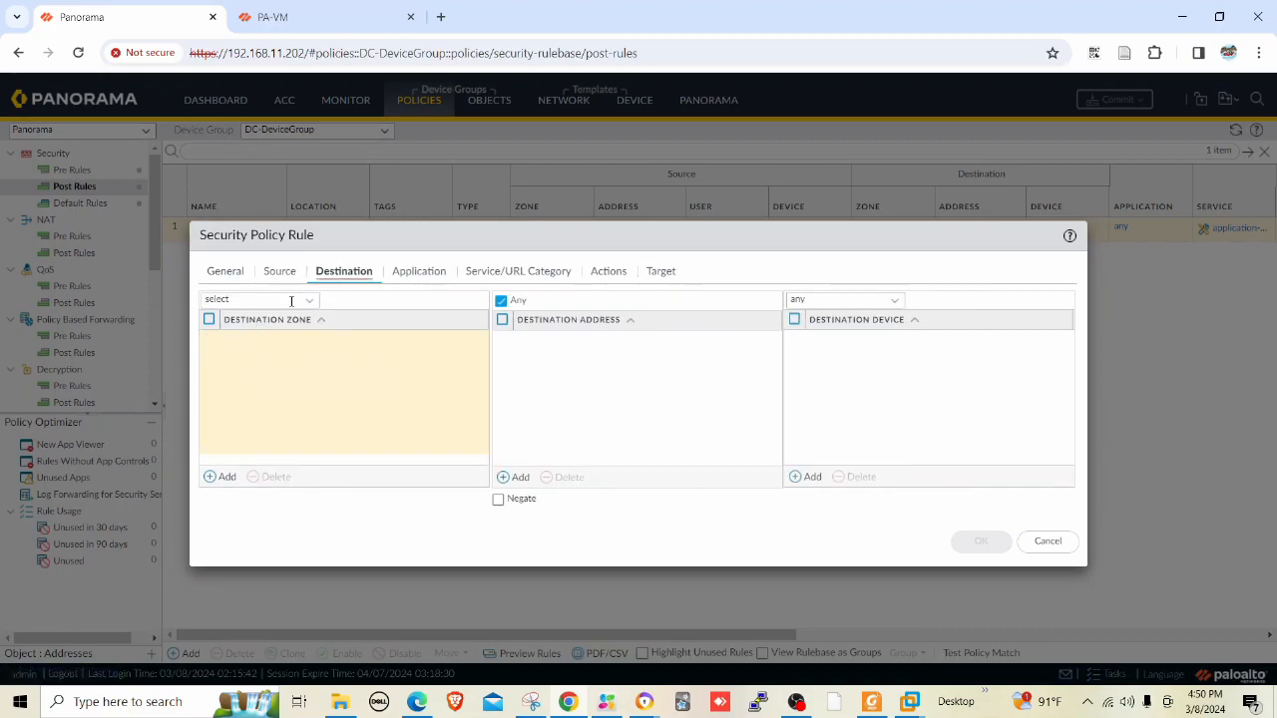
{"action": "left_click", "coordinate": [259, 299]}
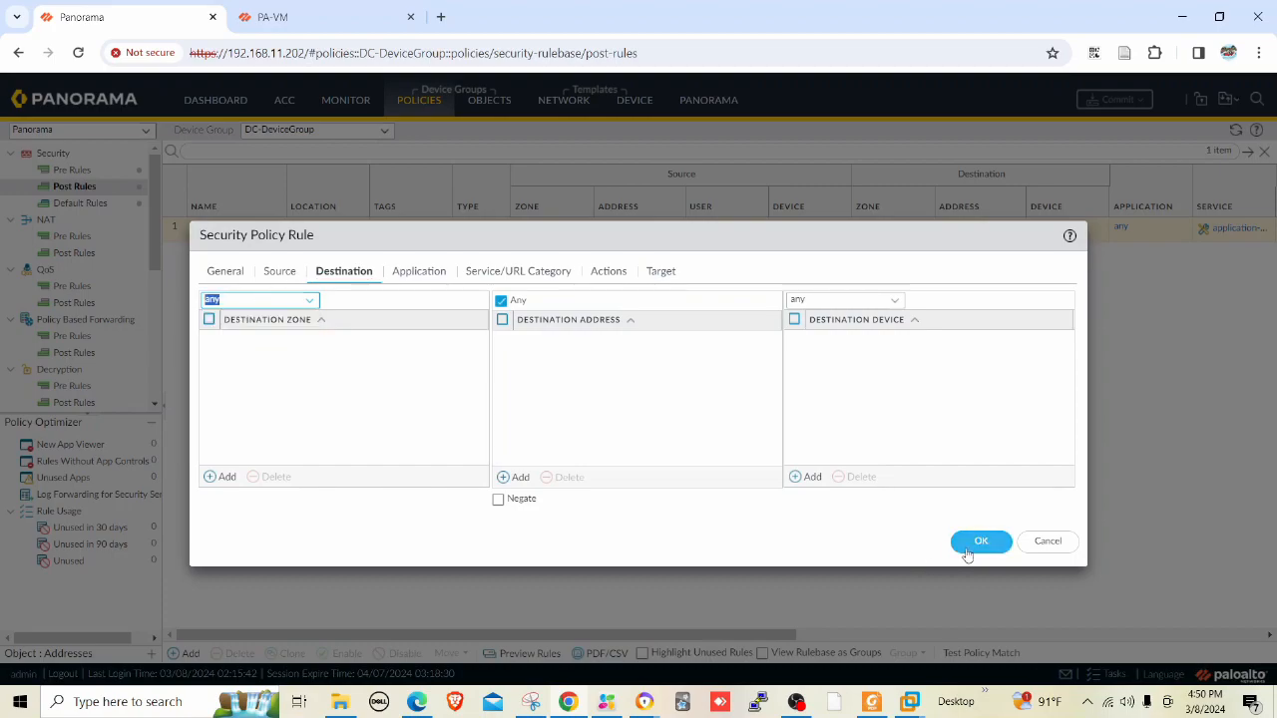
{"action": "left_click", "coordinate": [982, 540]}
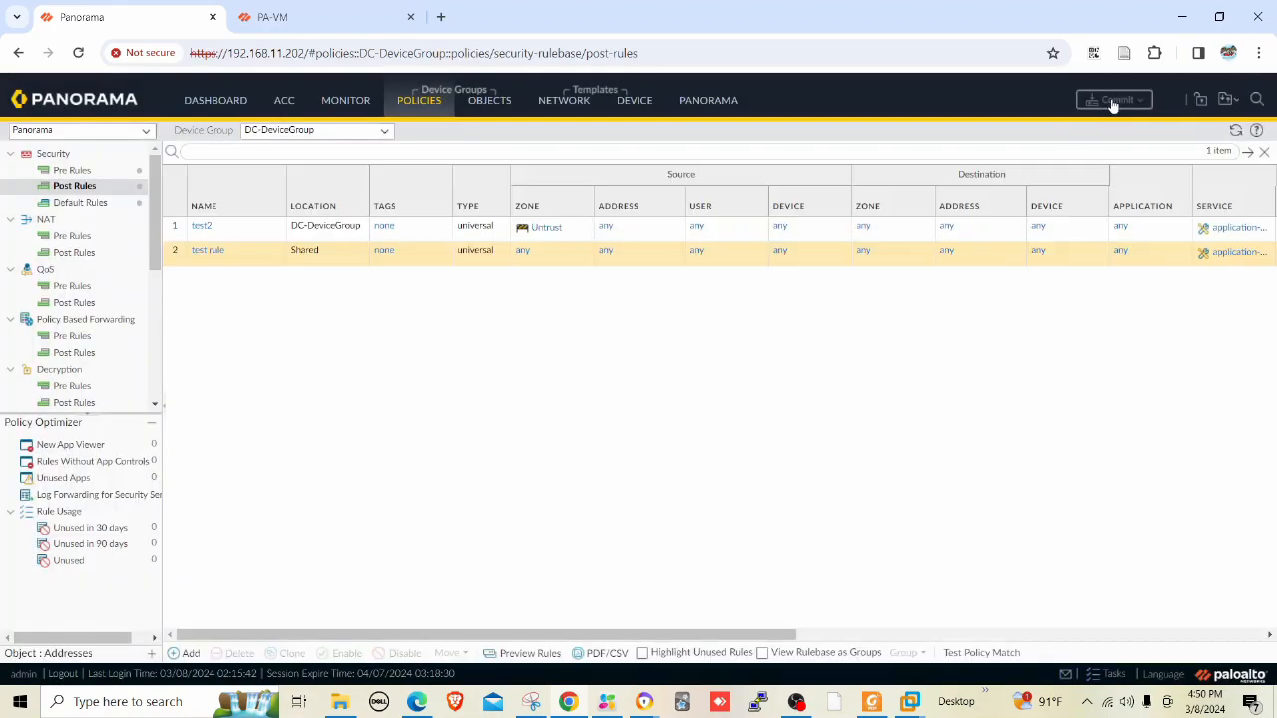
Commit and Push the DC-DeviceGroup change to the firewall and dismiss the completed status window
{"action": "left_click", "coordinate": [1114, 100]}
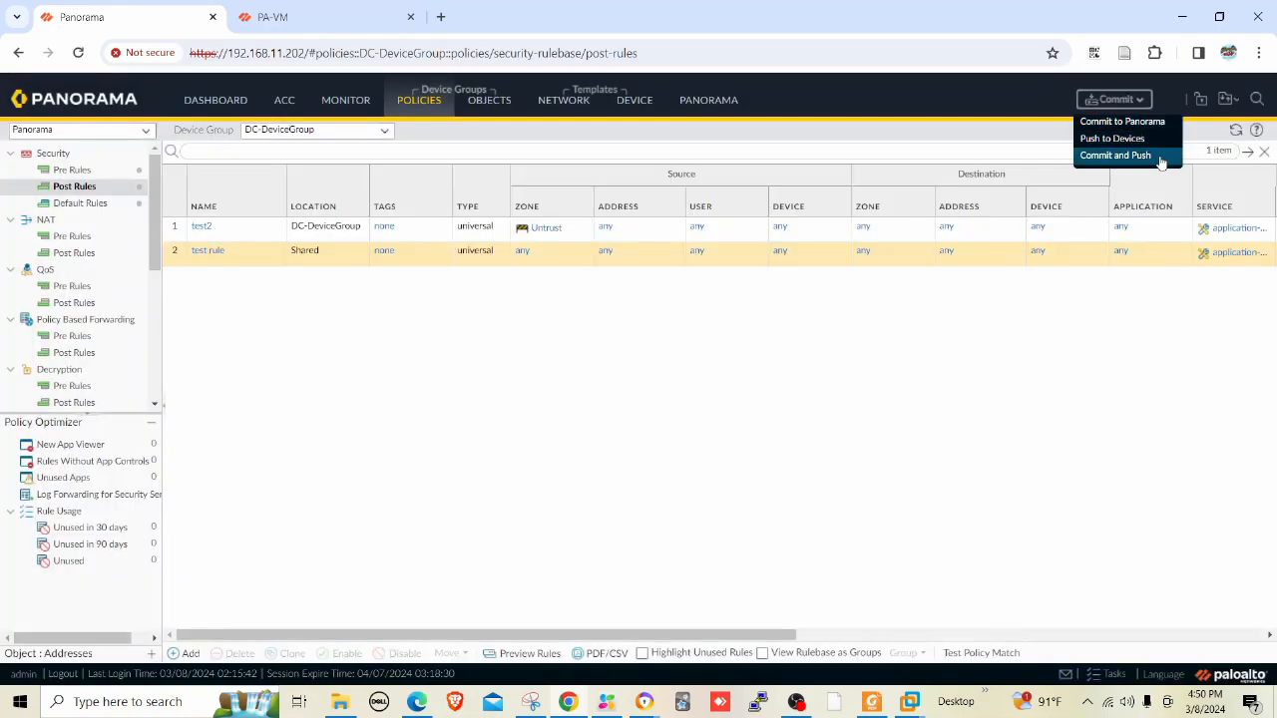
{"action": "left_click", "coordinate": [1113, 156]}
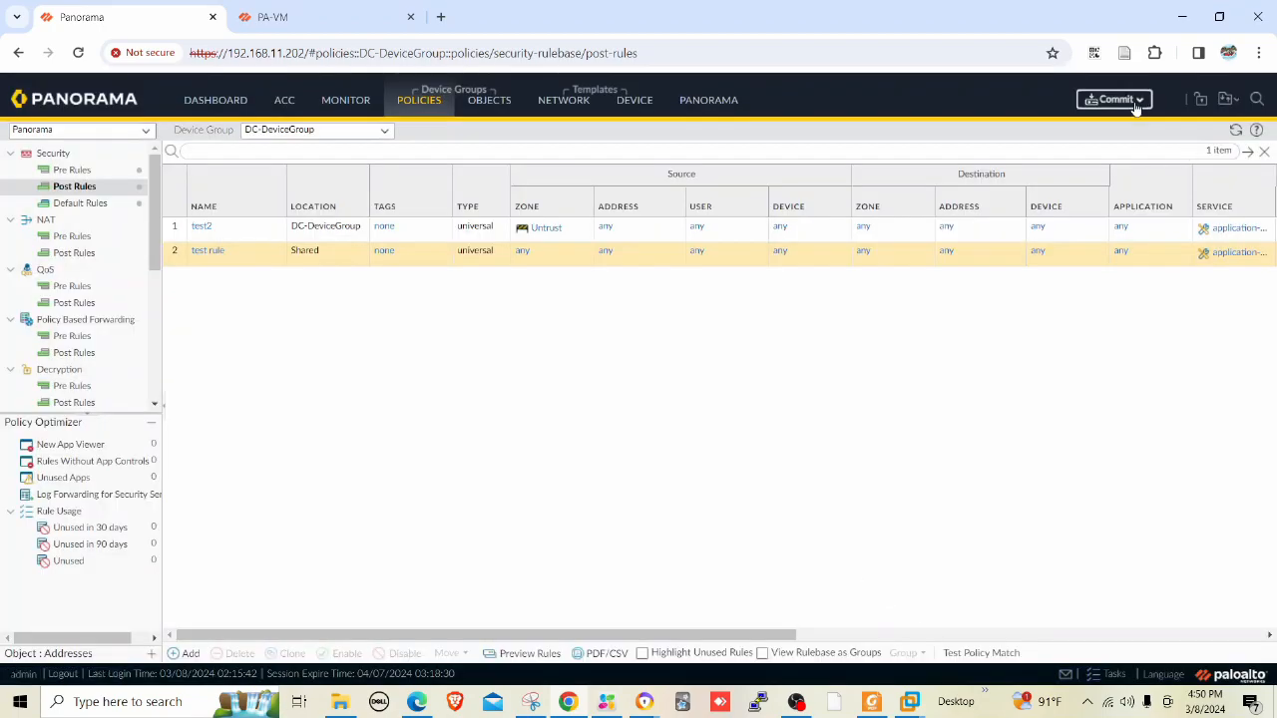
{"action": "left_click", "coordinate": [1113, 99]}
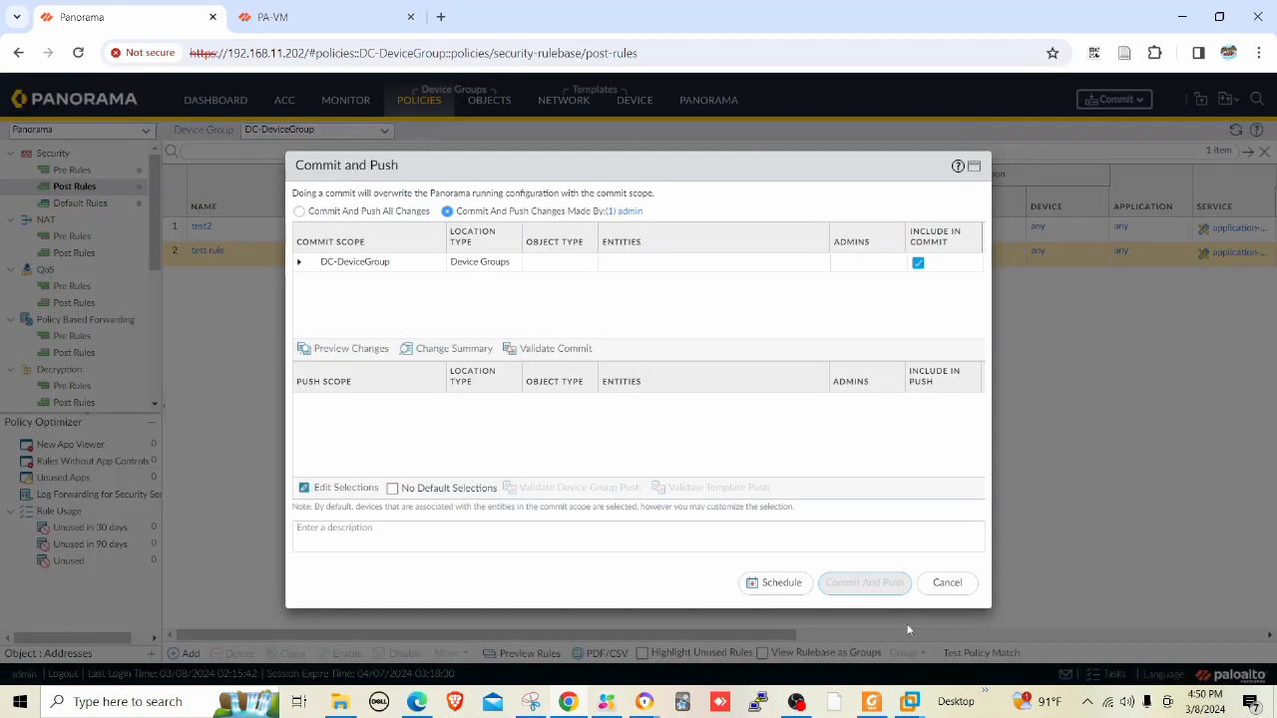
{"action": "left_click", "coordinate": [863, 583]}
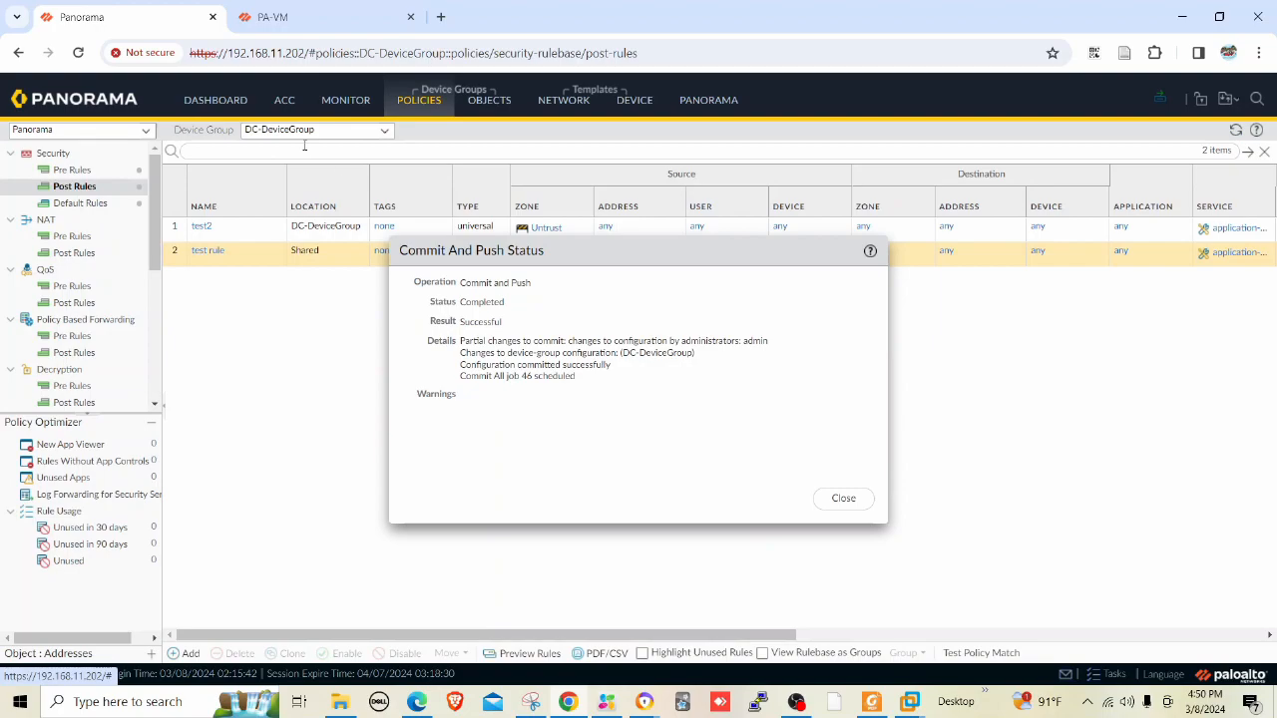
{"action": "left_click", "coordinate": [842, 499]}
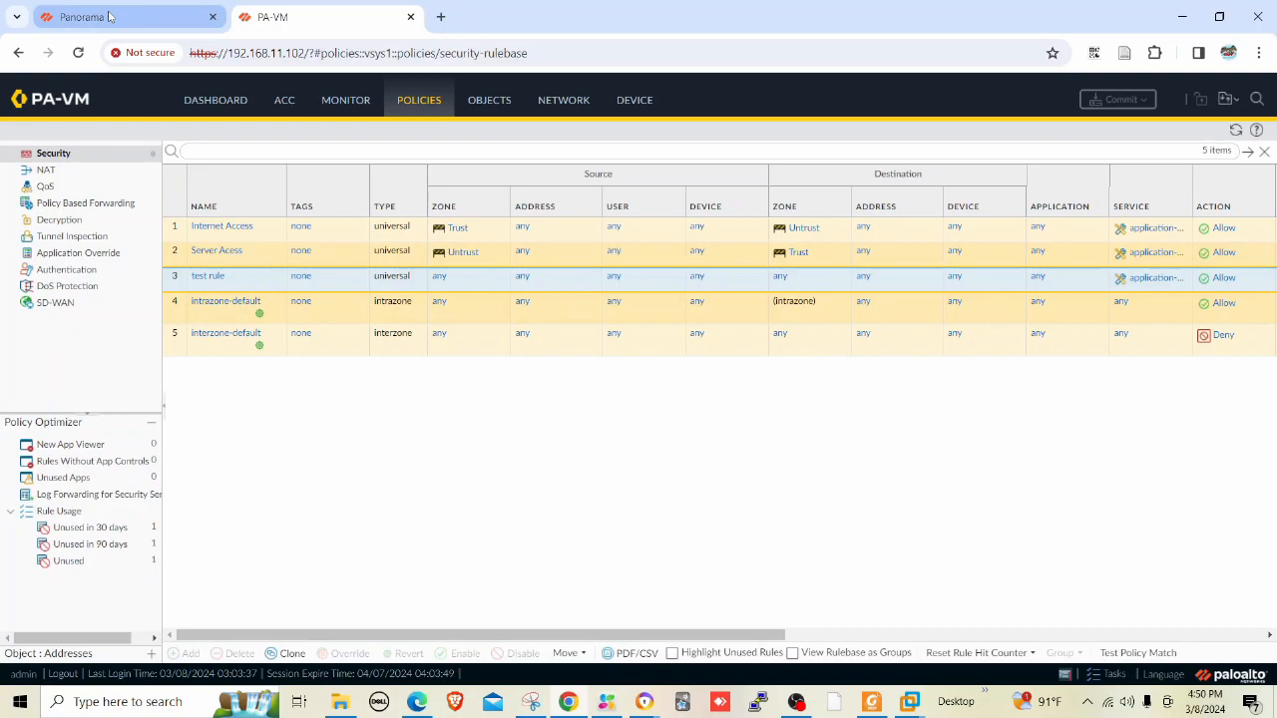
Refresh the PA-VM security rulebase to confirm test2 now appears
{"action": "left_click", "coordinate": [100, 16]}
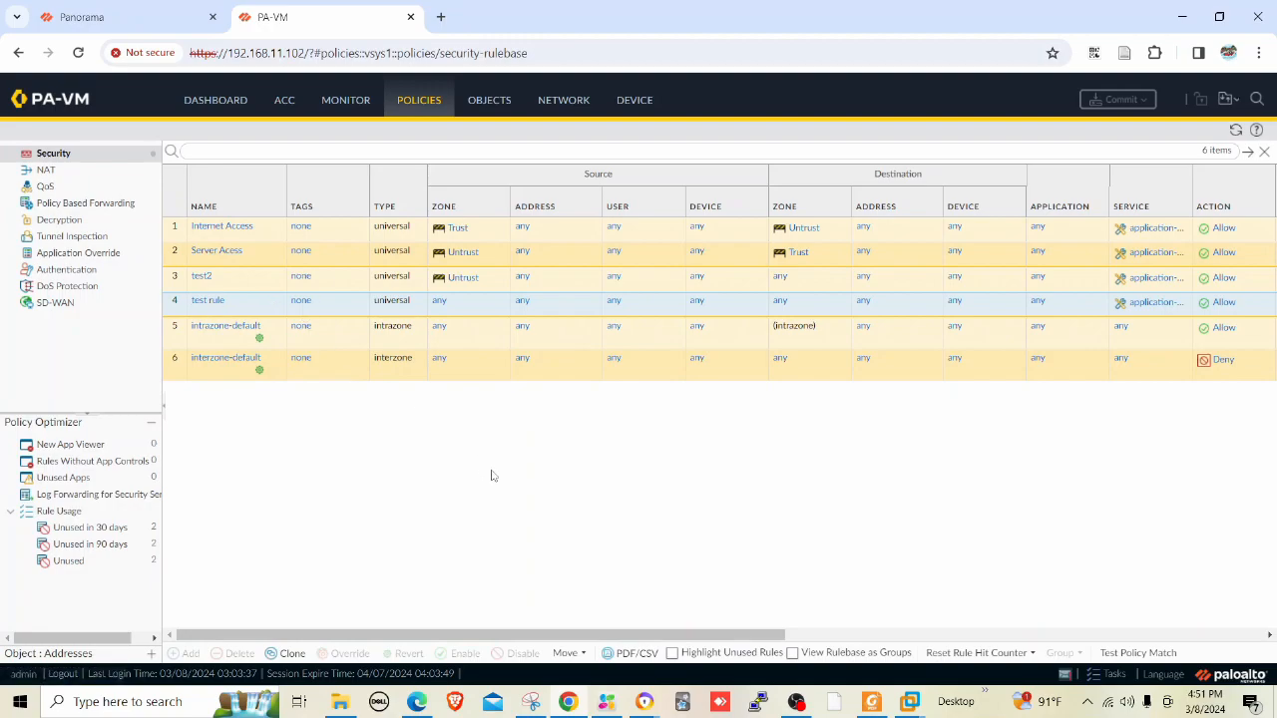
{"action": "mouse_move", "coordinate": [491, 474]}
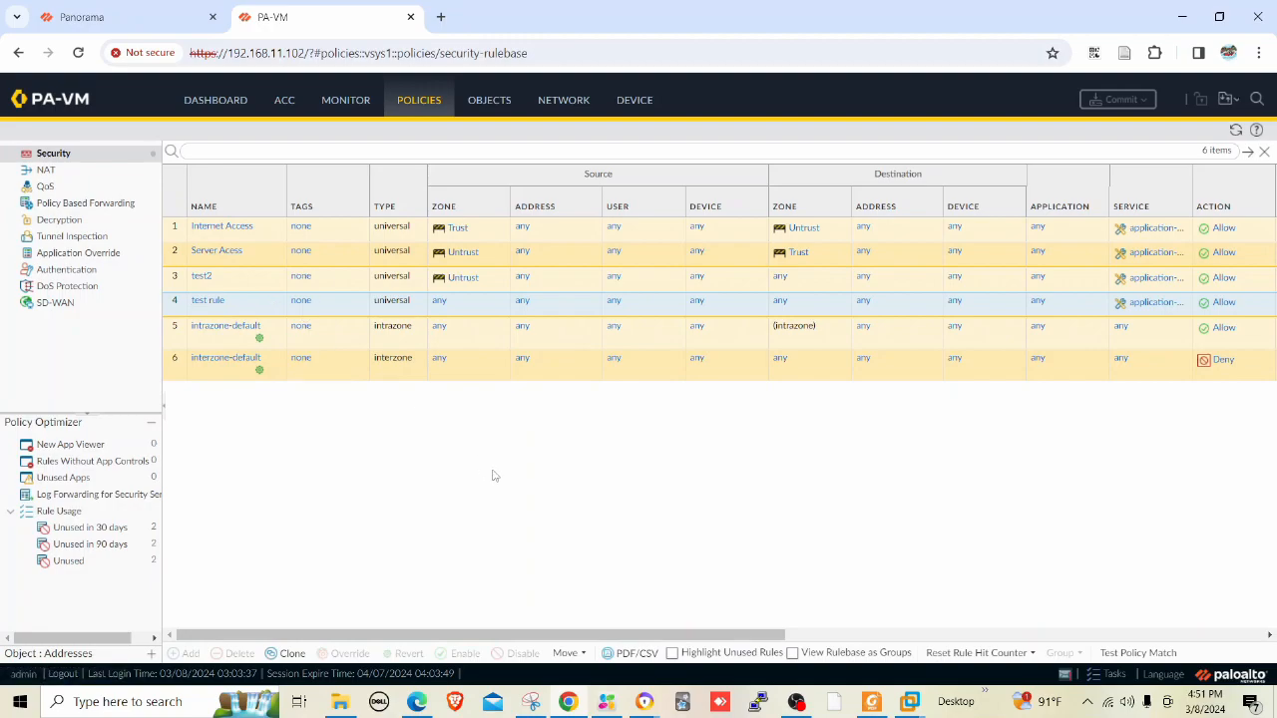
{"action": "mouse_move", "coordinate": [503, 475]}
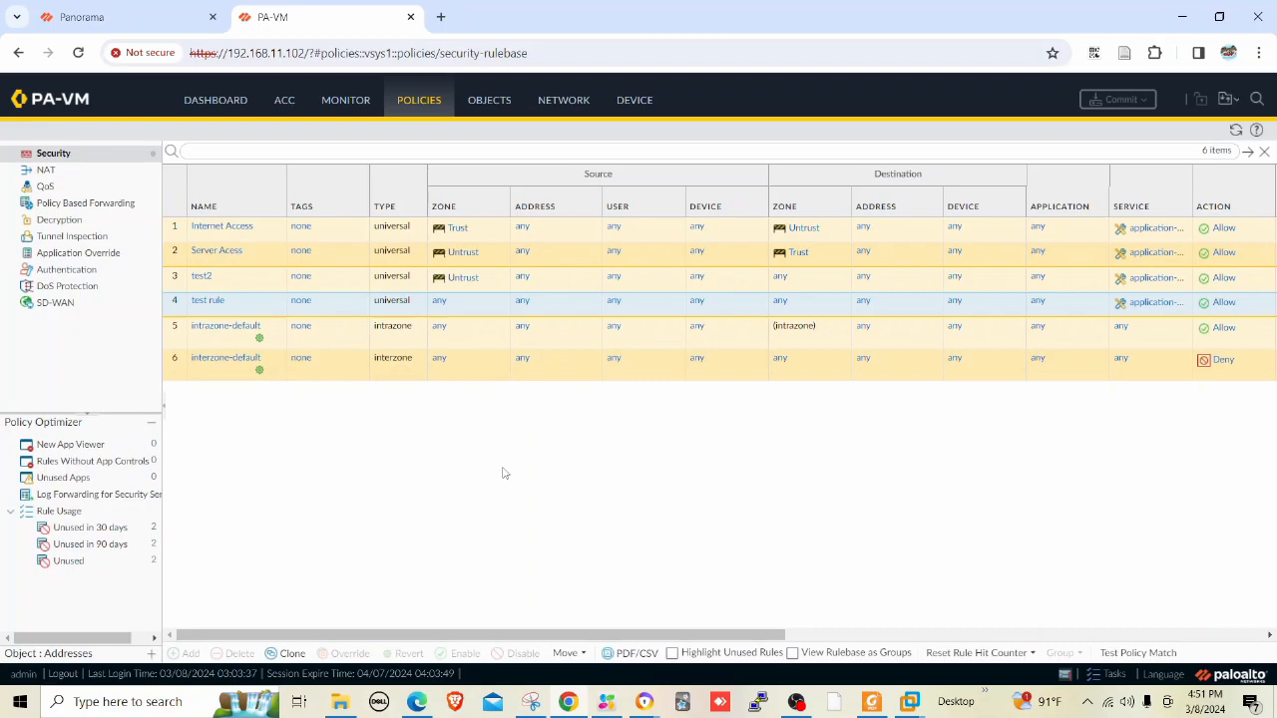
{"action": "mouse_move", "coordinate": [770, 626]}
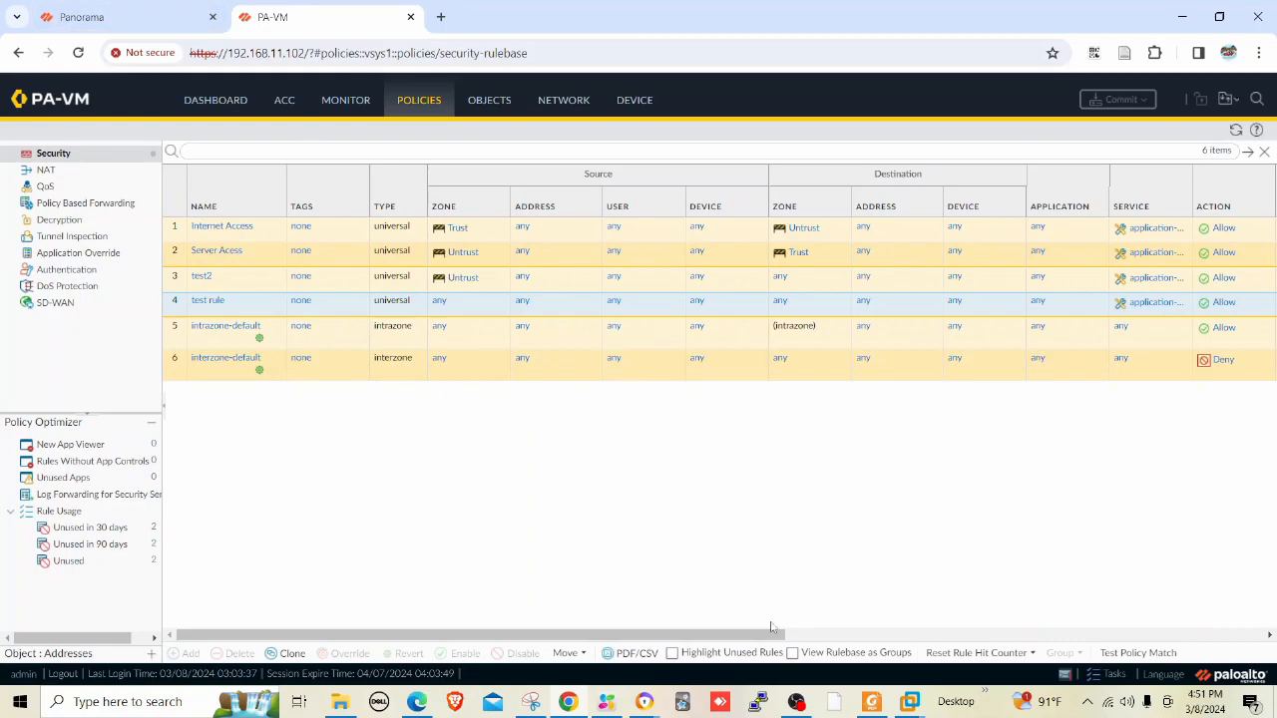